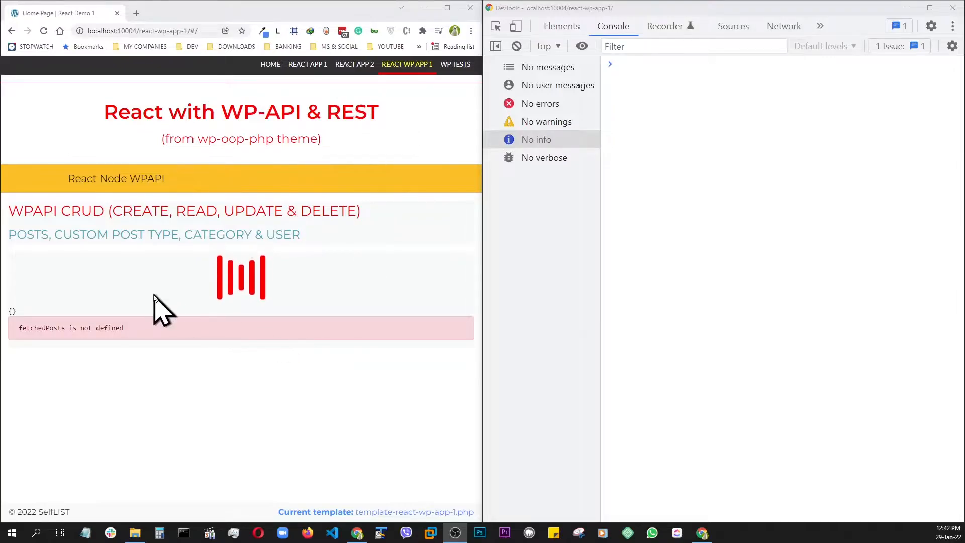
mouse_move(108, 237)
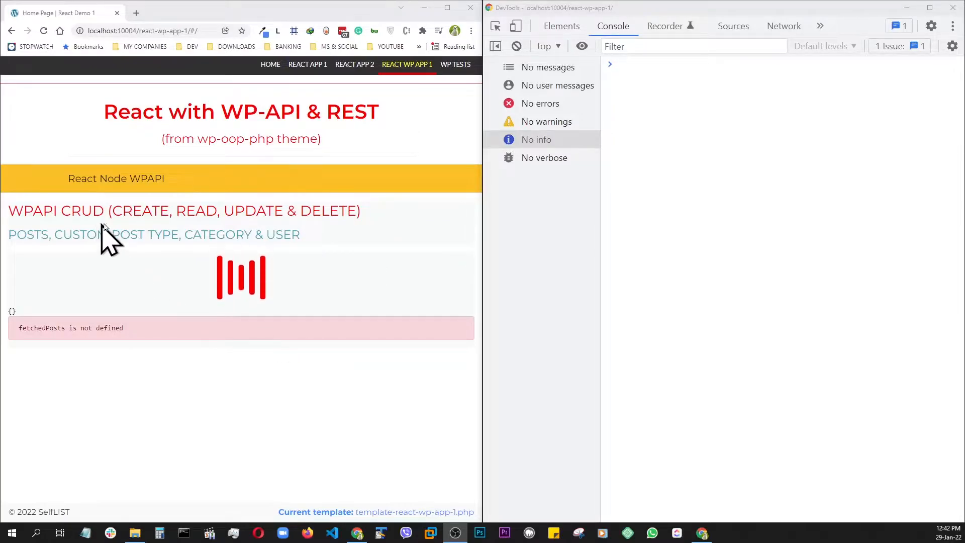
mouse_move(259, 237)
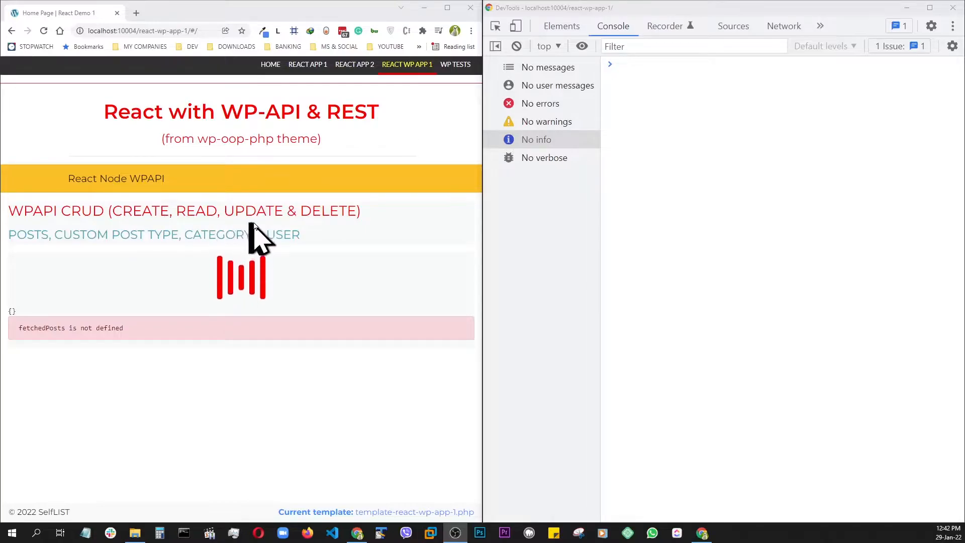
mouse_move(335, 206)
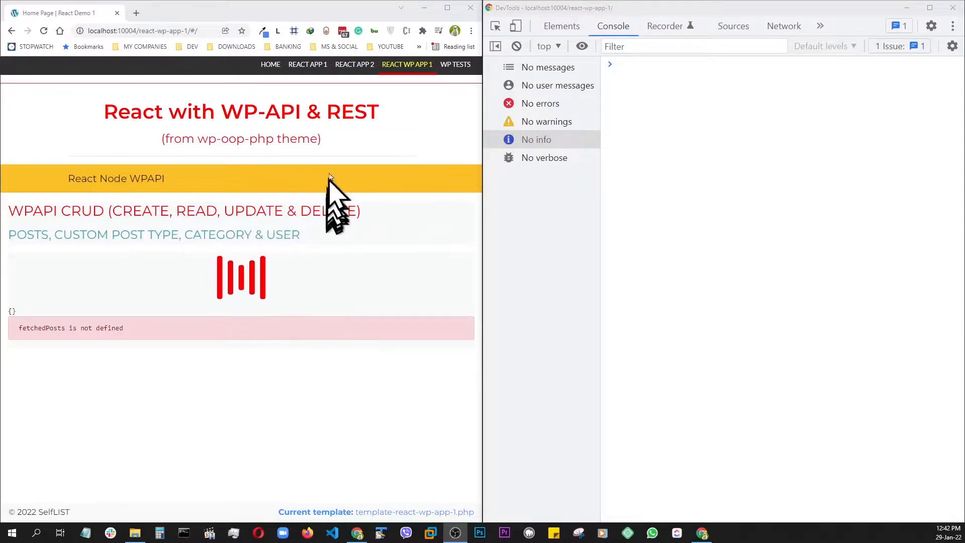
mouse_move(362, 142)
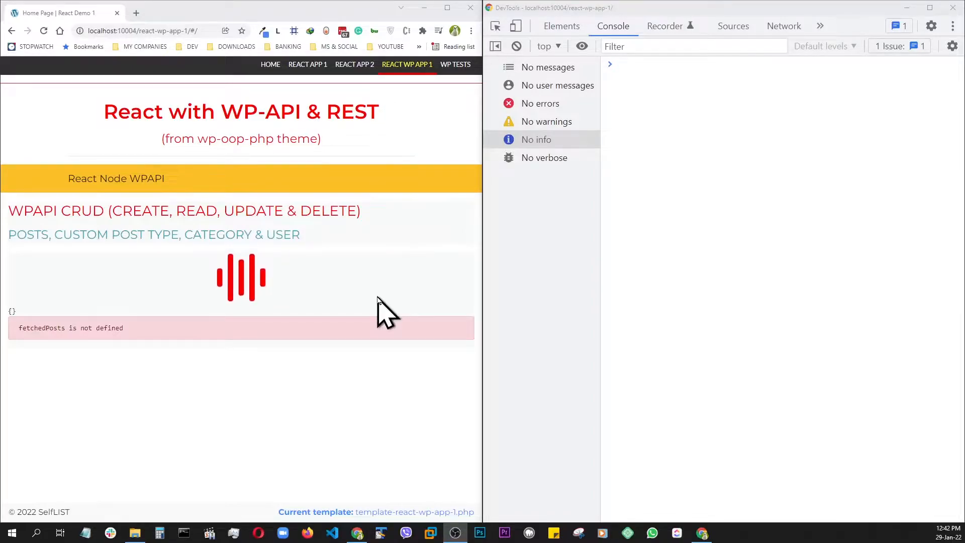
- Switch to VS Code and bring up WpapiCrudPage.js rendering DoWpapiCrud inside a pre block
click(331, 533)
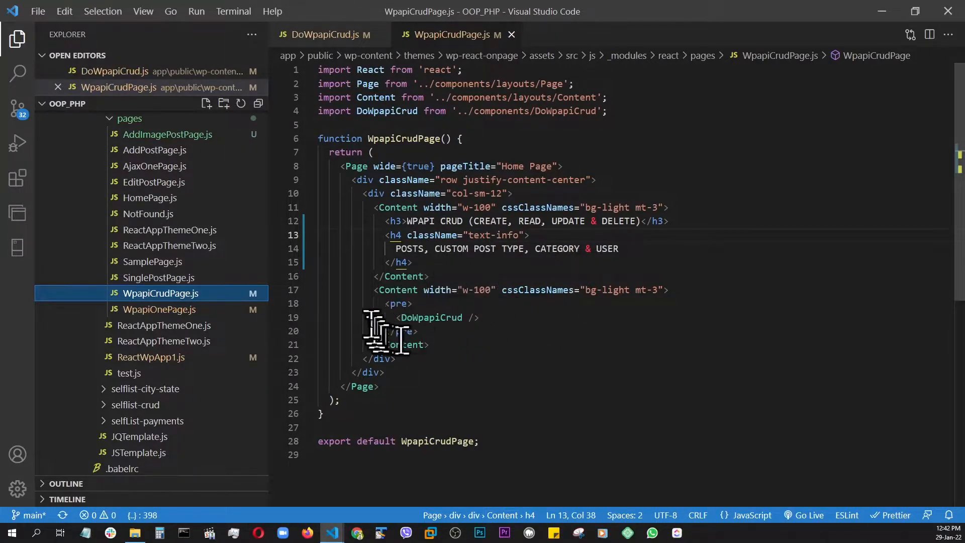
mouse_move(443, 345)
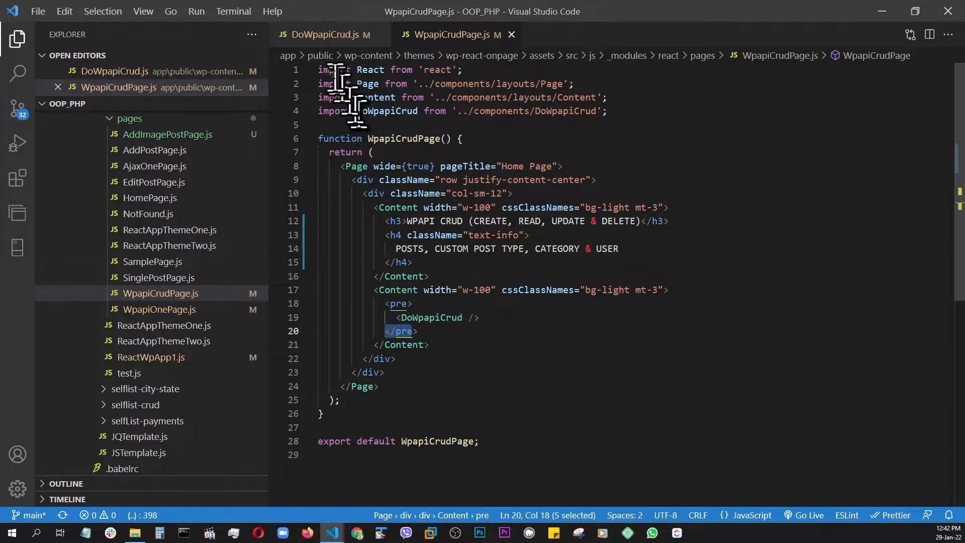
click(322, 34)
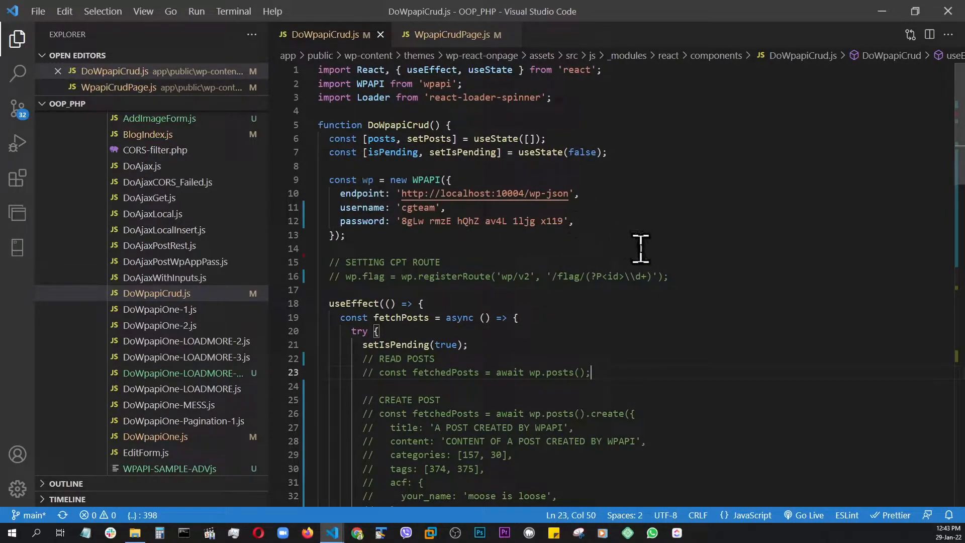
mouse_move(429, 258)
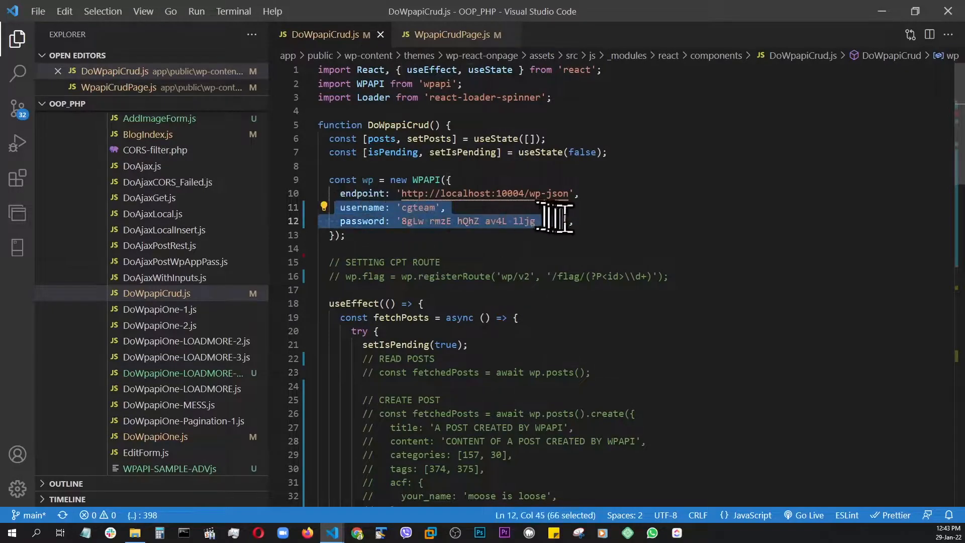
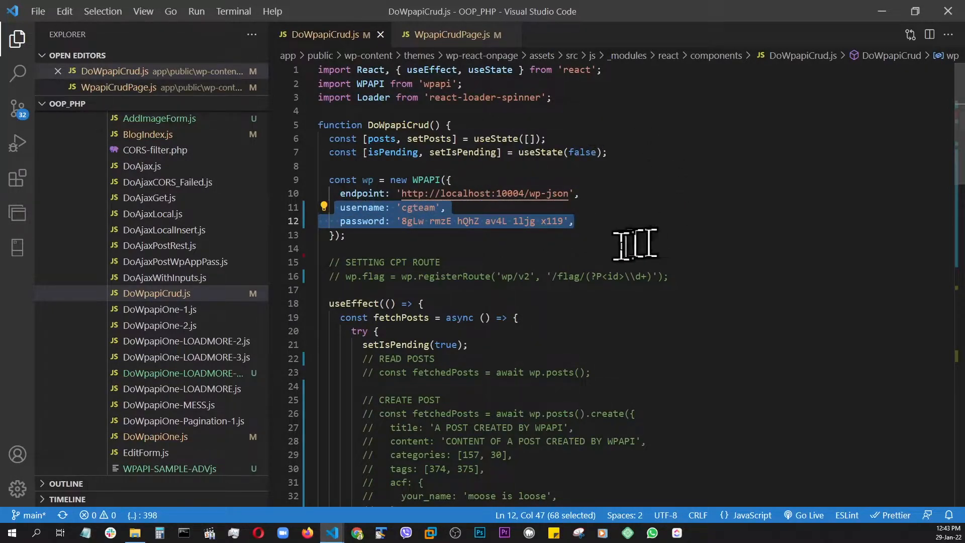
- Finish the password, comment out the WPAPI username and password lines, and move to the wp.posts() read line
mouse_move(476, 246)
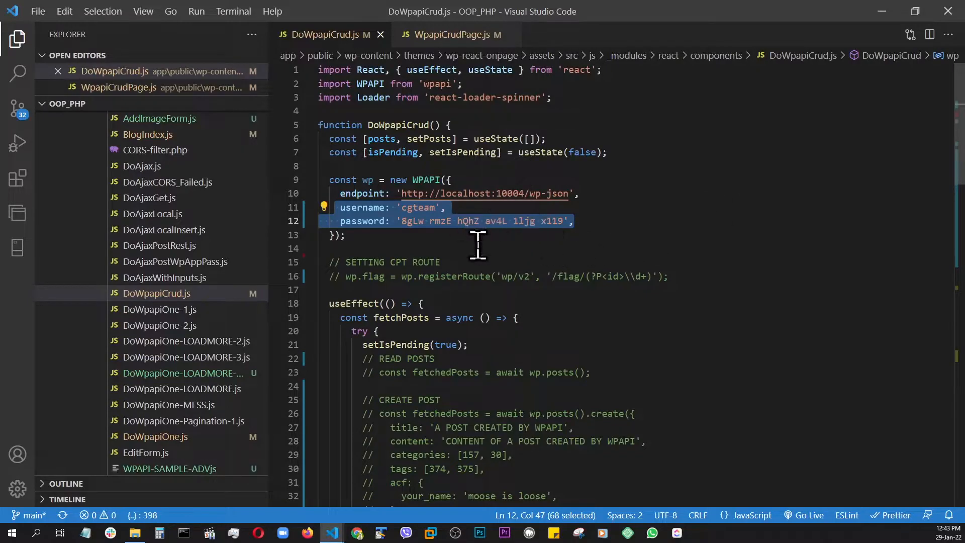
click(438, 261)
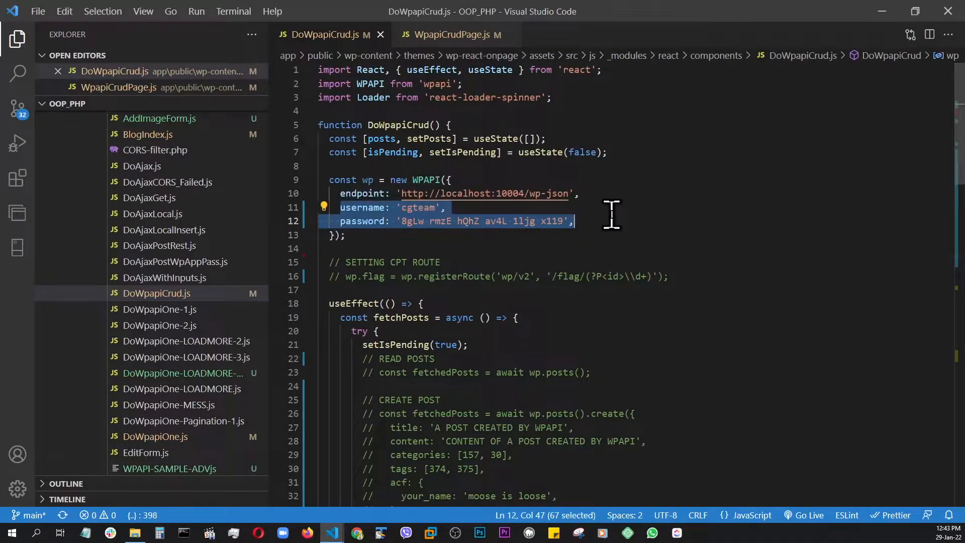
key(ctrl+/)
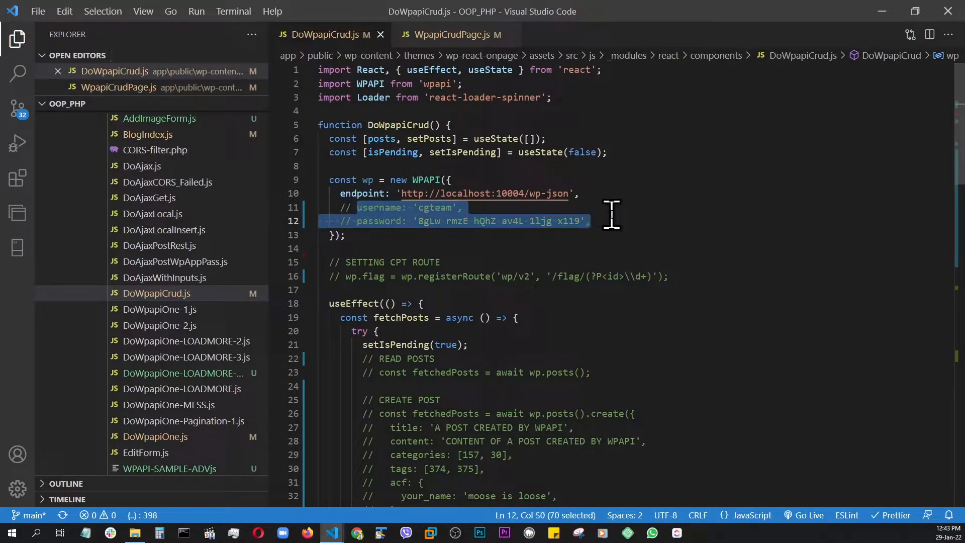
click(590, 372)
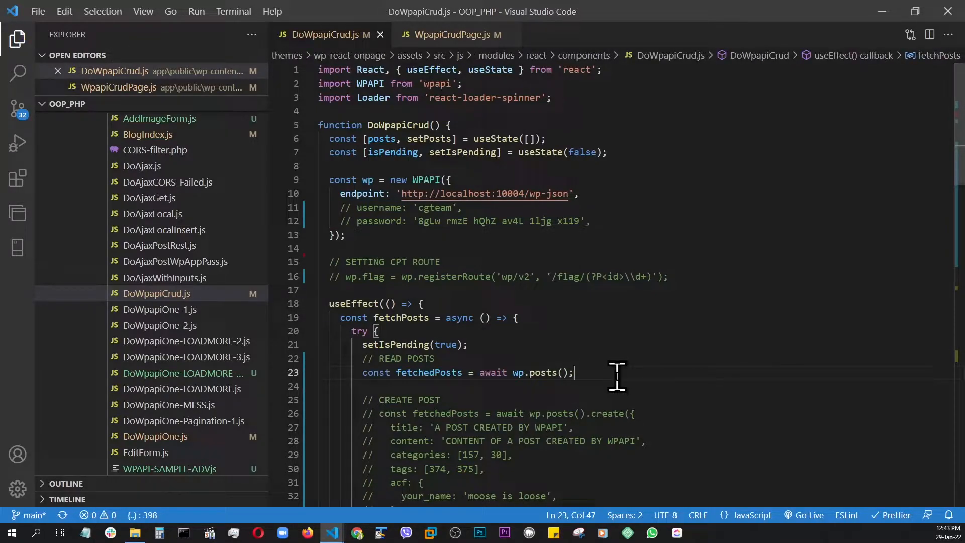
scroll(down, 3)
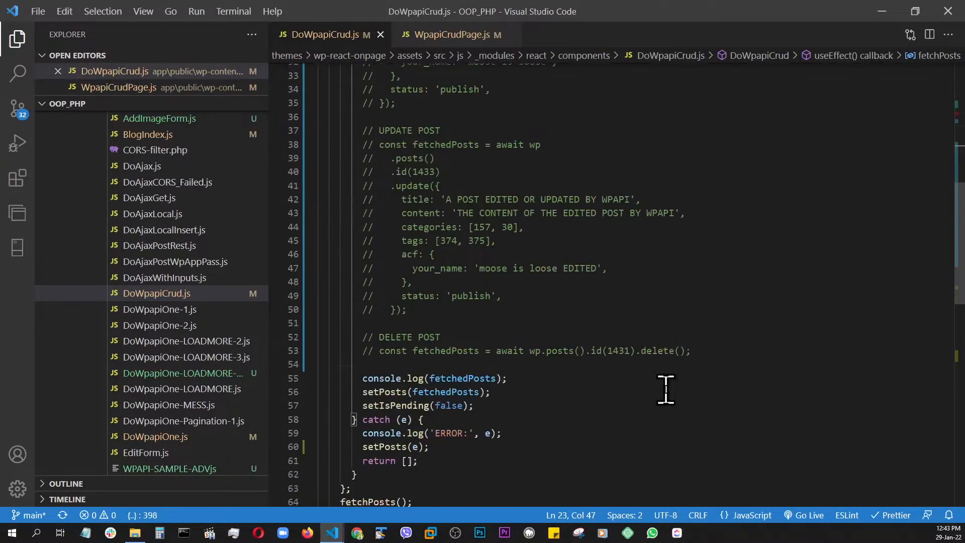
scroll(down, 3)
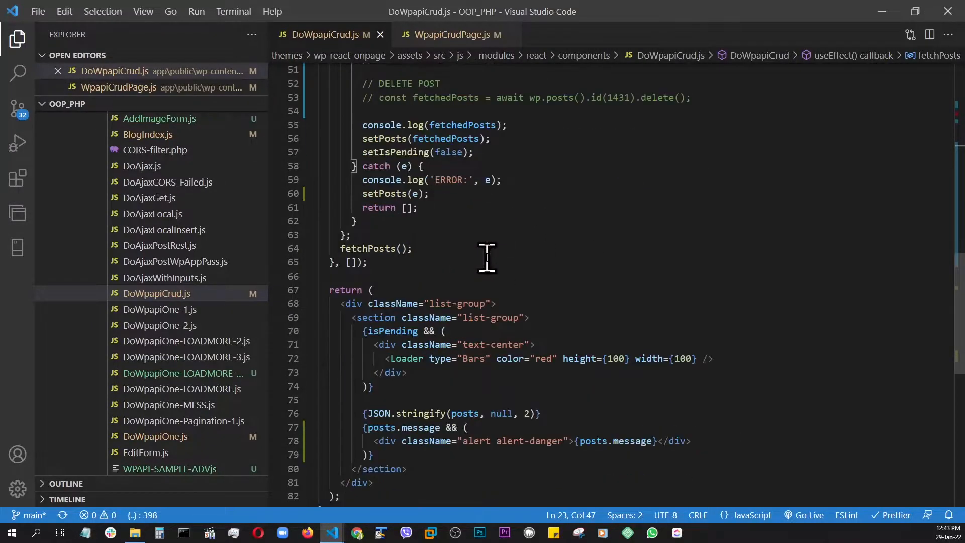
scroll(down, 3)
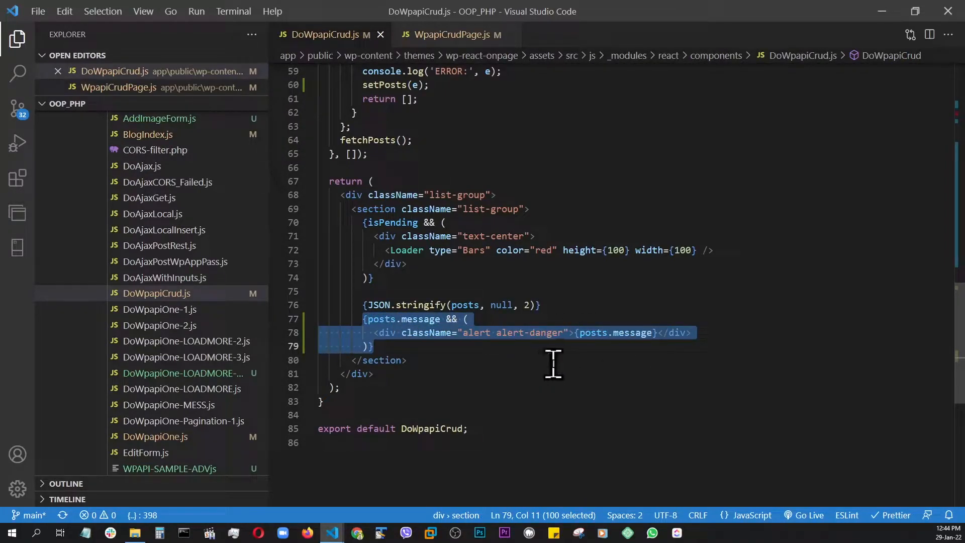
mouse_move(492, 359)
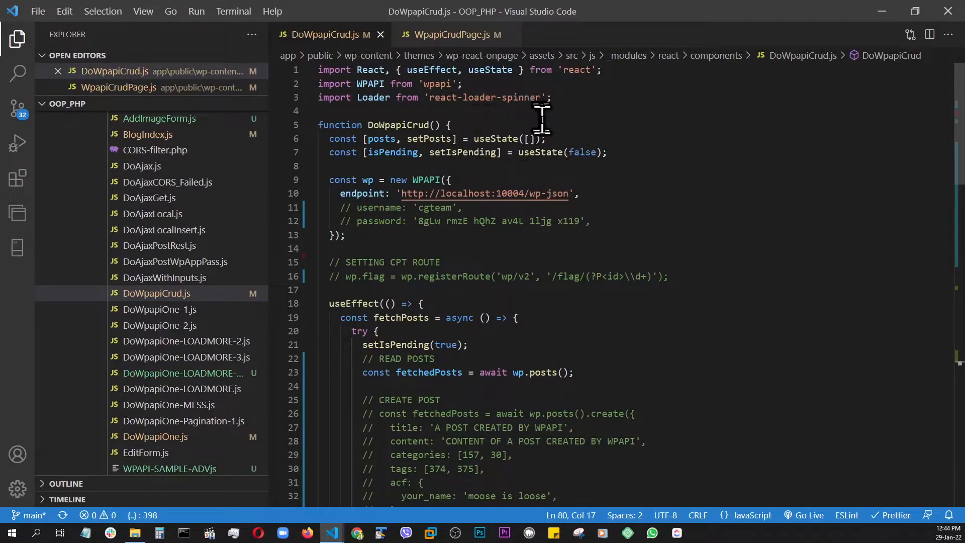
scroll(down, 3)
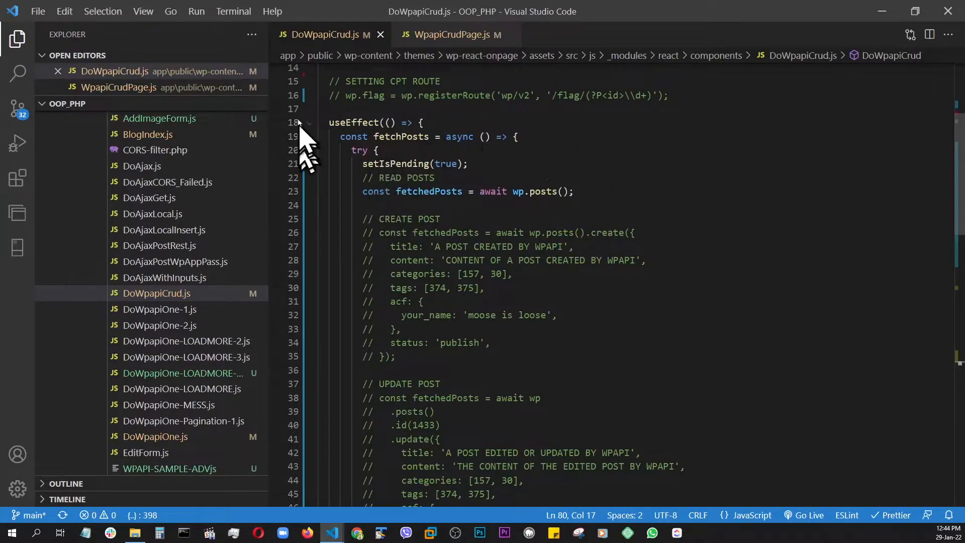
scroll(down, 3)
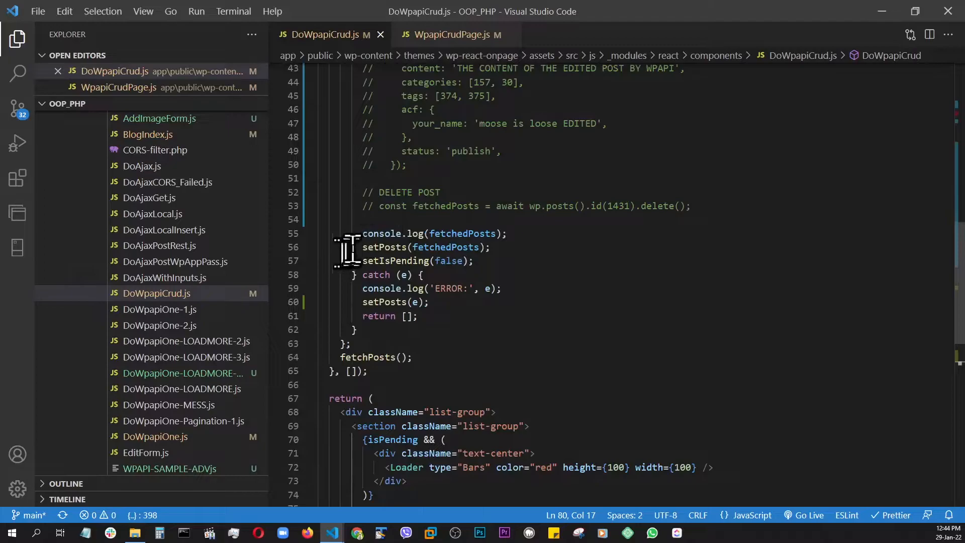
drag(363, 247, 489, 248)
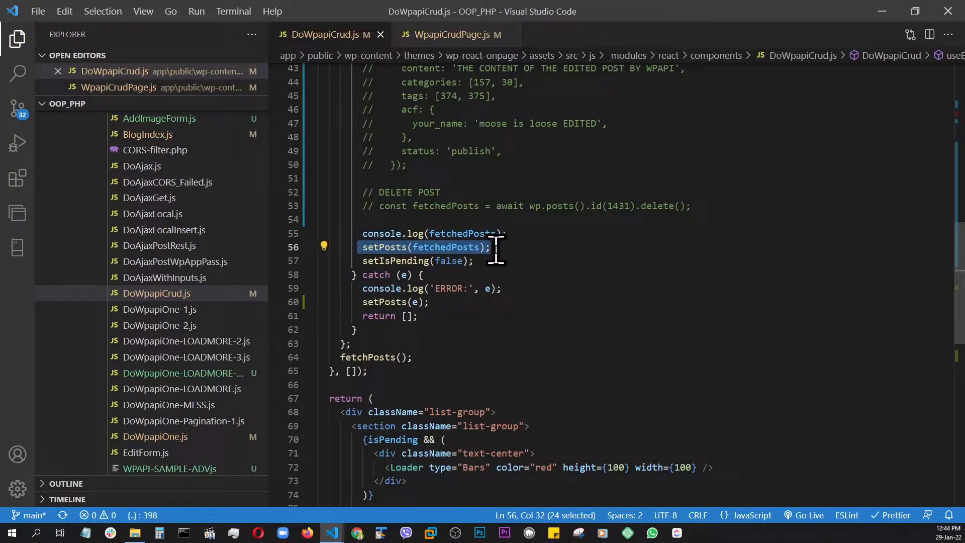
mouse_move(468, 248)
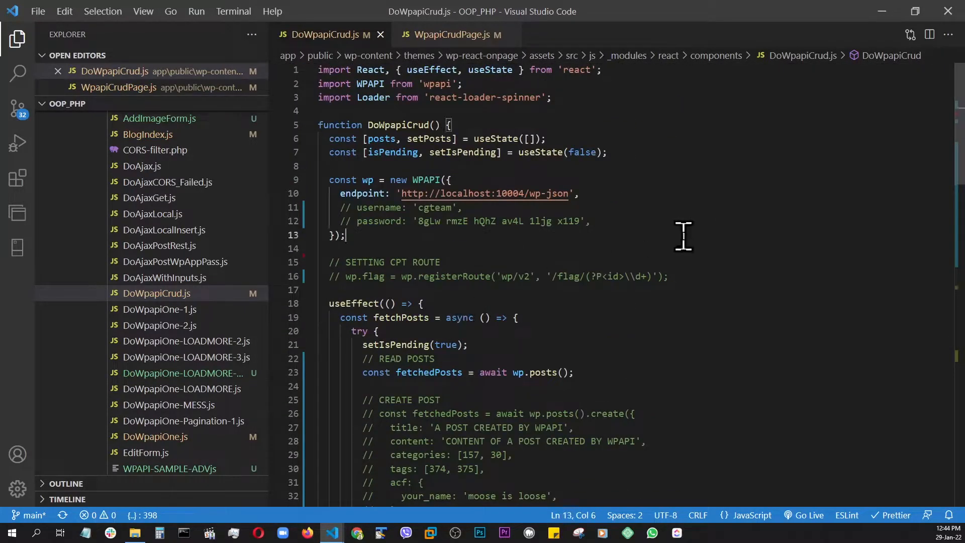
click(356, 533)
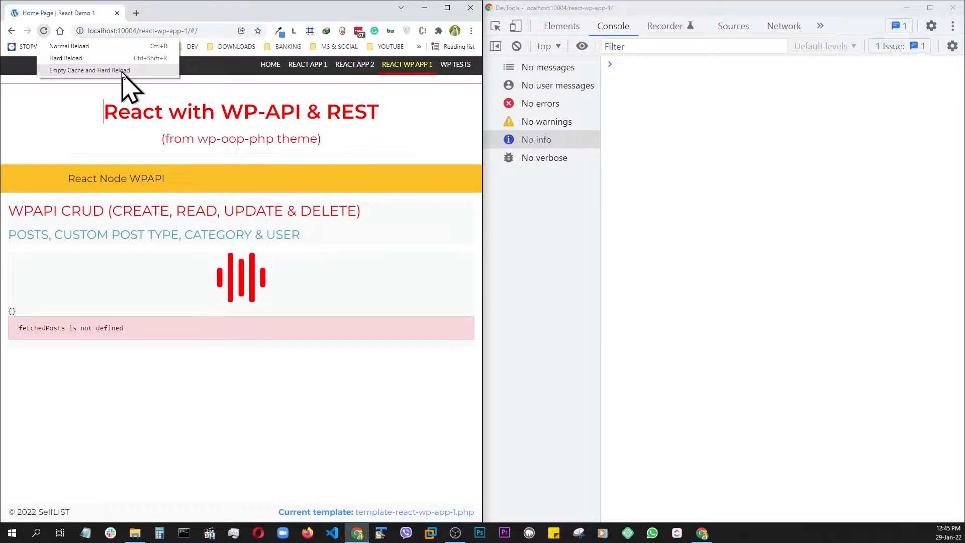
- Empty cache and hard reload the React page, then expand the logged array of ten posts
click(89, 70)
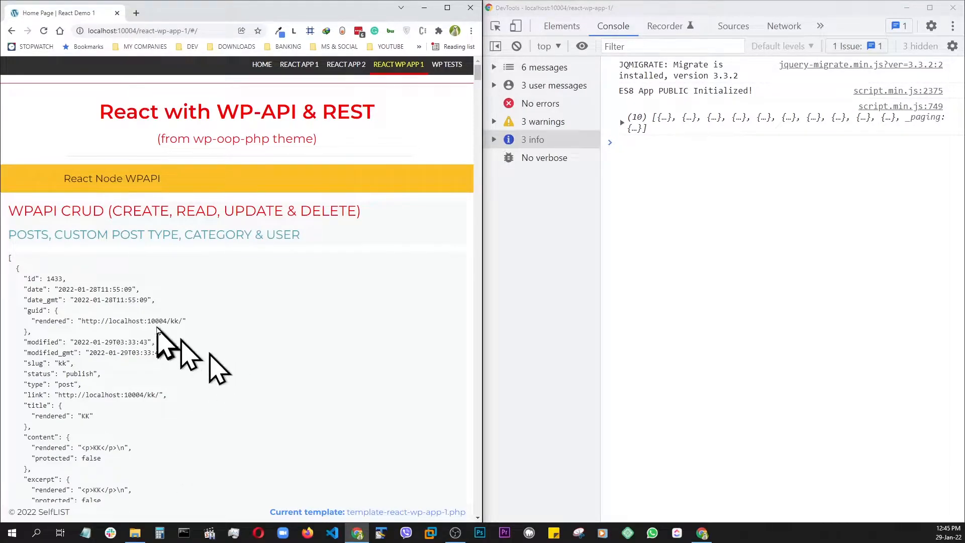
mouse_move(154, 341)
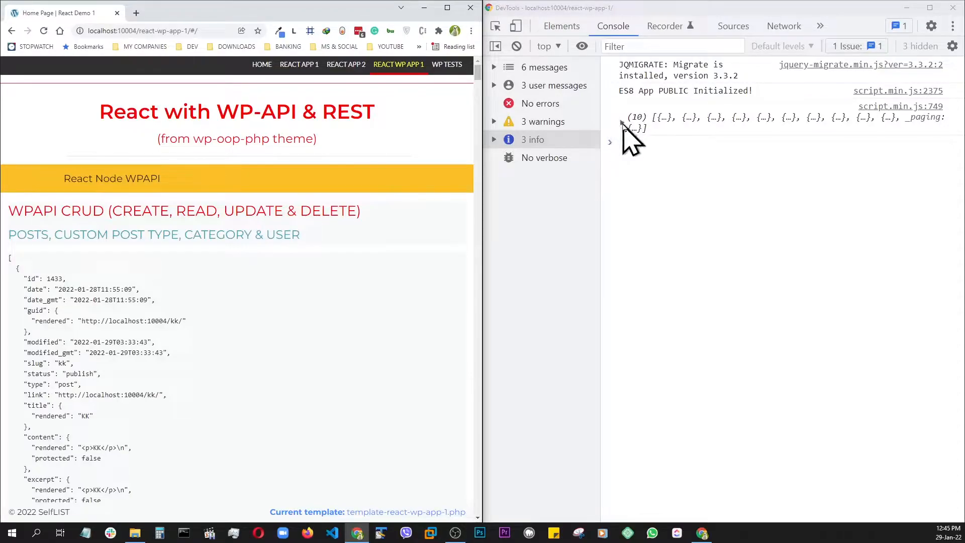
click(622, 123)
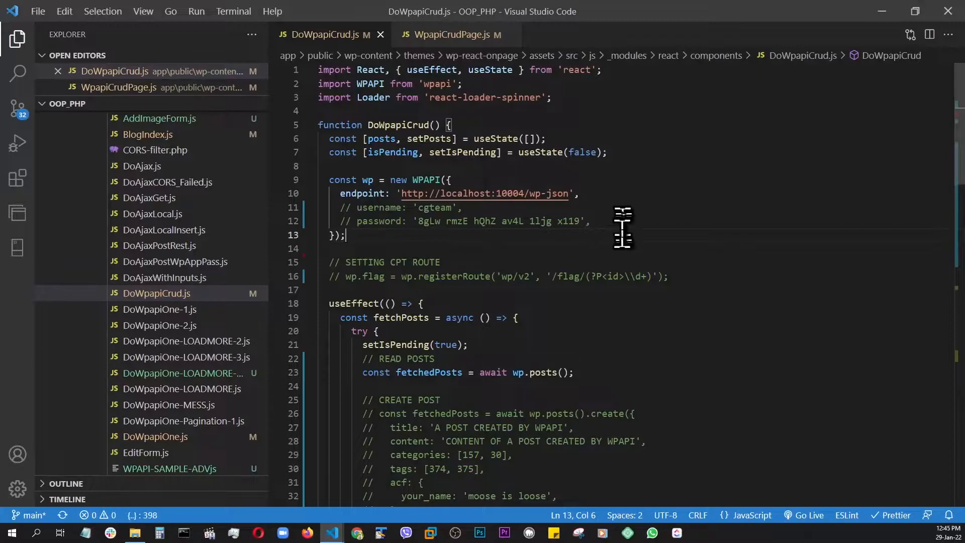
mouse_move(704, 206)
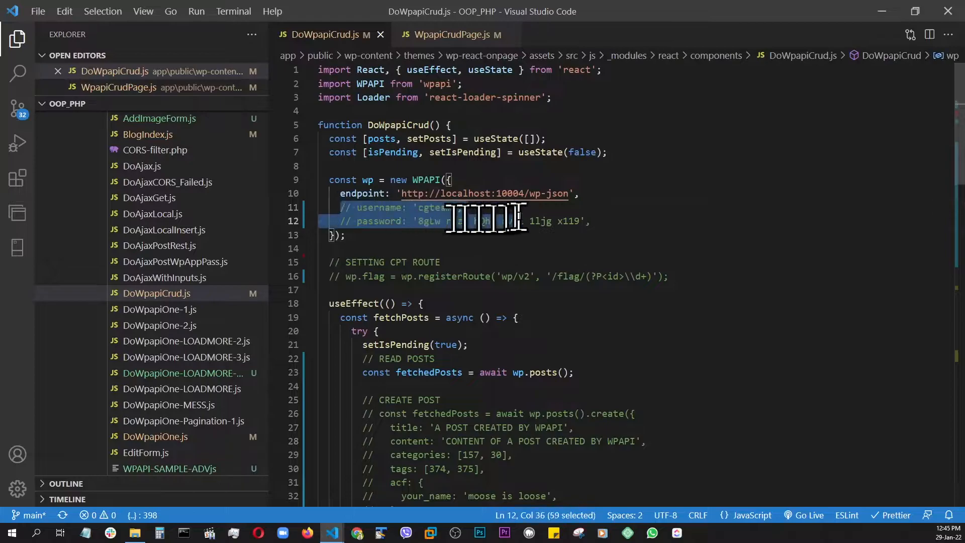
- Uncomment the WPAPI username and password lines in DoWpapiCrud.js and save
key(ctrl+/)
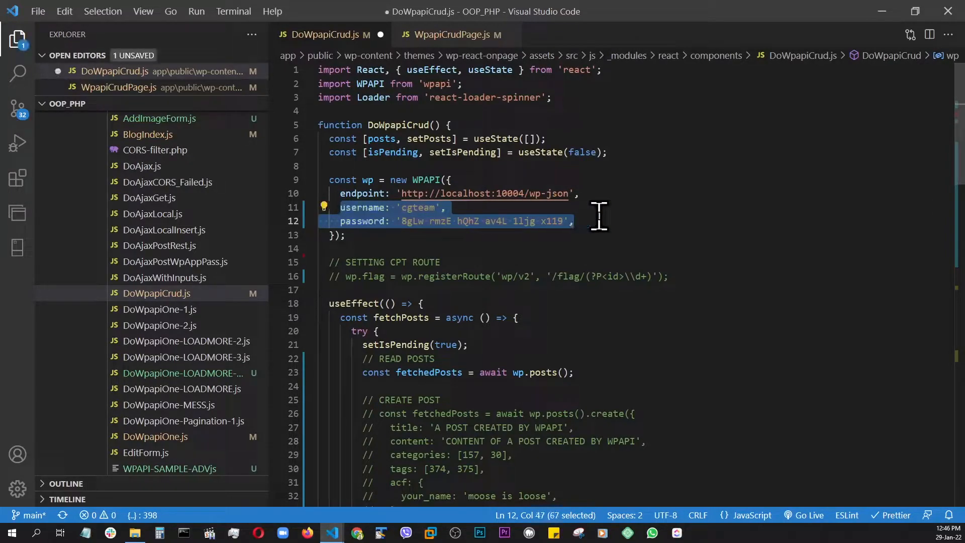
key(ctrl+s)
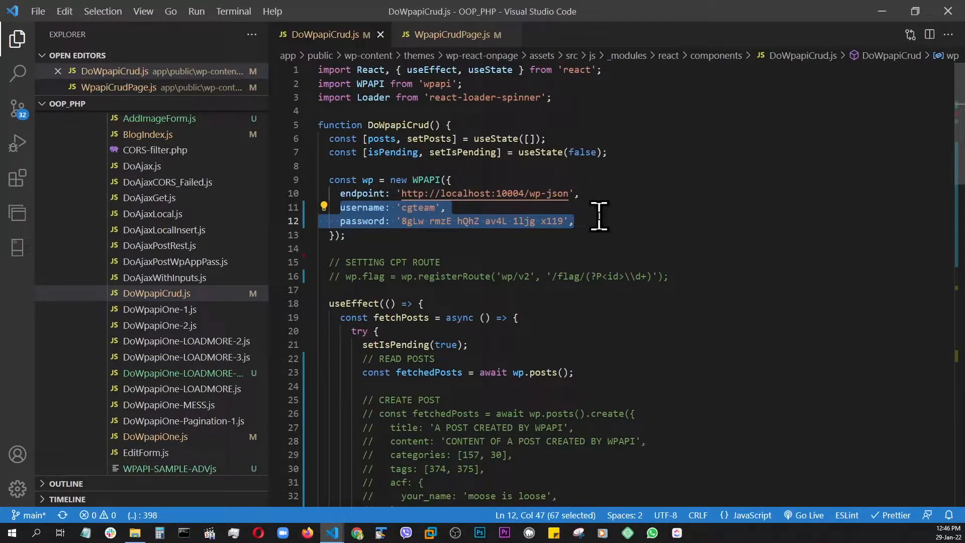
- Go to the cgteam user profile in WordPress admin and reach the Application Passwords section
click(356, 532)
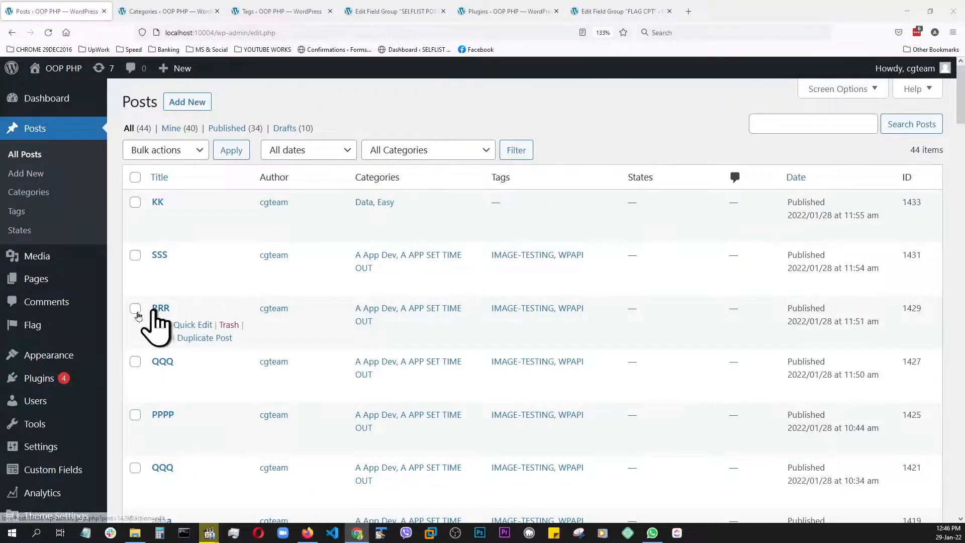
scroll(down, 3)
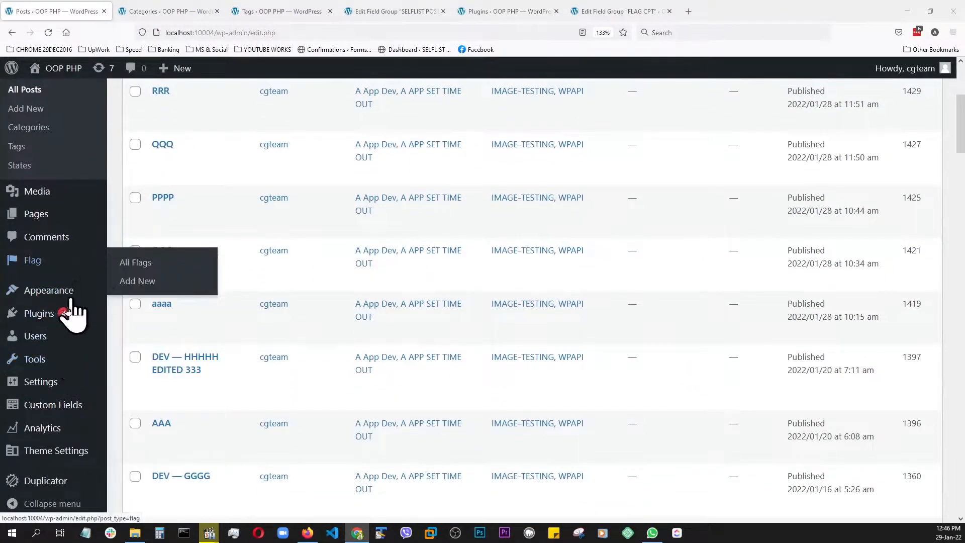
right_click(35, 336)
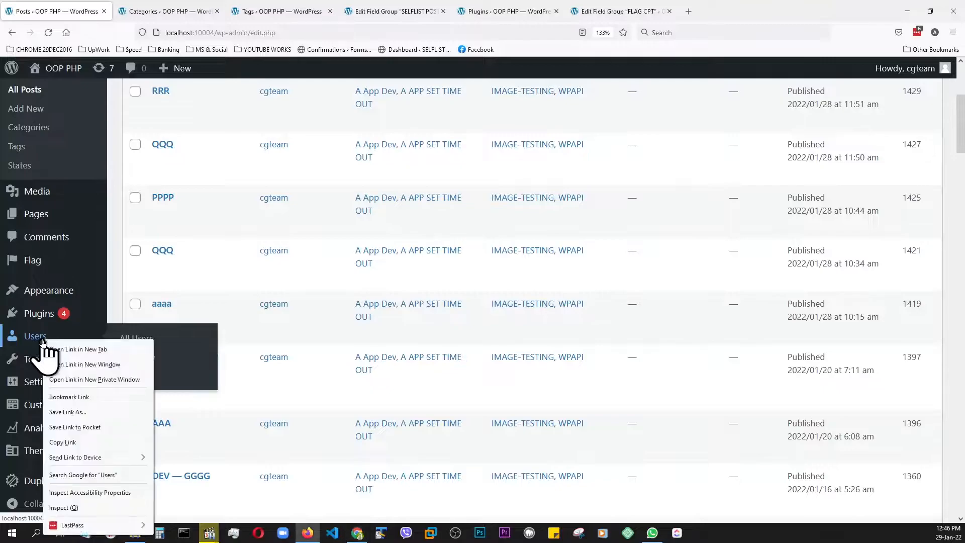
mouse_move(81, 396)
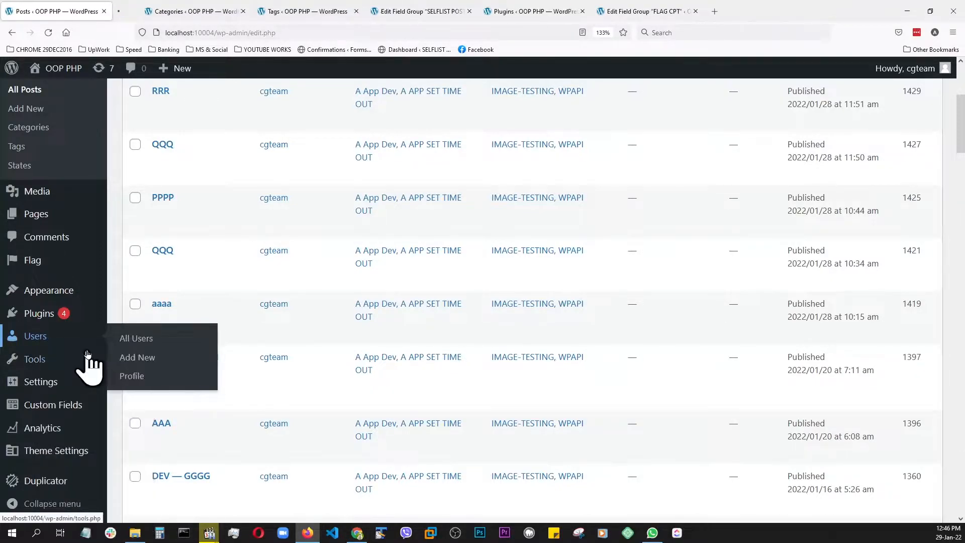
click(136, 338)
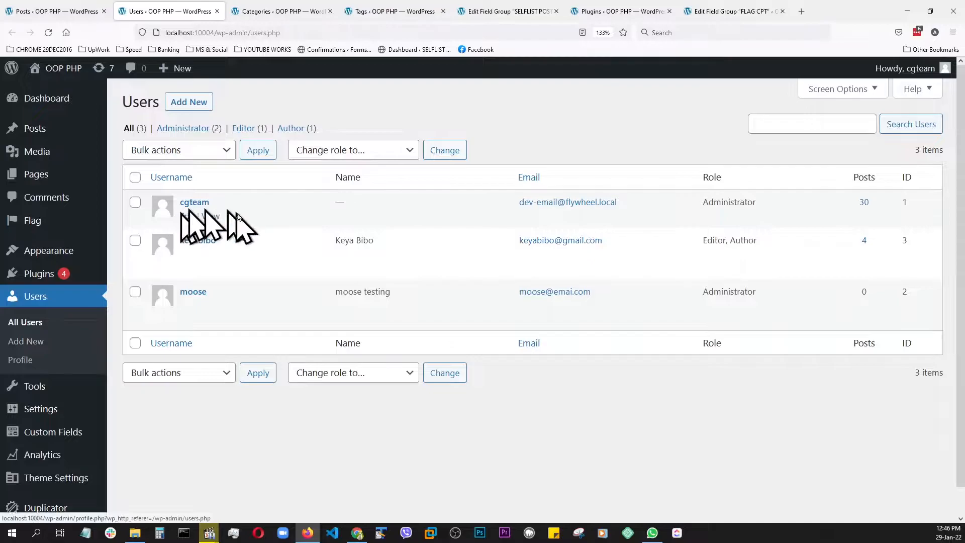
click(194, 202)
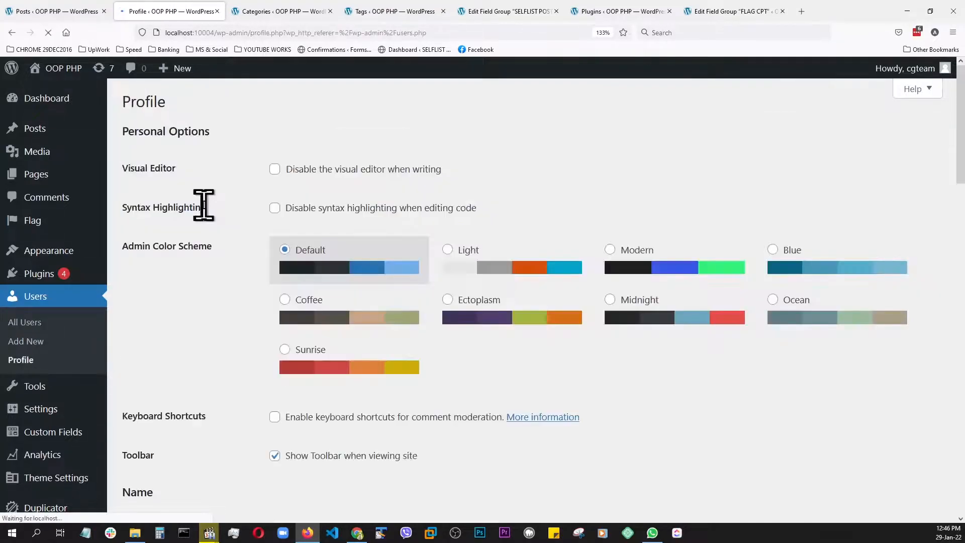
scroll(down, 3)
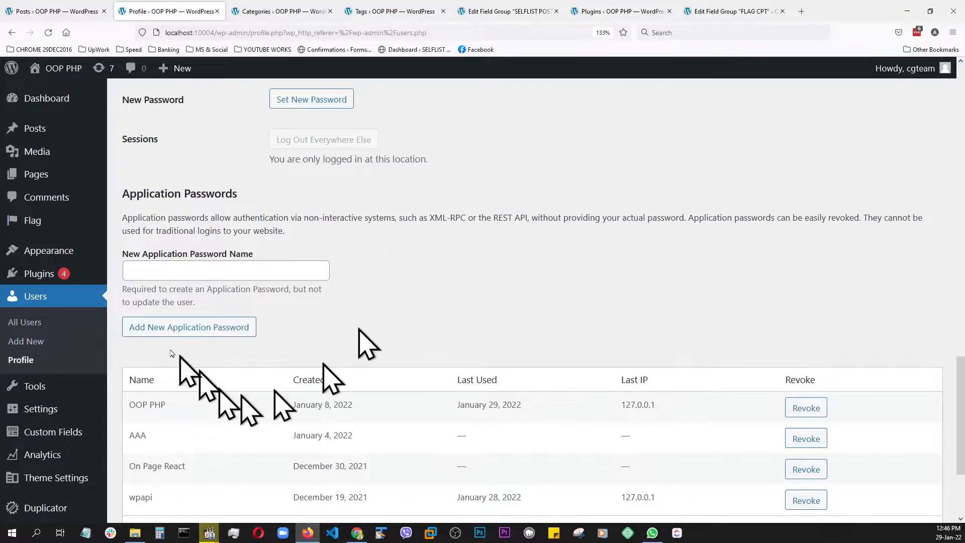
mouse_move(403, 305)
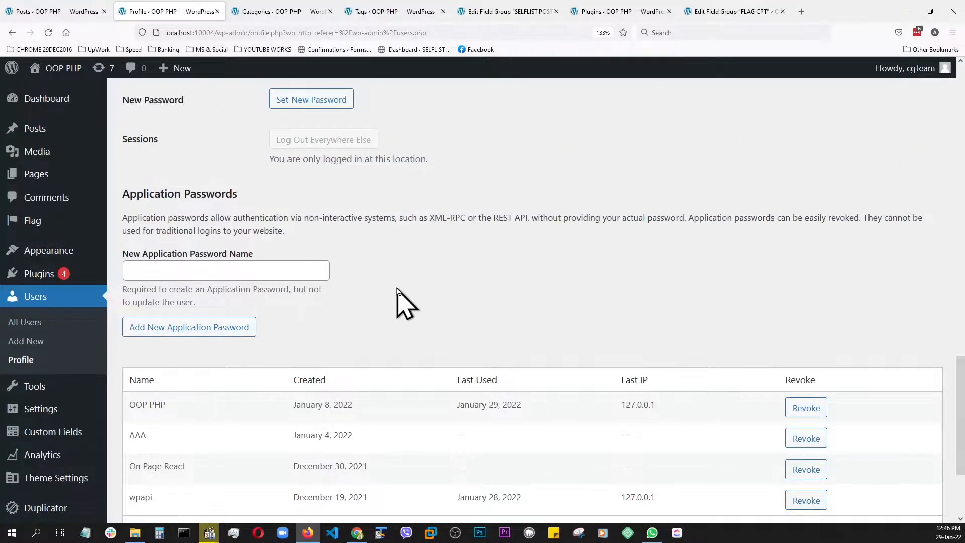
scroll(down, 3)
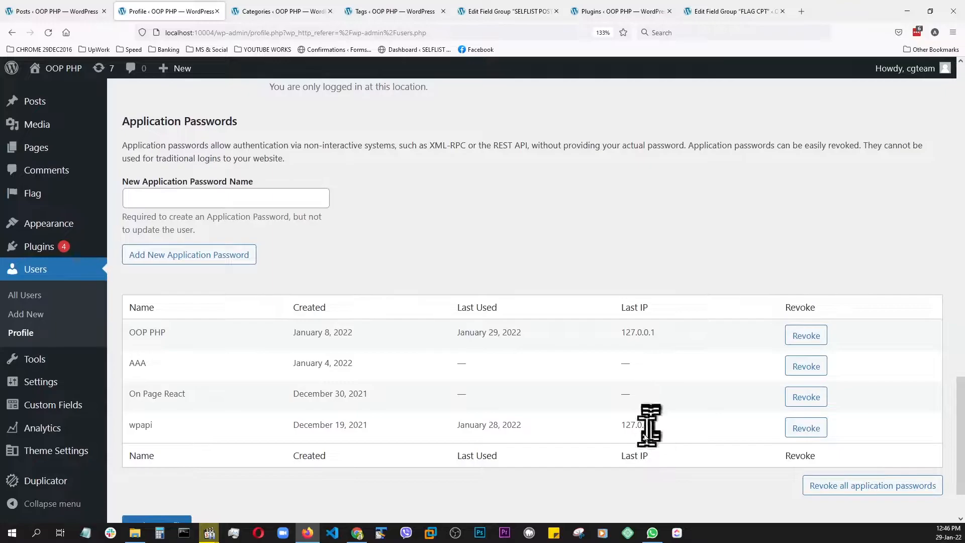
mouse_move(279, 197)
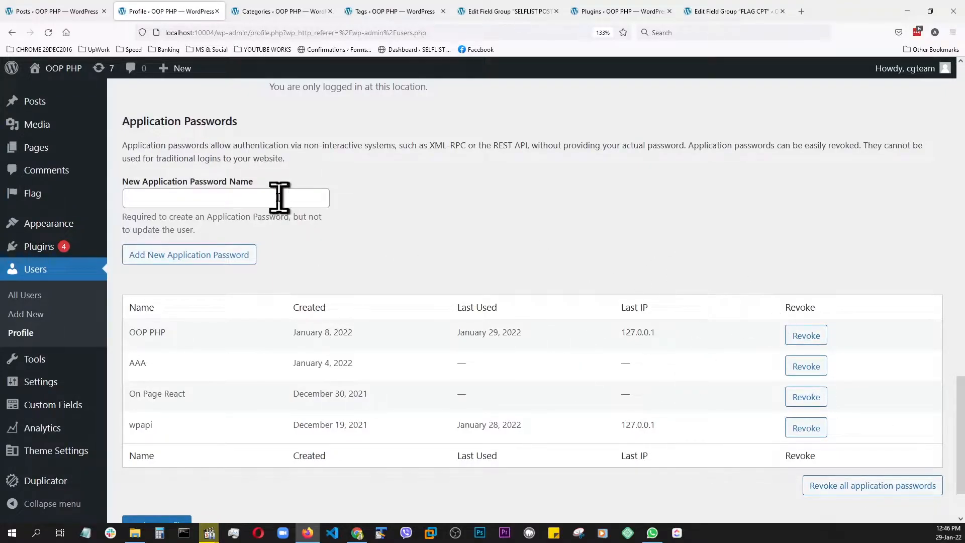
- Add a new application password named YOUTUBE and generate its value
click(225, 198)
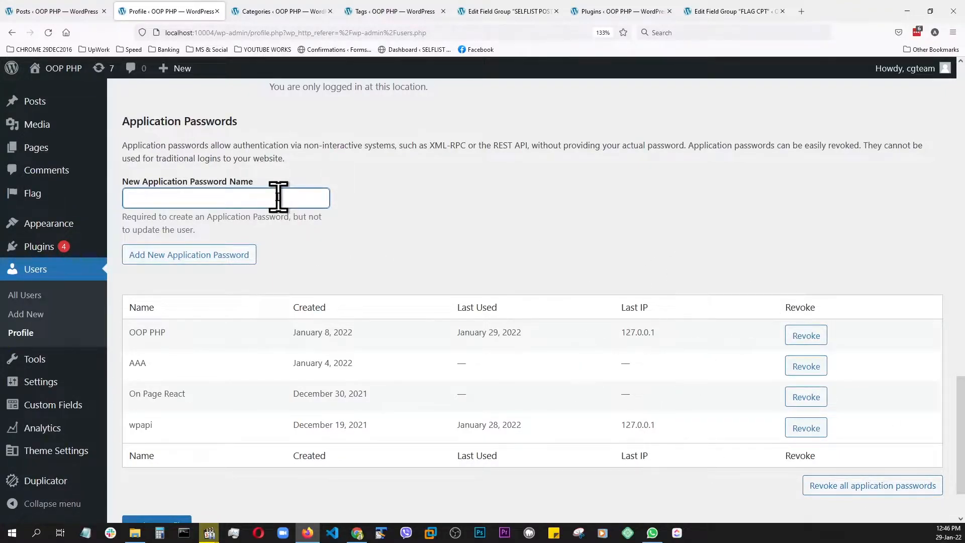
text(YOUTUBE)
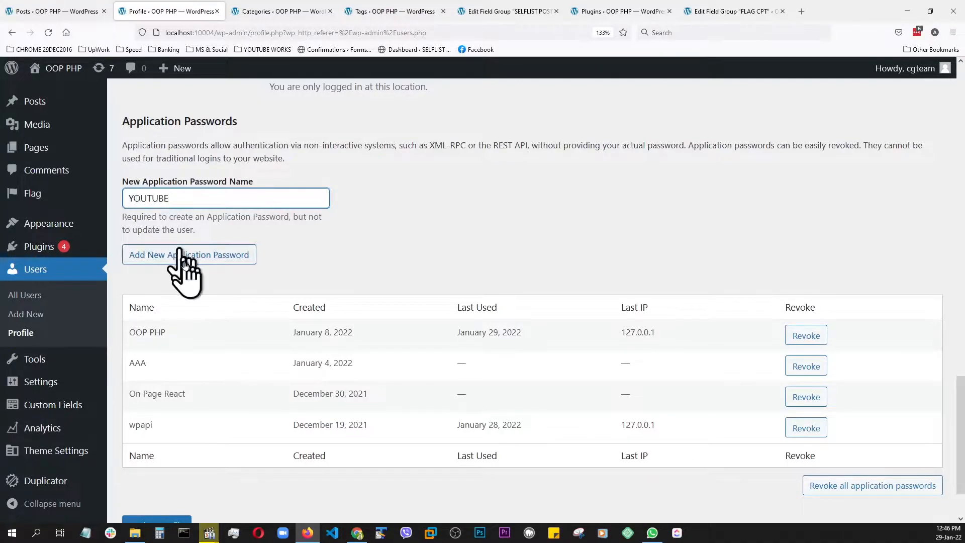
click(189, 254)
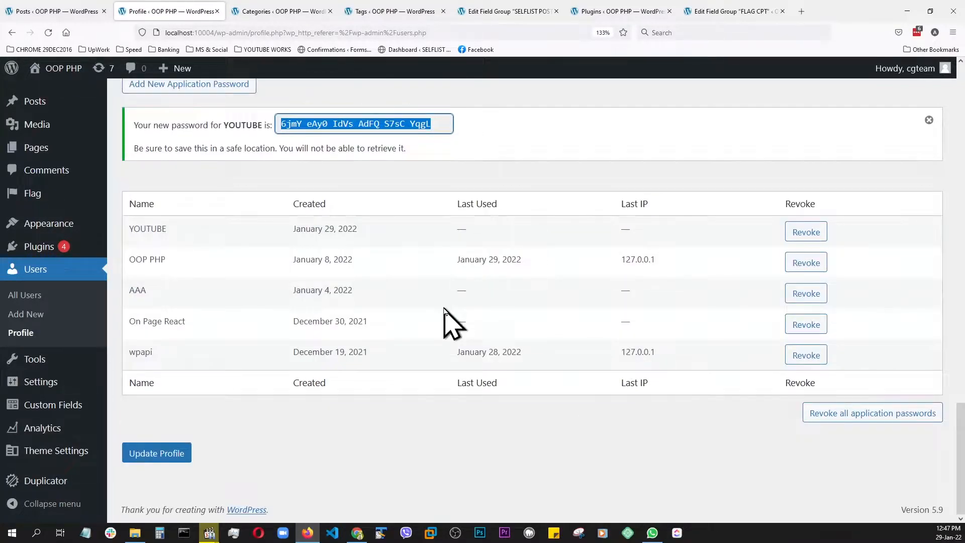
click(330, 533)
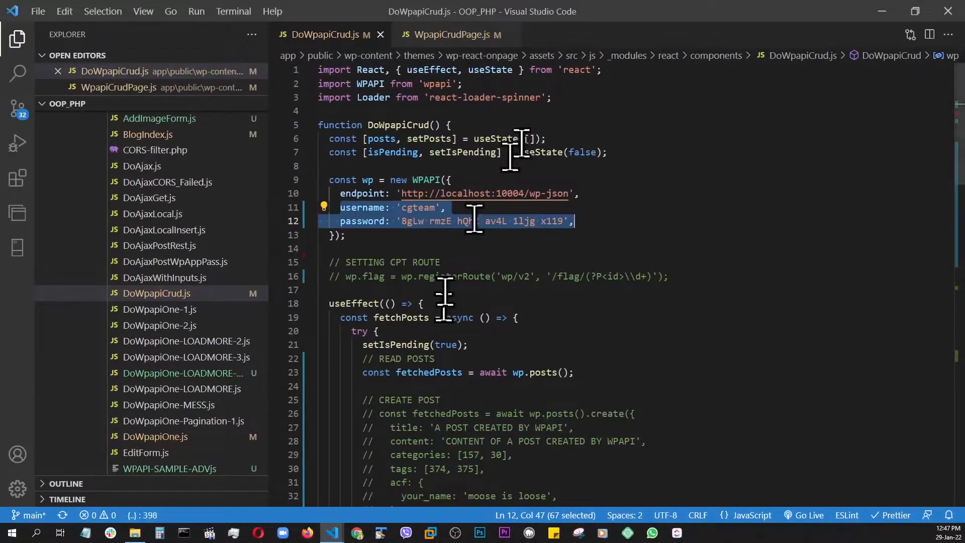
click(563, 221)
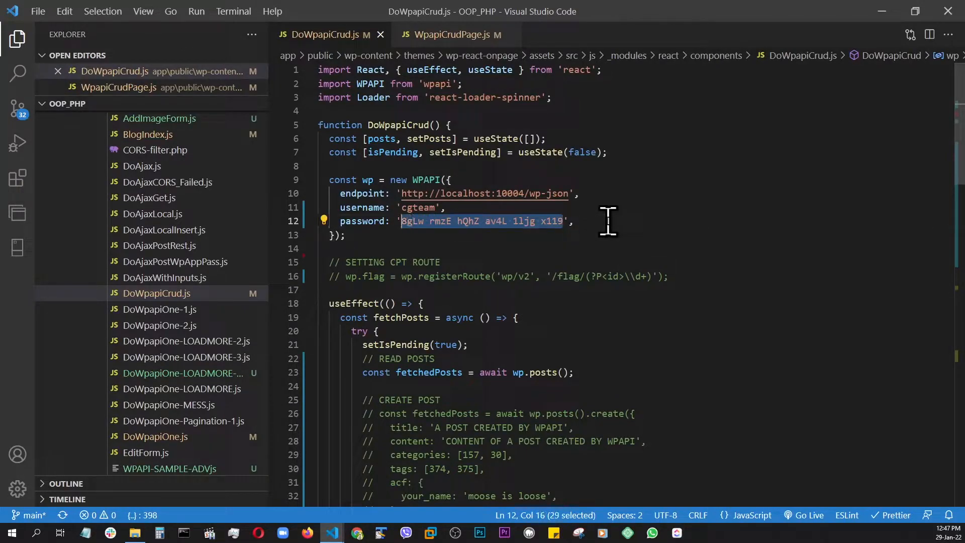
key(Delete)
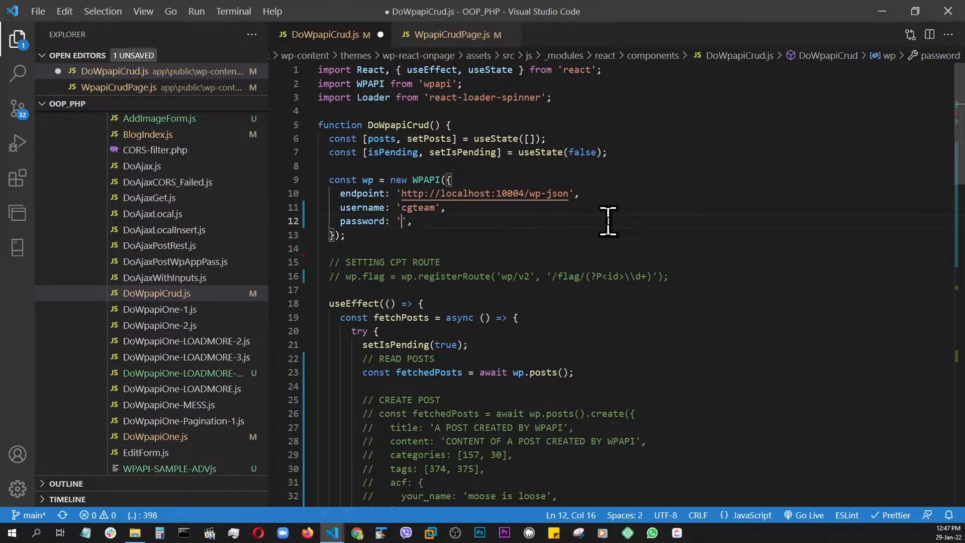
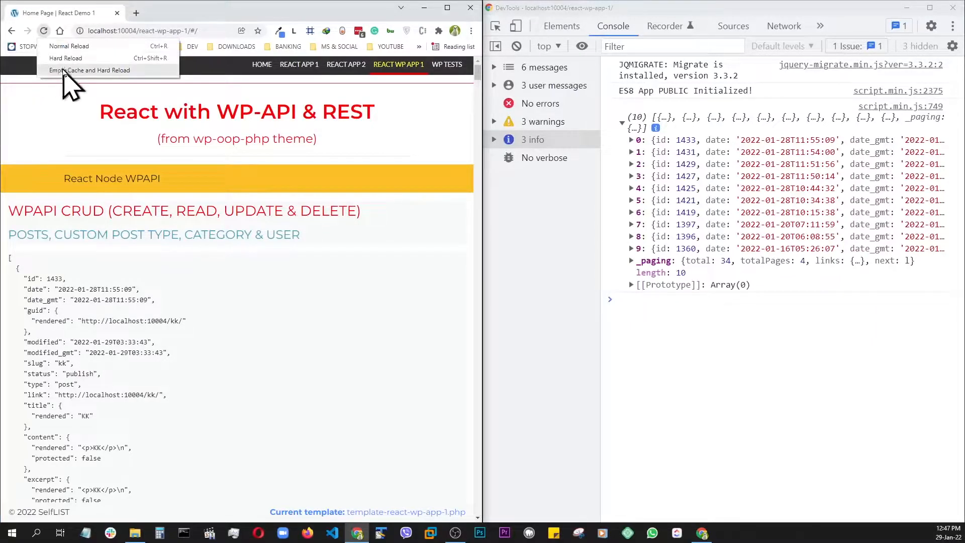
- Hard reload the React demo page with cache cleared and return to the WordPress profile
click(90, 69)
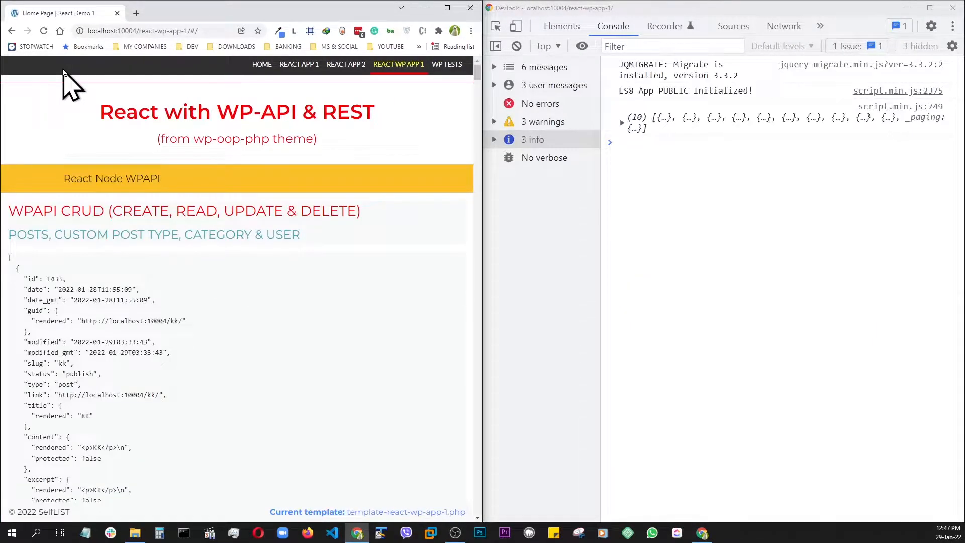
click(622, 123)
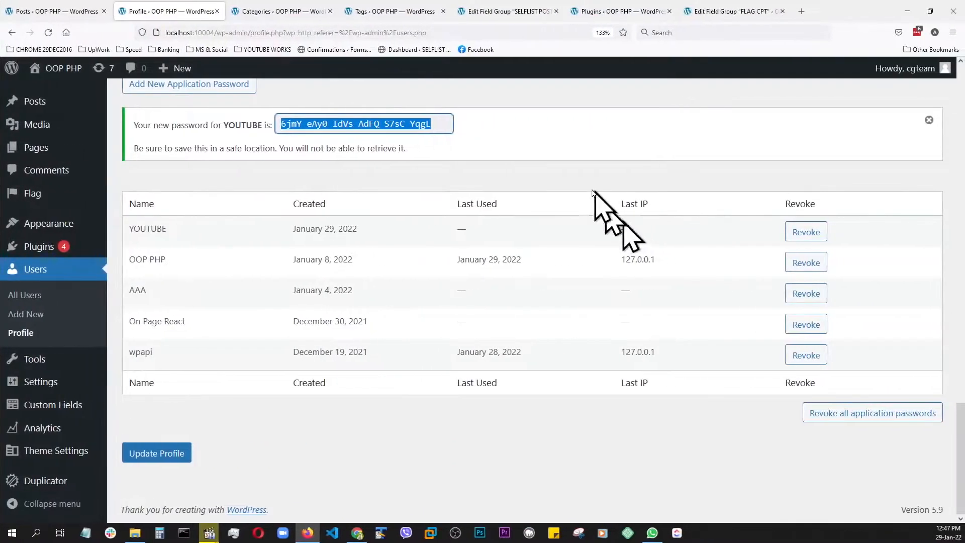
- Check the YOUTUBE application password shows last used January 29, 2022 from 127.0.0.1, then go to Posts
scroll(up, 3)
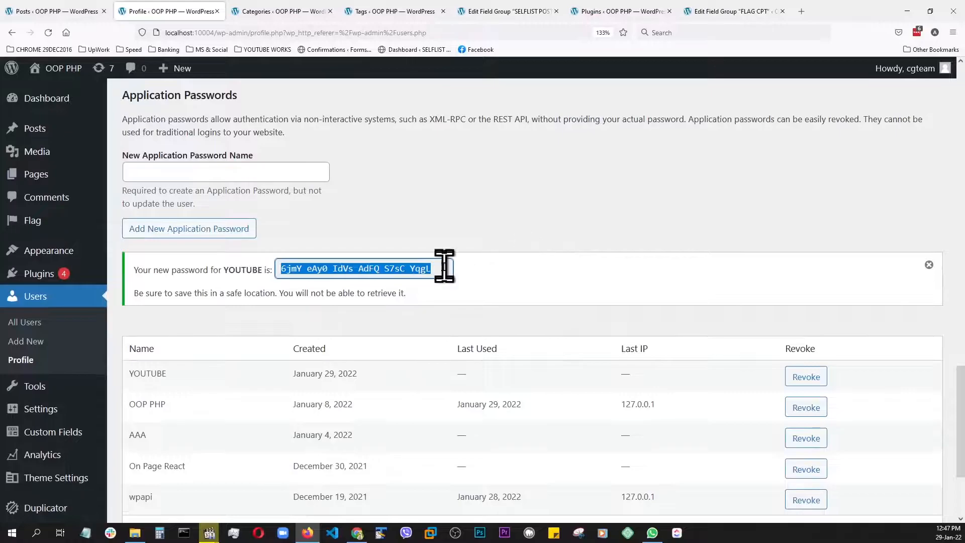
scroll(down, 3)
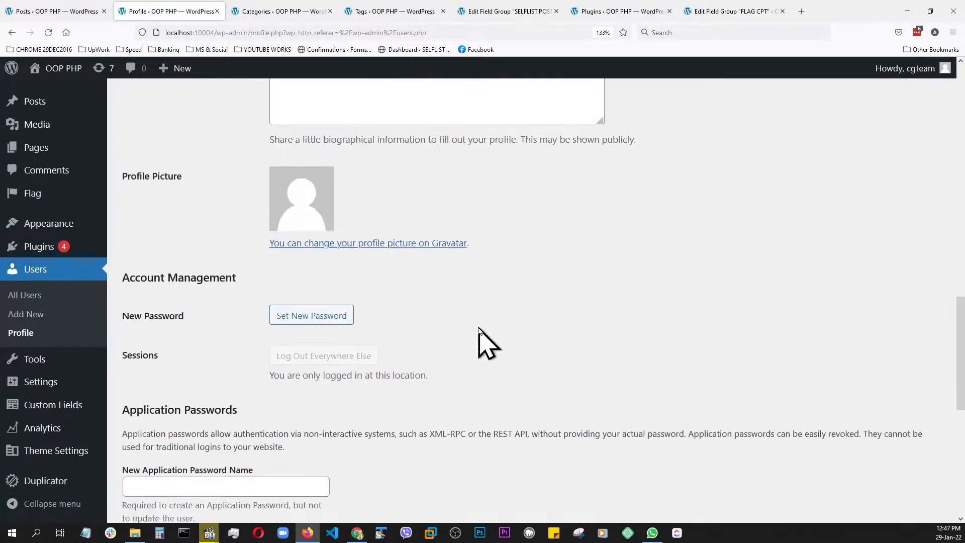
scroll(down, 3)
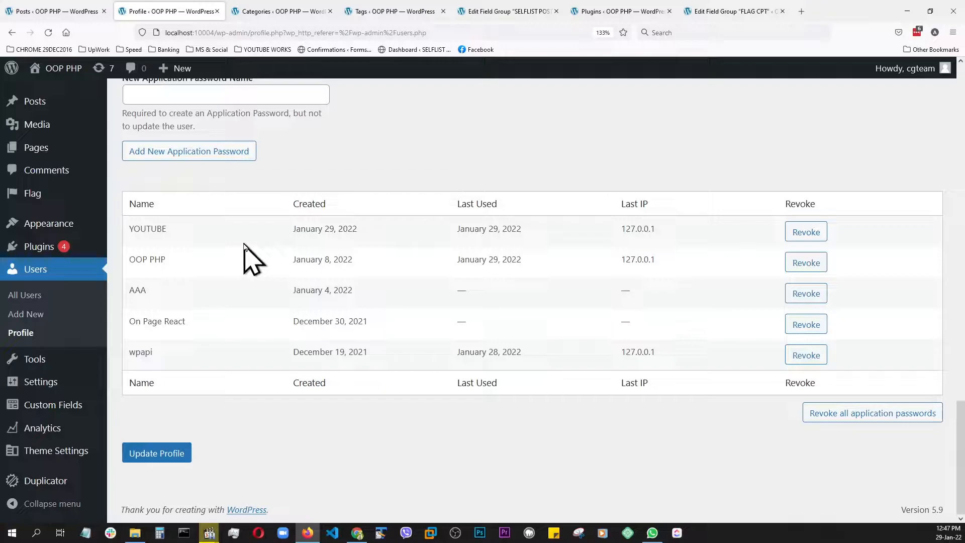
mouse_move(471, 148)
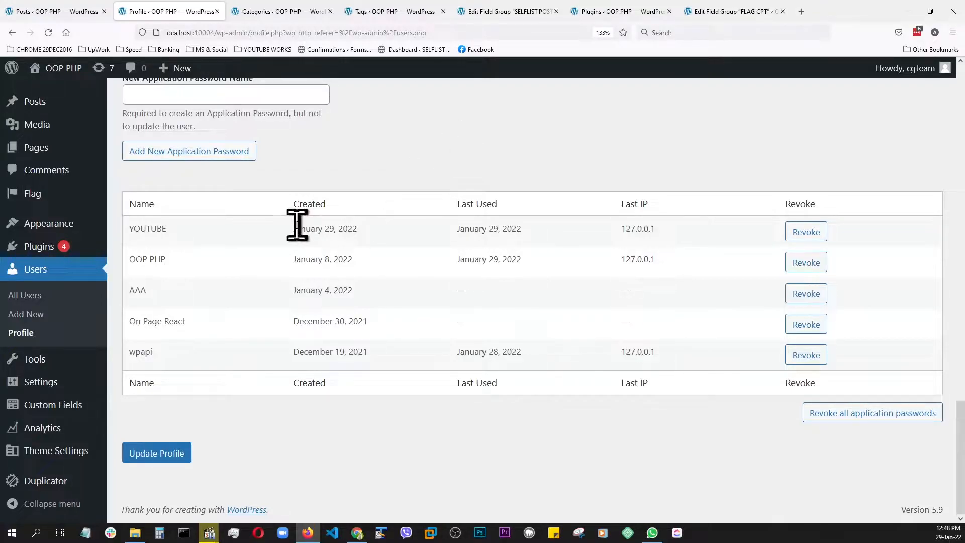
mouse_move(621, 228)
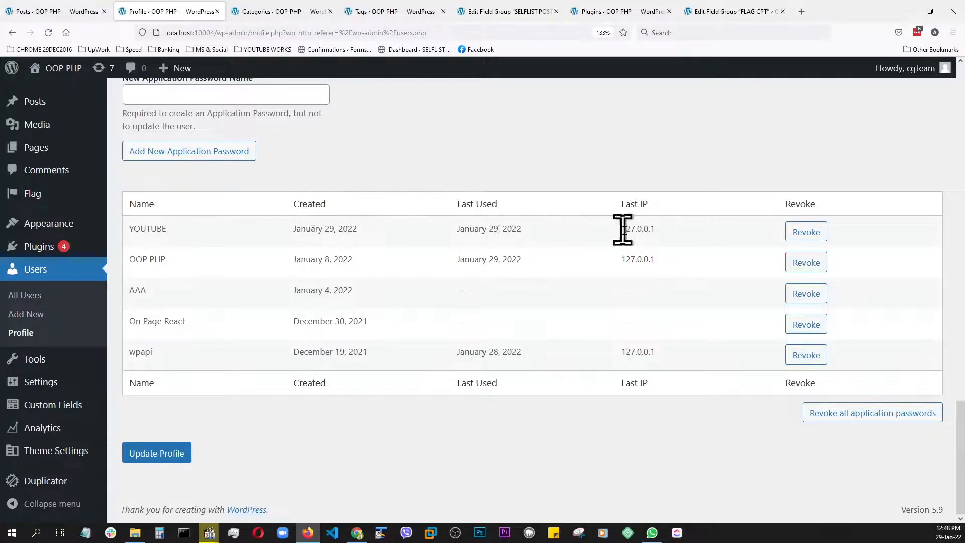
mouse_move(388, 316)
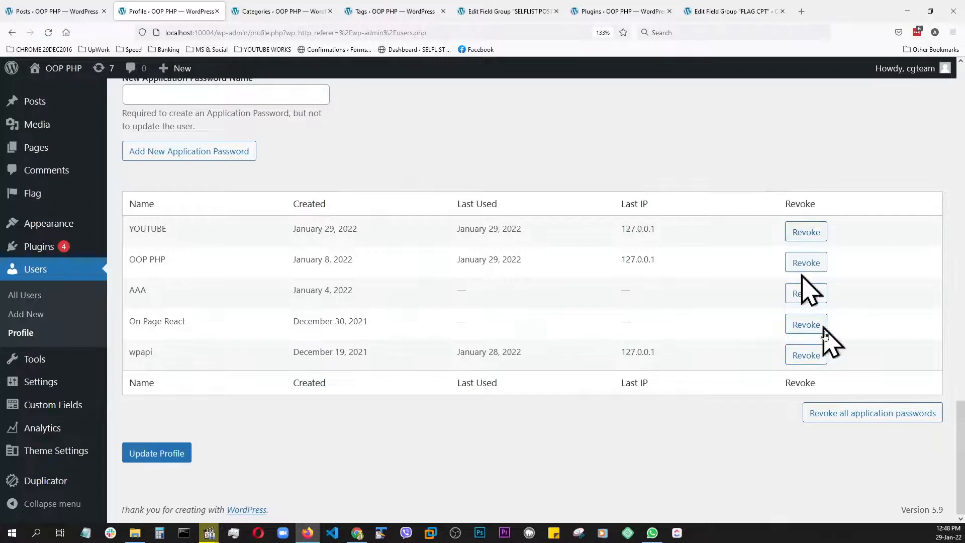
mouse_move(588, 240)
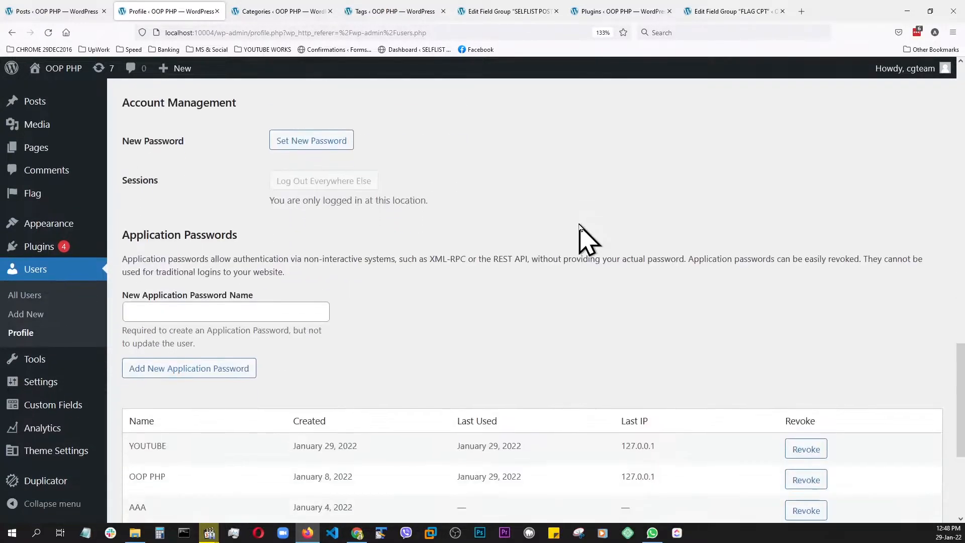
click(55, 11)
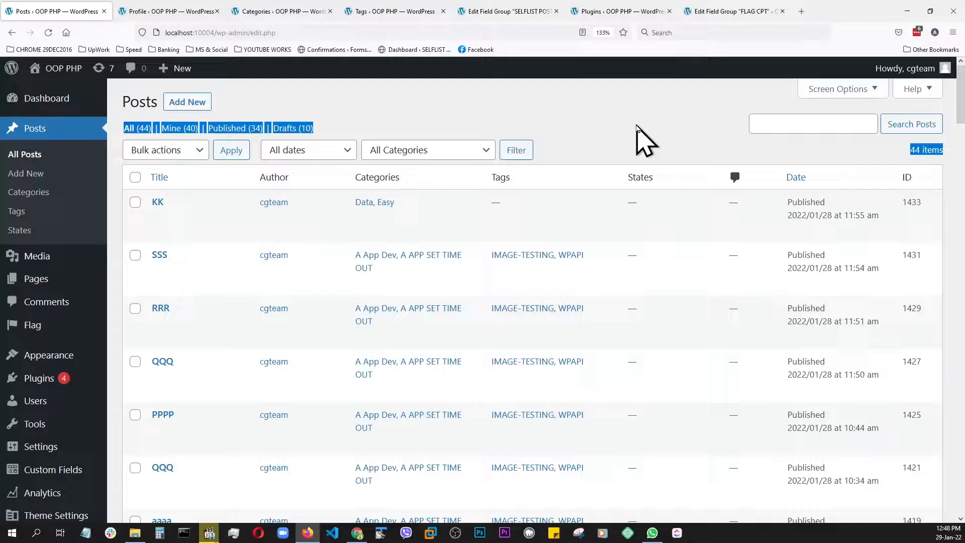
- Switch back to DoWpapiCrud.js in VS Code showing the YOUTUBE password in the WPAPI setup
click(331, 532)
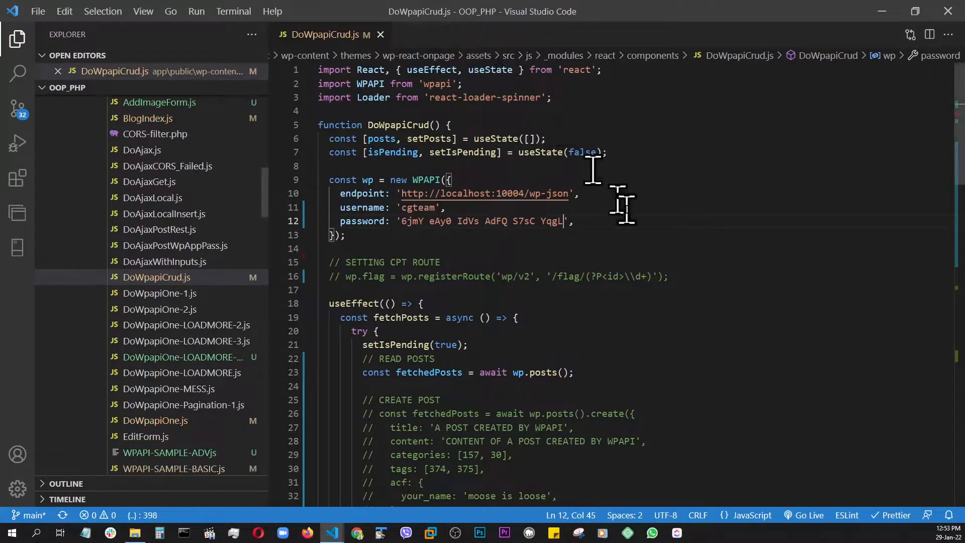
- Comment out the wp.posts() read line, enable the CREATE POST block, and save DoWpapiCrud.js
scroll(down, 3)
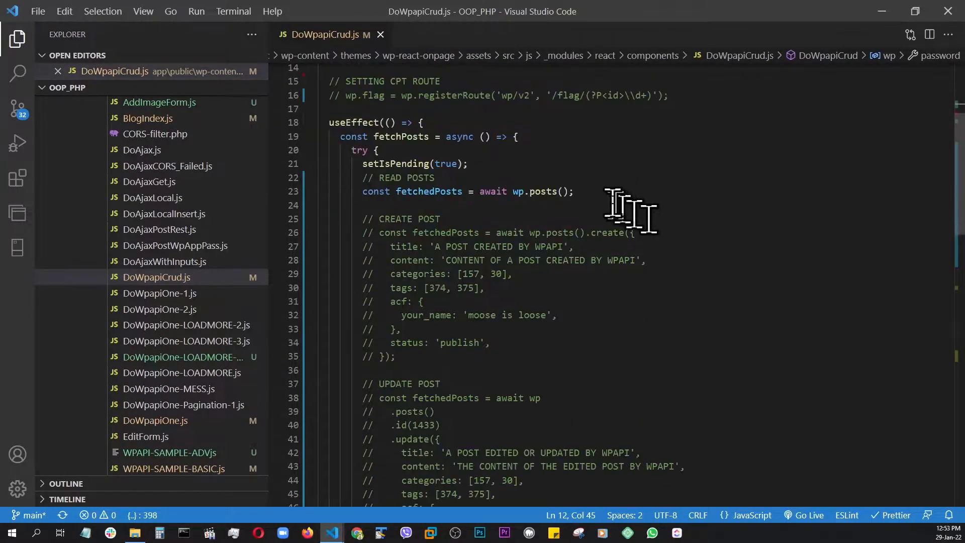
click(574, 191)
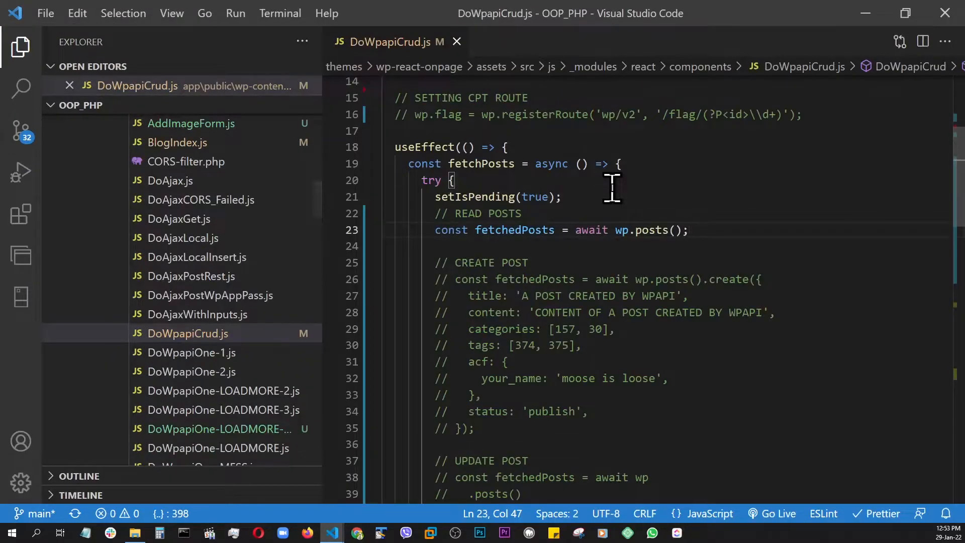
mouse_move(695, 215)
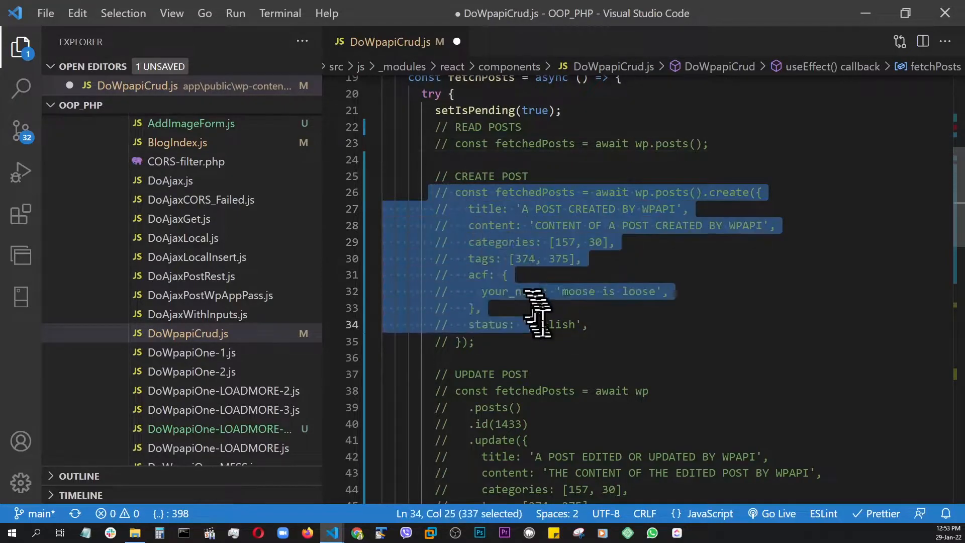
key(ctrl+/)
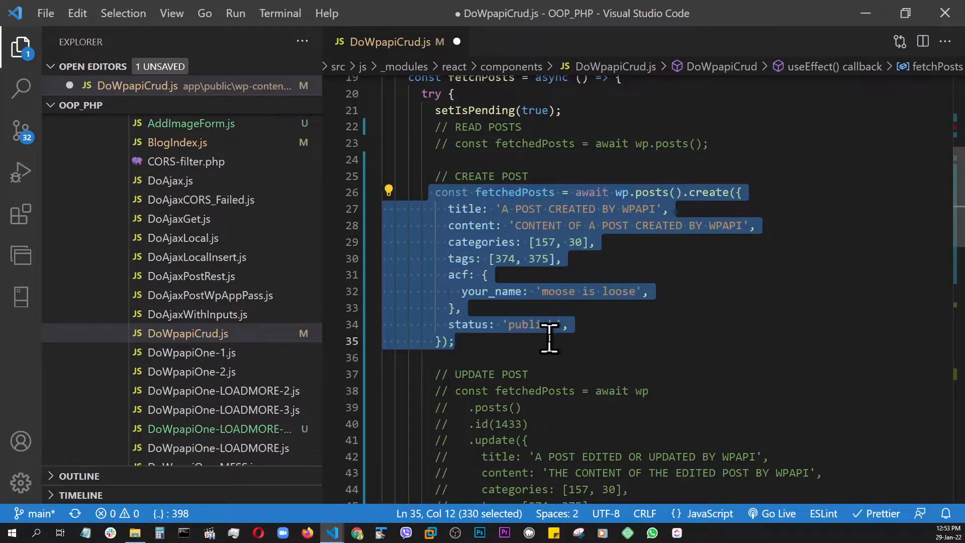
key(ctrl+s)
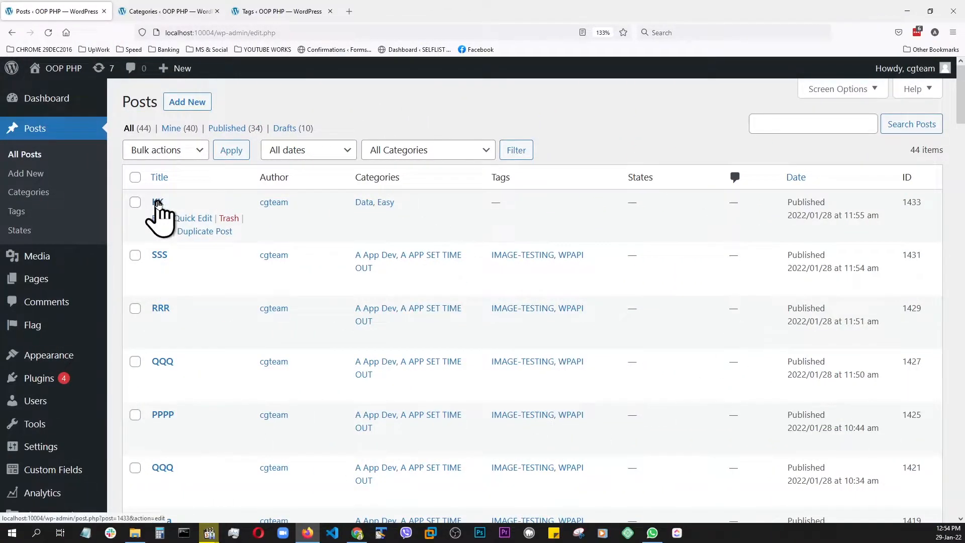
- Edit post KK (ID 1433), then list the Custom Fields field groups including SELFLIST POST: CONTACT INFO
click(158, 202)
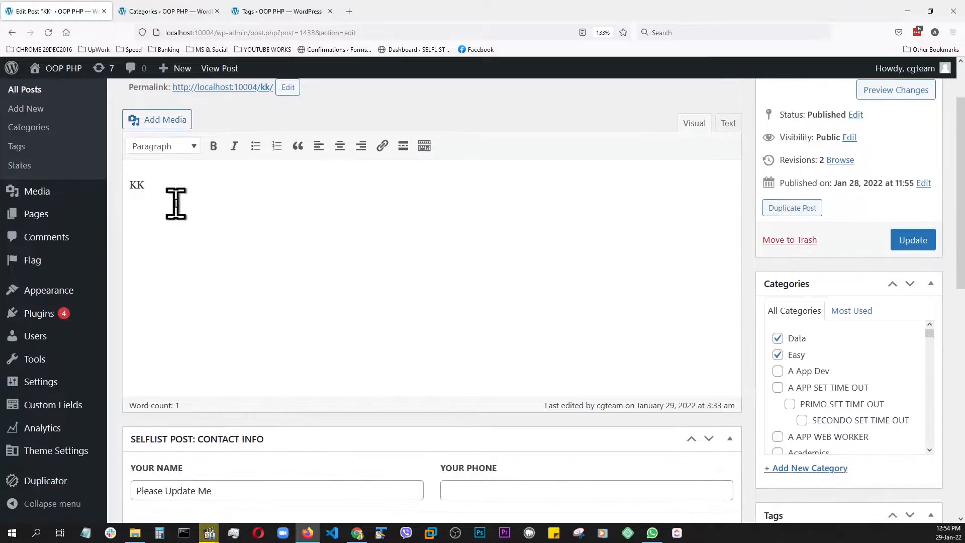
scroll(down, 3)
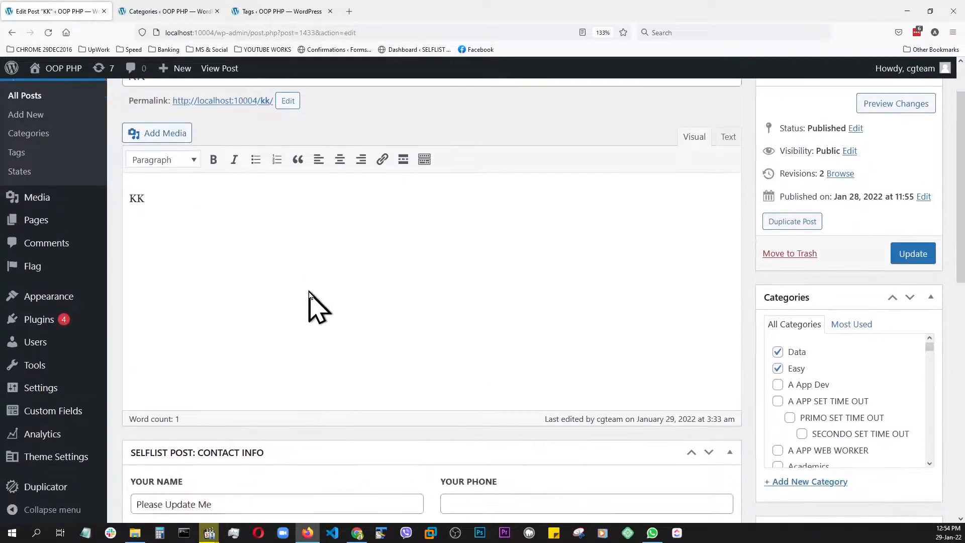
scroll(down, 3)
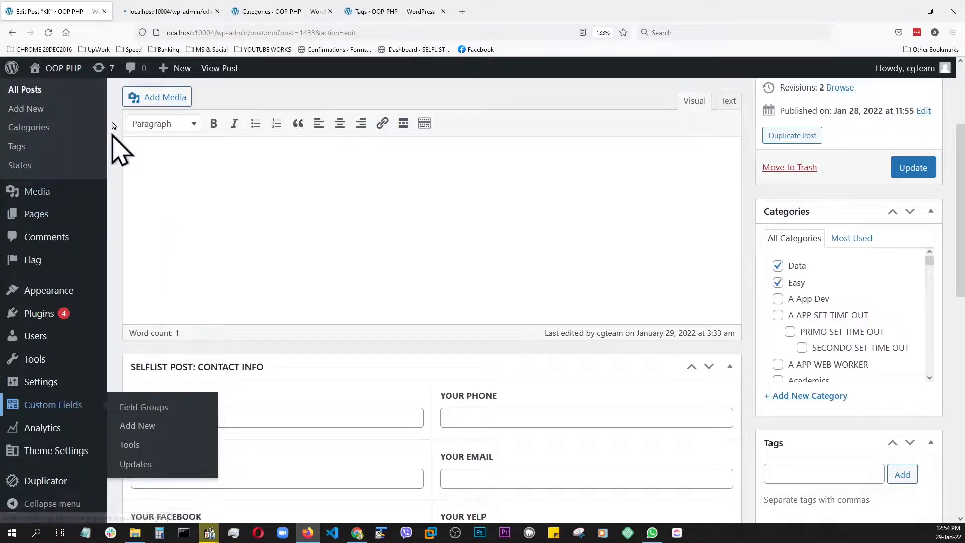
click(144, 407)
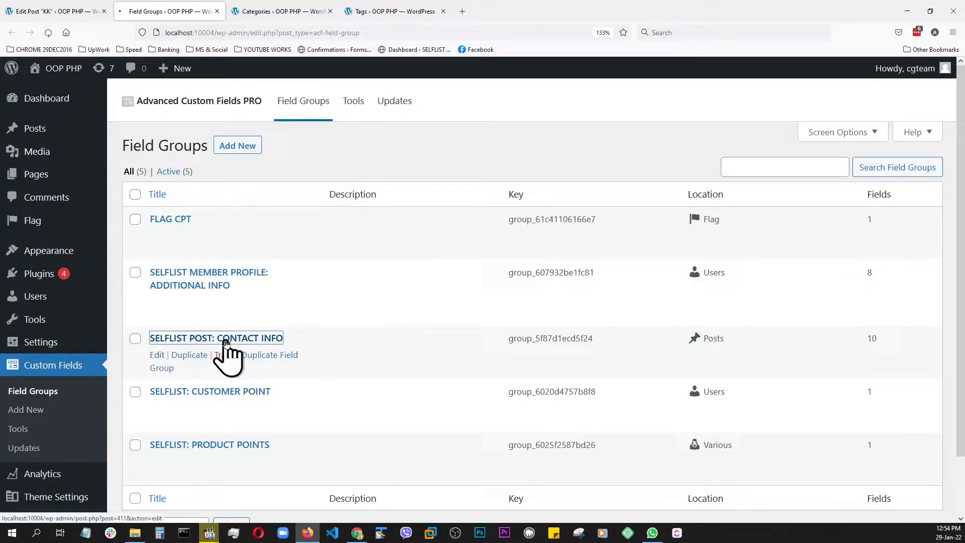
- Open the SELFLIST POST: CONTACT INFO field group to list its your_name and your_phone fields
click(216, 338)
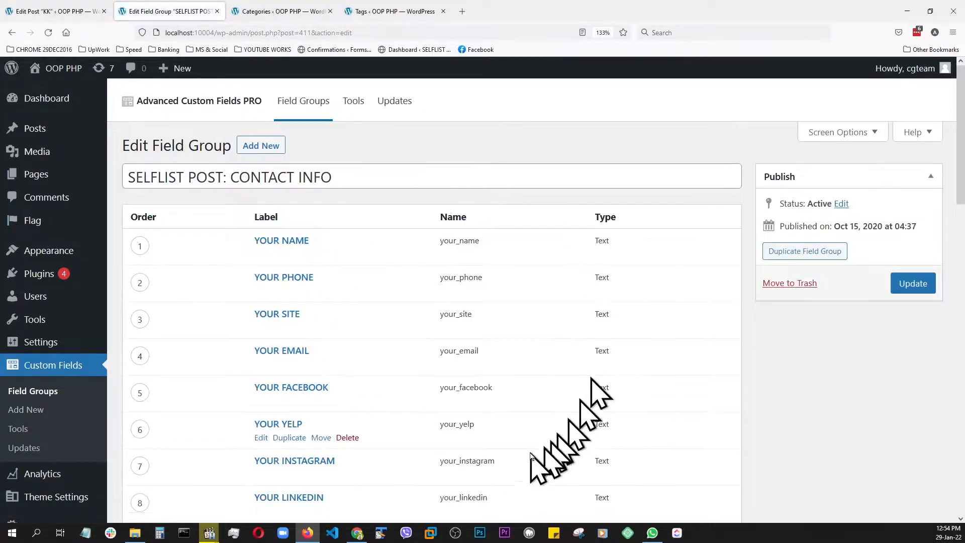
mouse_move(454, 212)
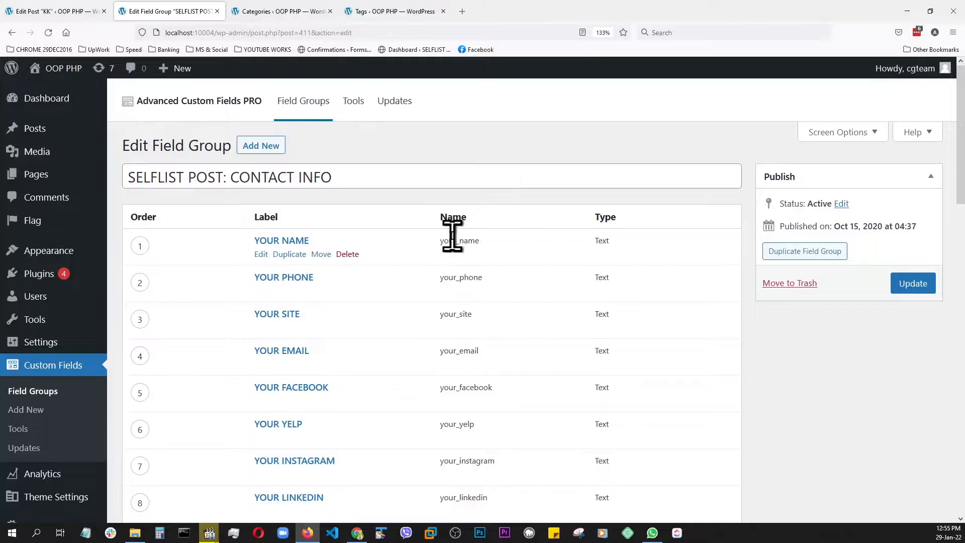
mouse_move(504, 268)
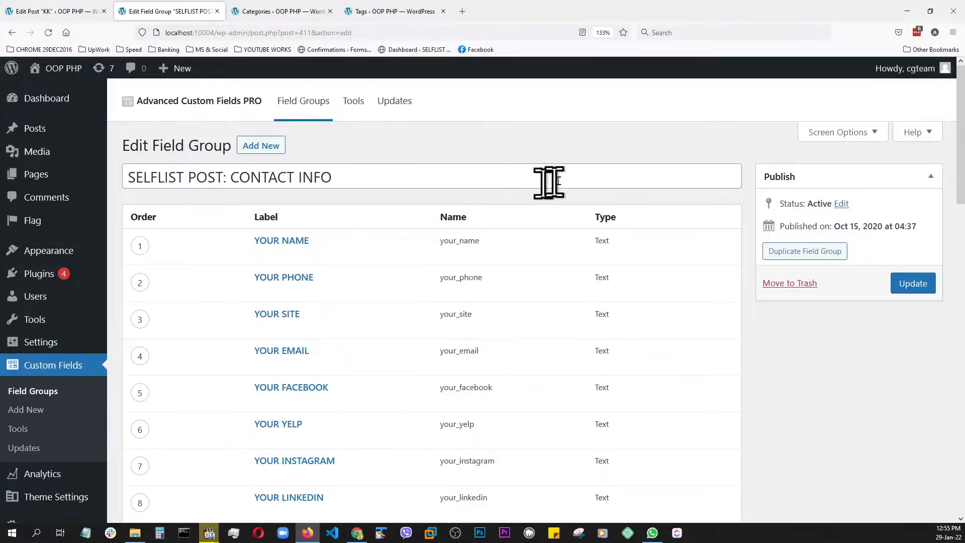
mouse_move(566, 247)
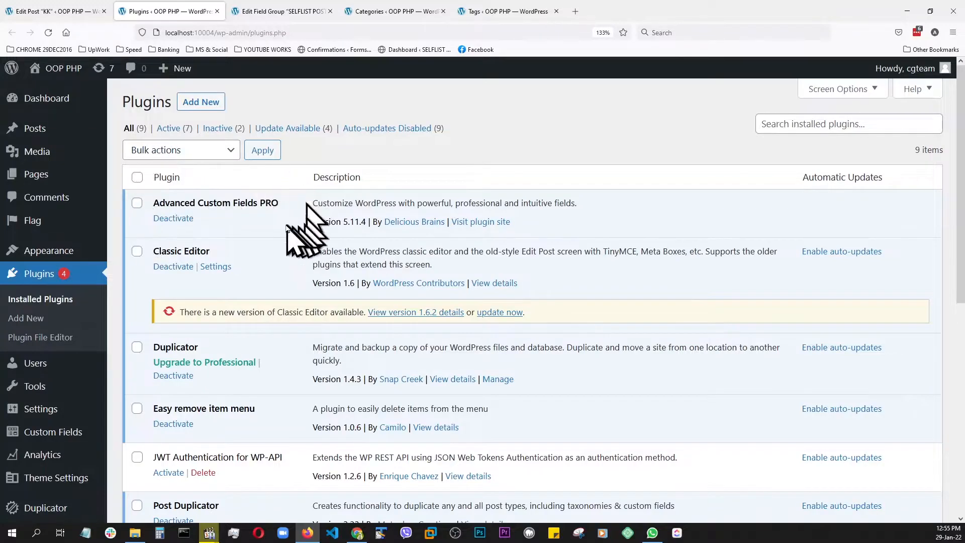
mouse_move(286, 240)
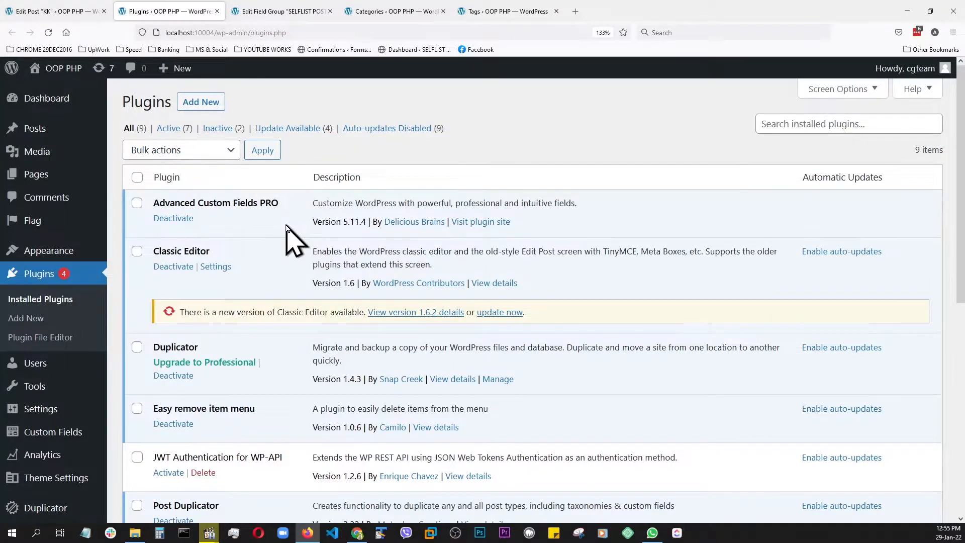
mouse_move(255, 256)
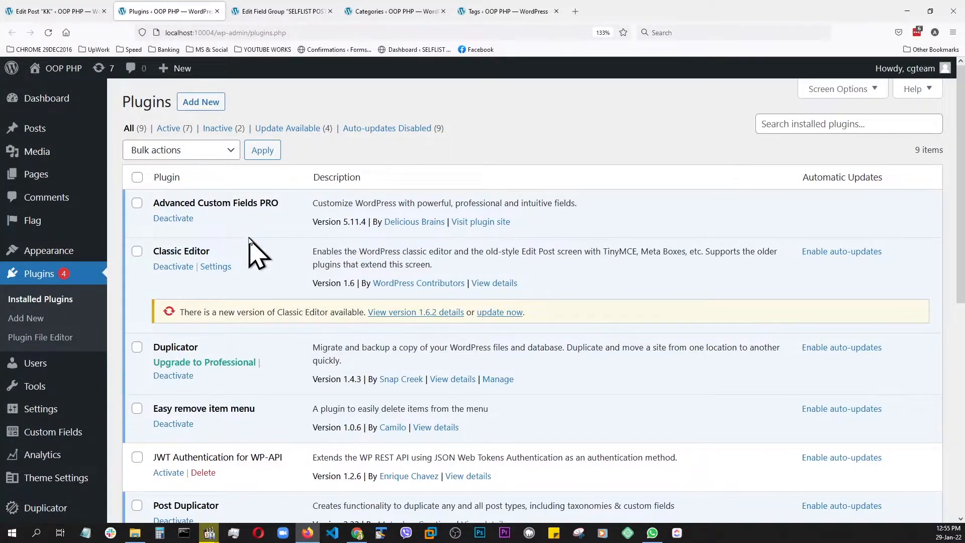
mouse_move(258, 256)
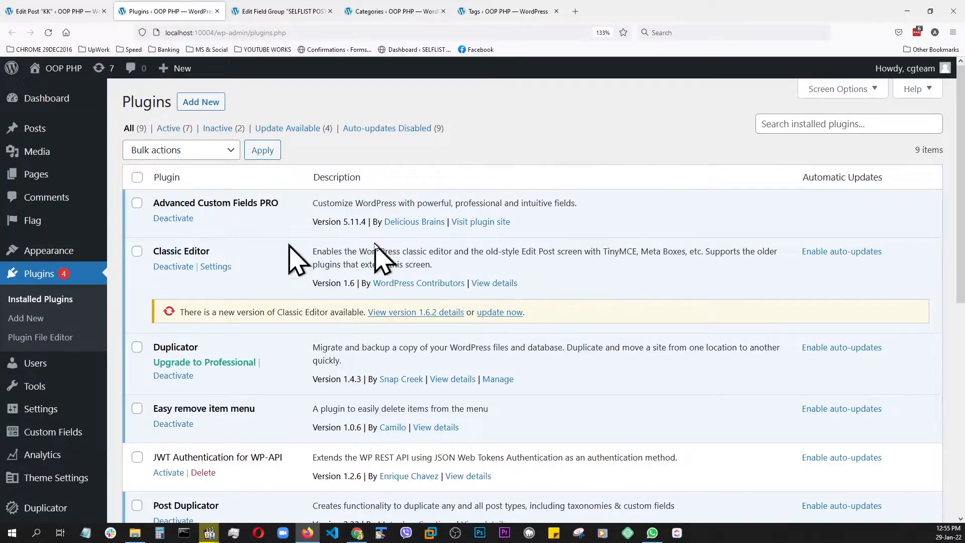
mouse_move(326, 289)
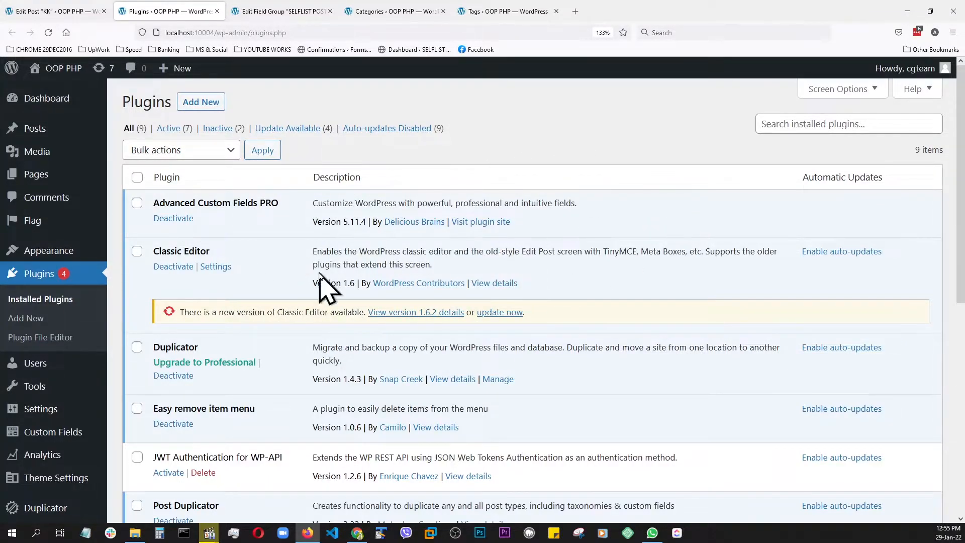
mouse_move(563, 212)
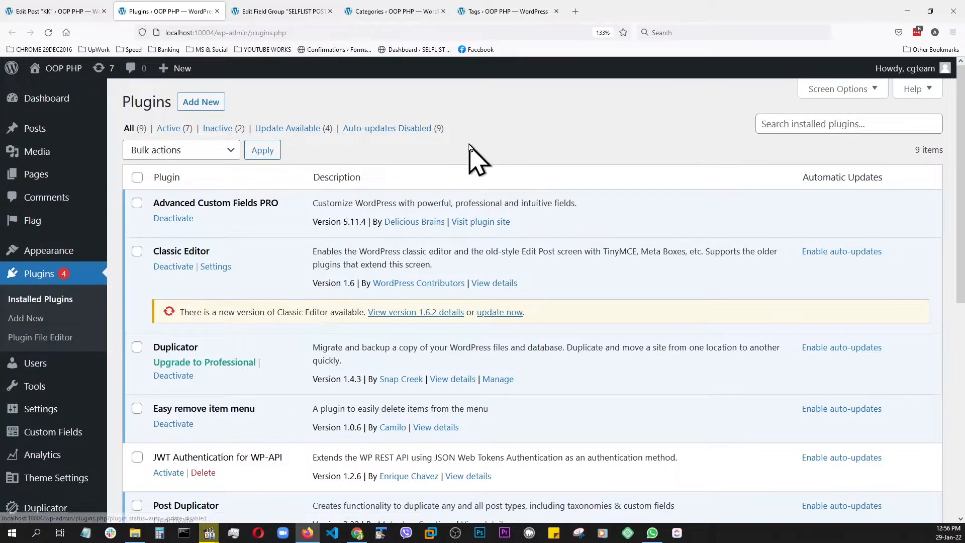
mouse_move(415, 265)
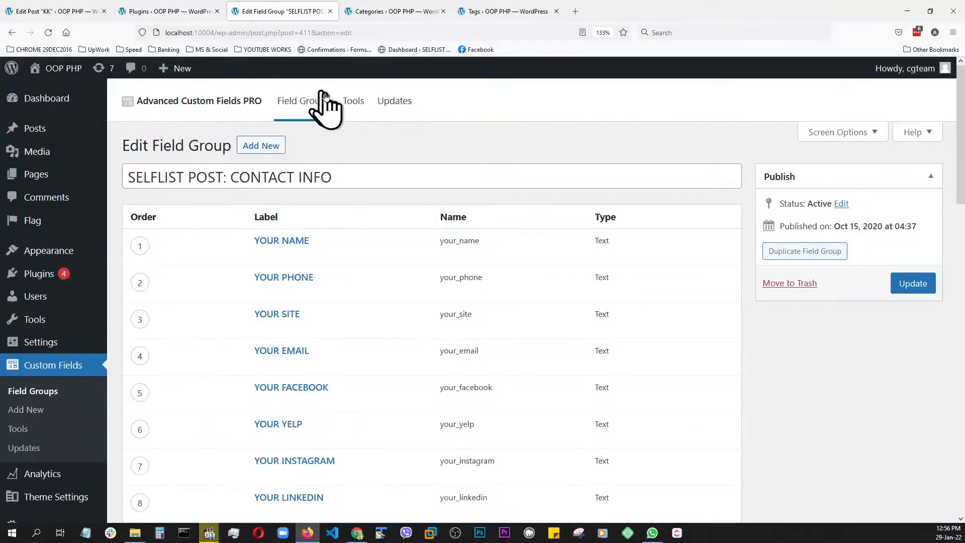
- Scroll to the field group Settings and confirm Show in REST API is Yes
scroll(down, 3)
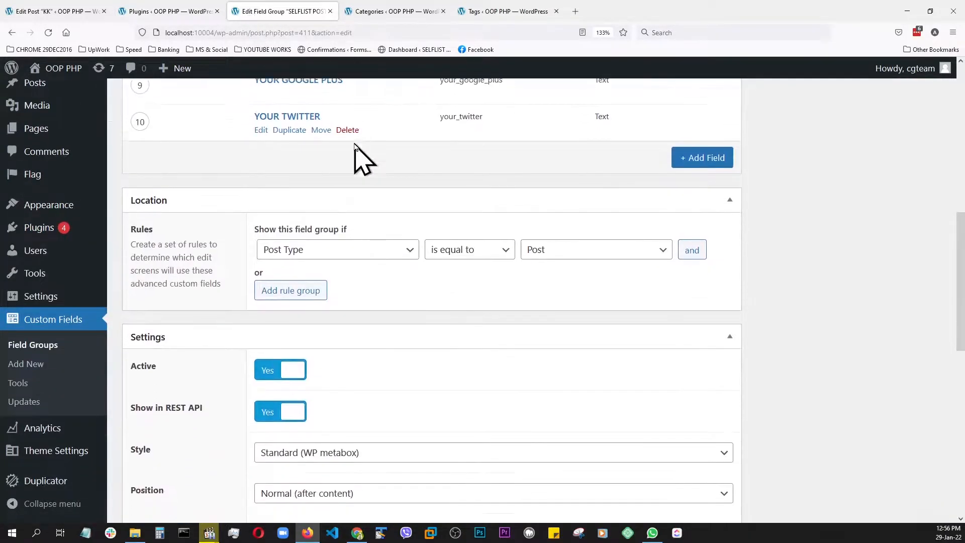
scroll(down, 3)
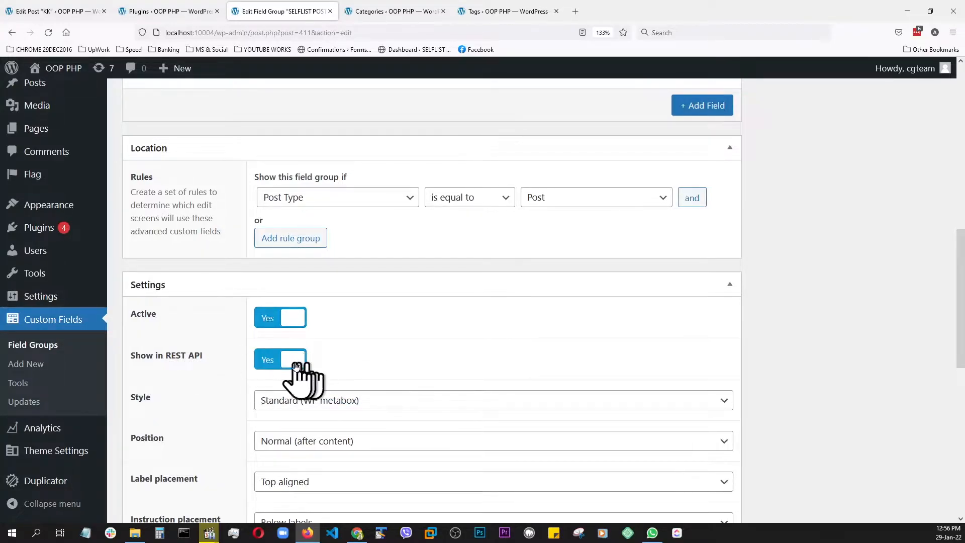
mouse_move(484, 330)
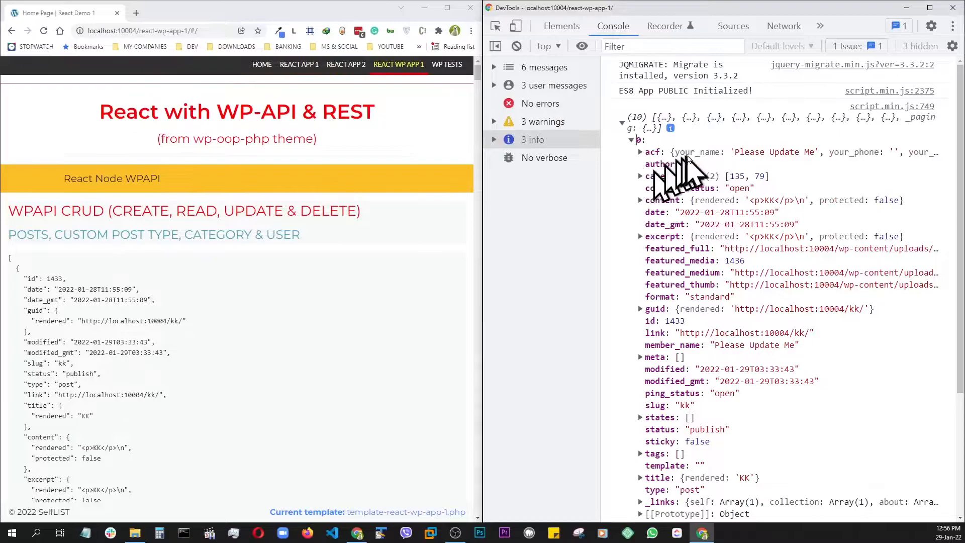
- Expand the logged post 1433 object to see its acf fields, then go to Posts > Categories
click(640, 152)
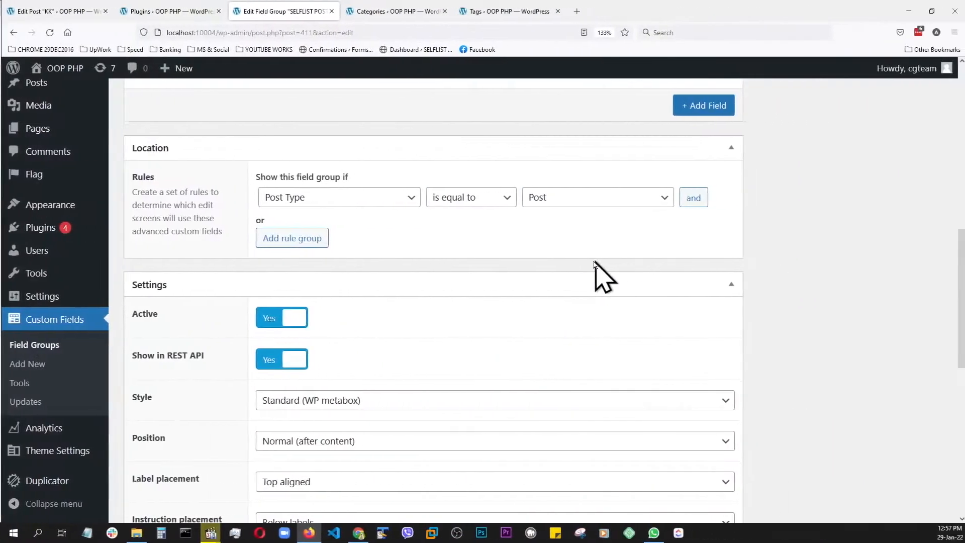
click(395, 10)
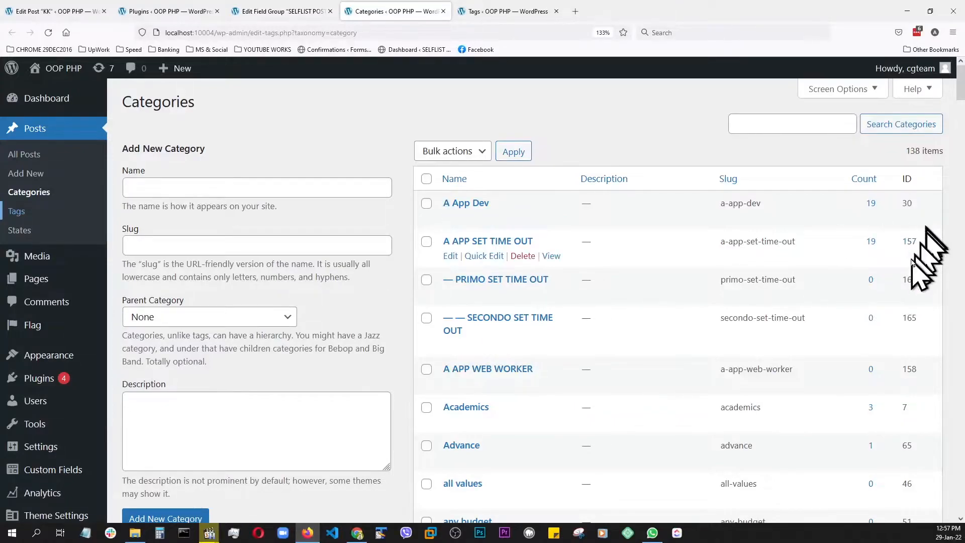
- Read the A App Dev and A APP SET TIME OUT category IDs, then the IMAGE-TESTING and WPAPI tag IDs
click(862, 178)
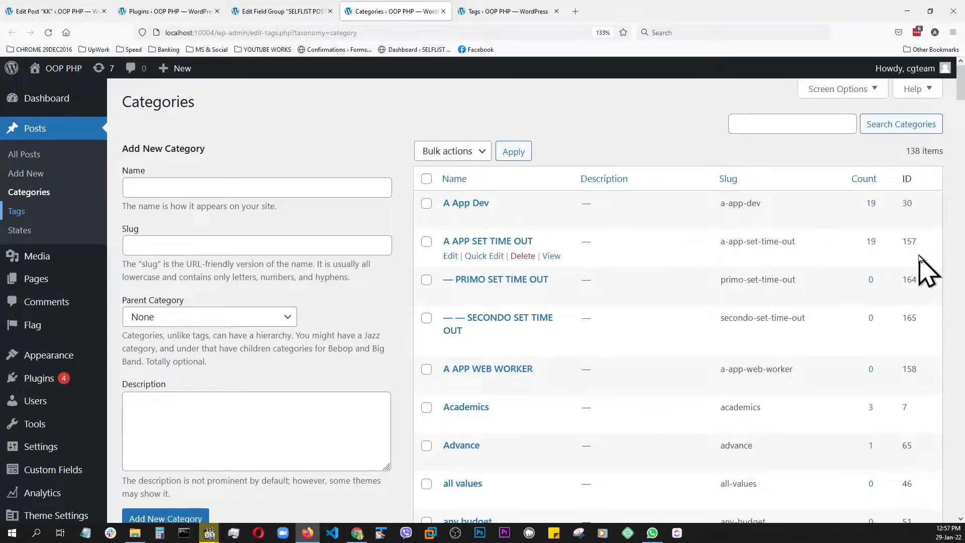
click(310, 533)
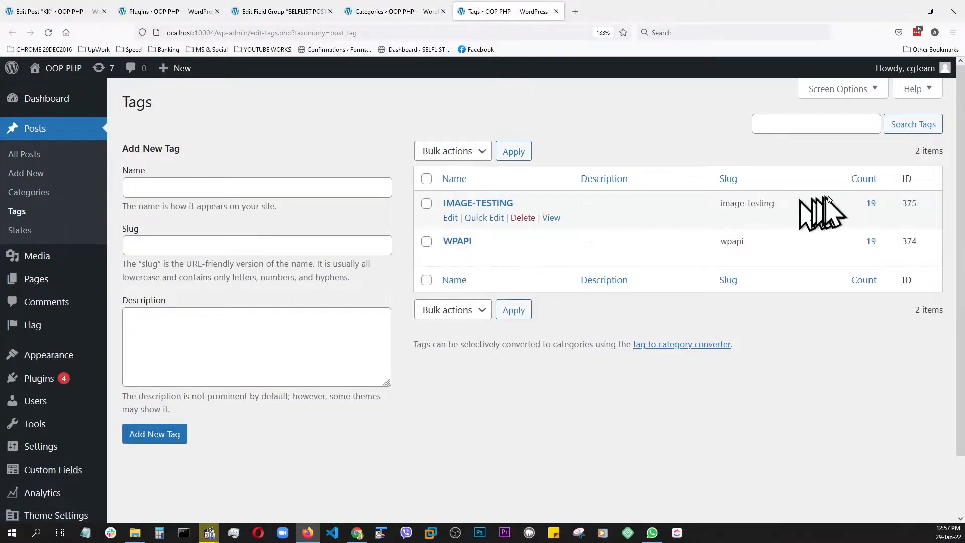
mouse_move(922, 264)
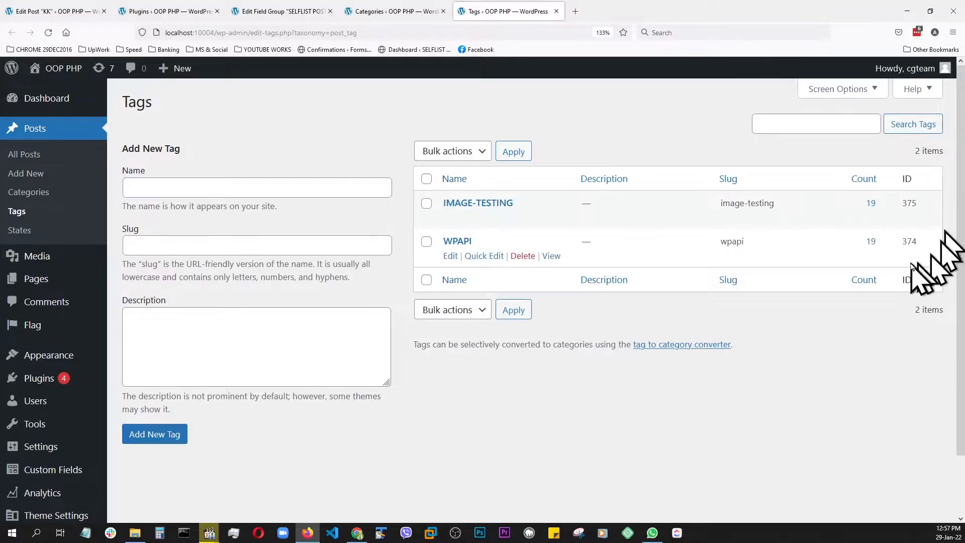
click(331, 533)
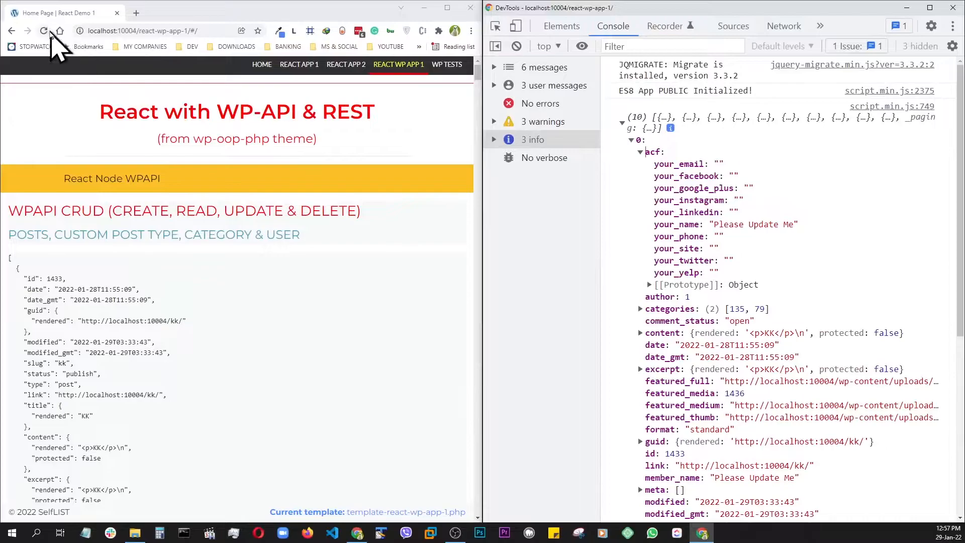
- Reload the React page so WPAPI creates post 1466 'A POST CREATED BY WPAPI' and logs it
click(44, 31)
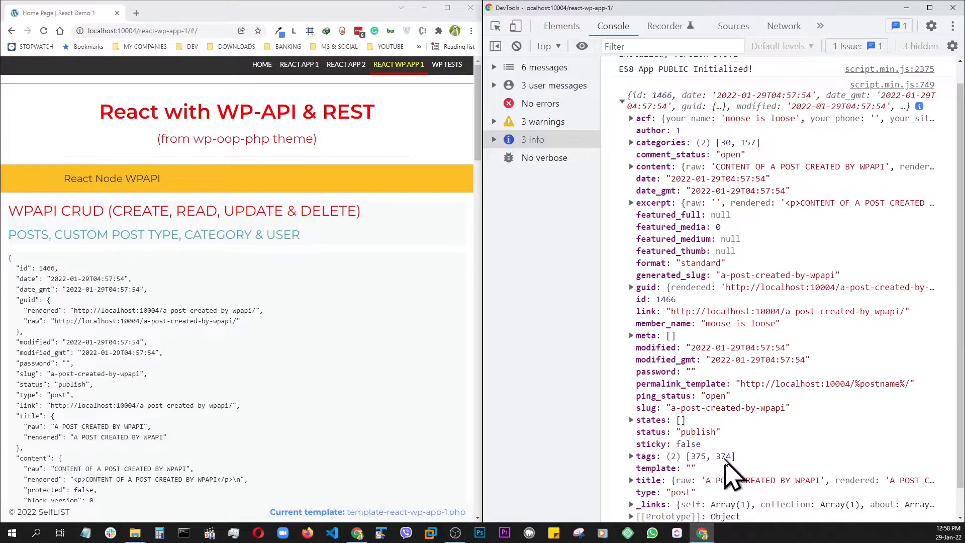
mouse_move(690, 493)
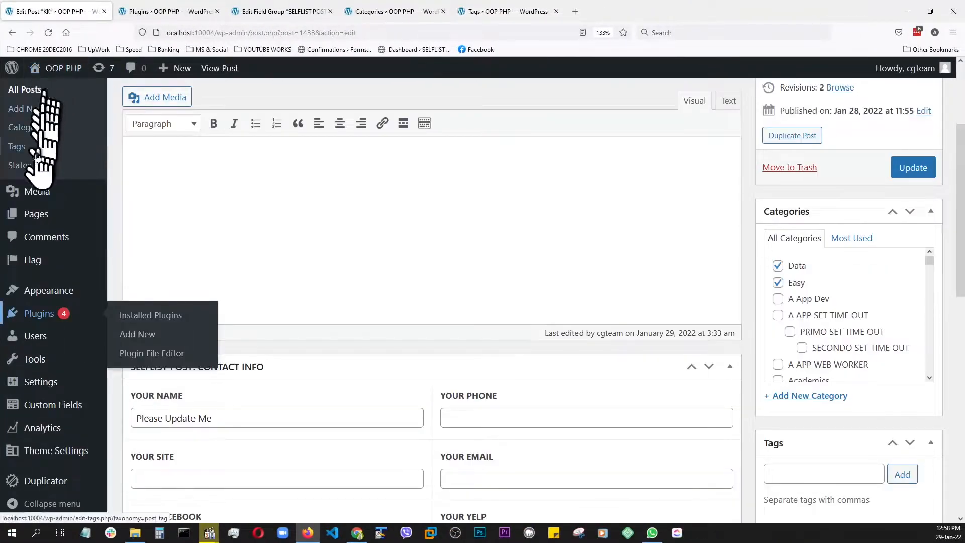
- Open All Posts and view the new 'A POST CREATED BY WPAPI' post with its 'moose is loose' name
click(34, 128)
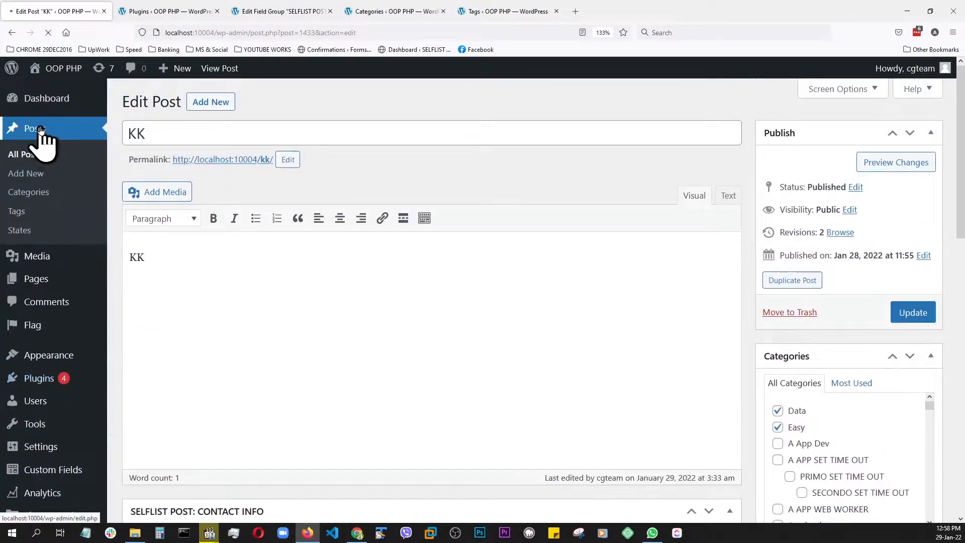
click(34, 128)
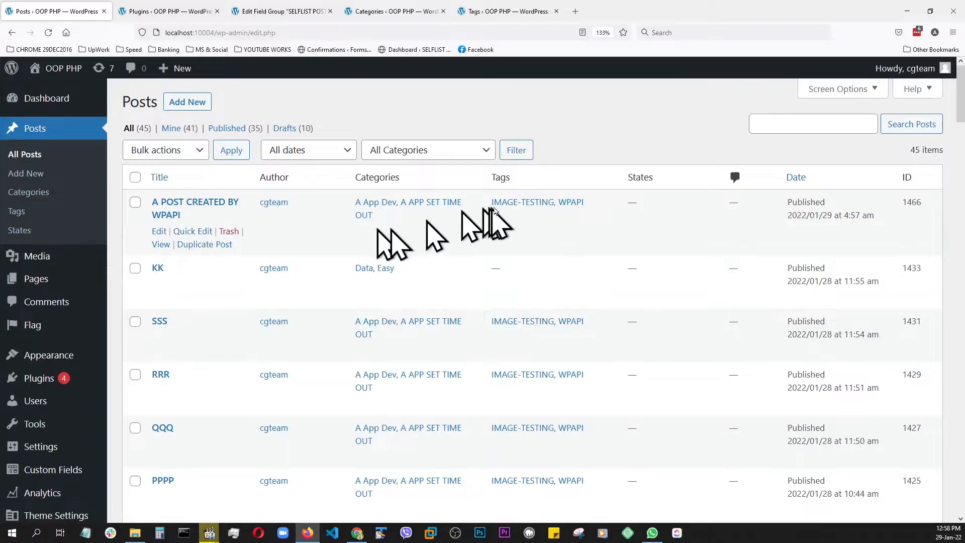
mouse_move(369, 231)
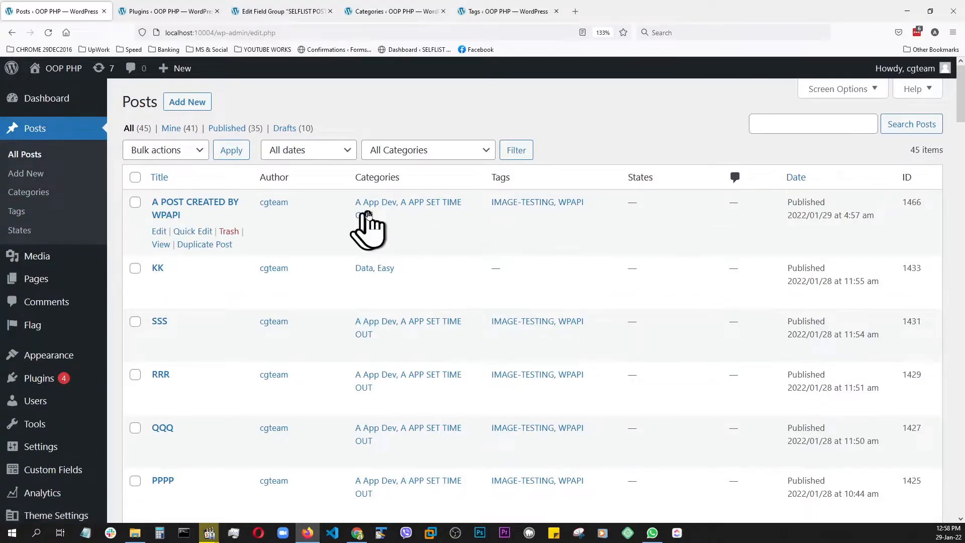
click(195, 208)
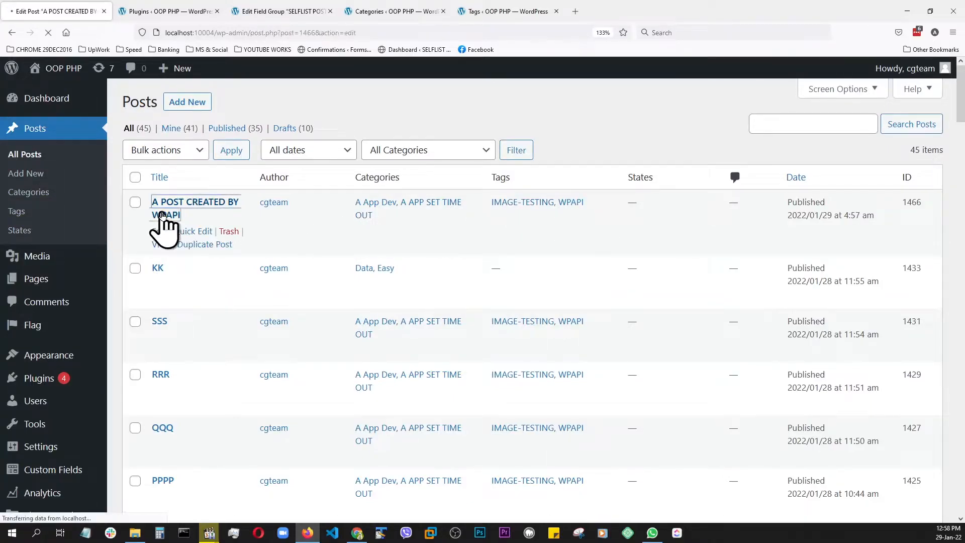
click(194, 202)
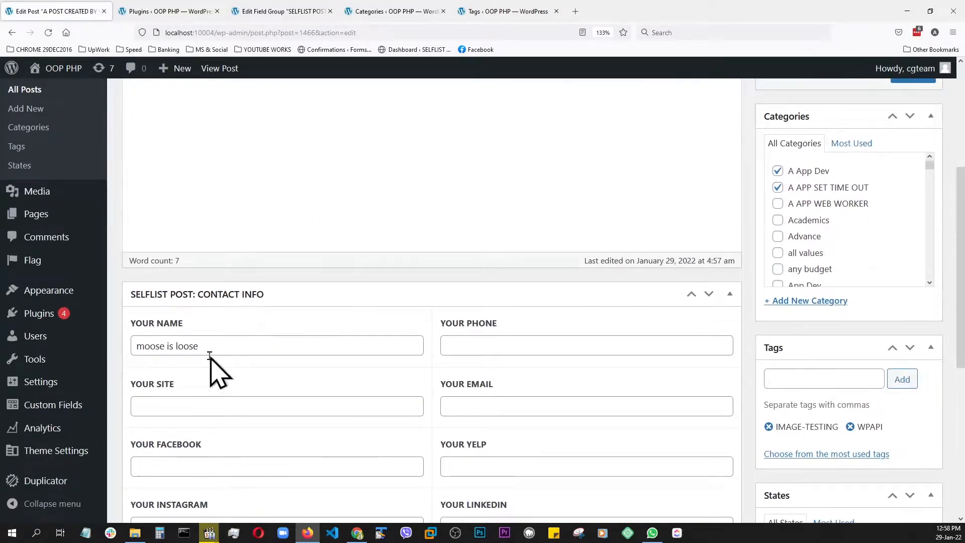
mouse_move(131, 290)
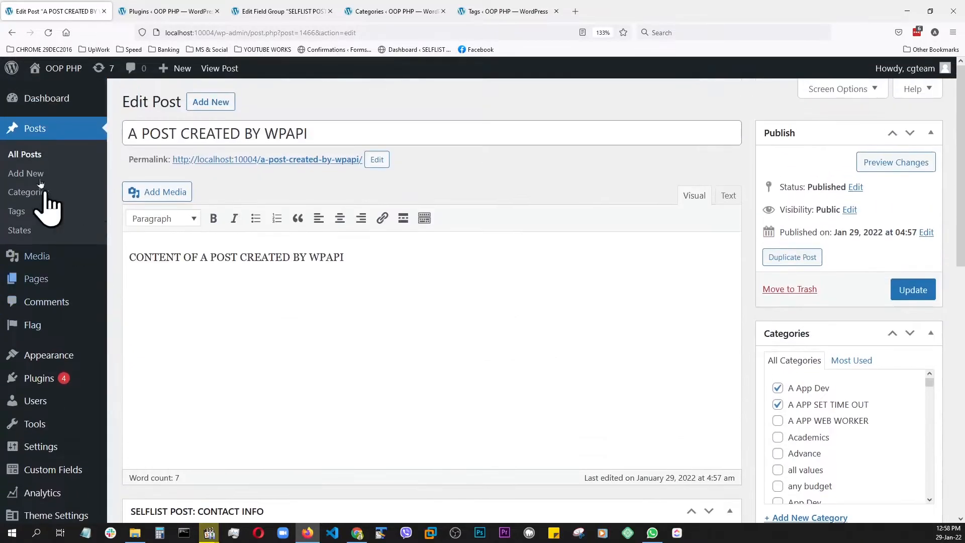
- Return to the All Posts list showing post 1466 with its categories and tags
click(24, 154)
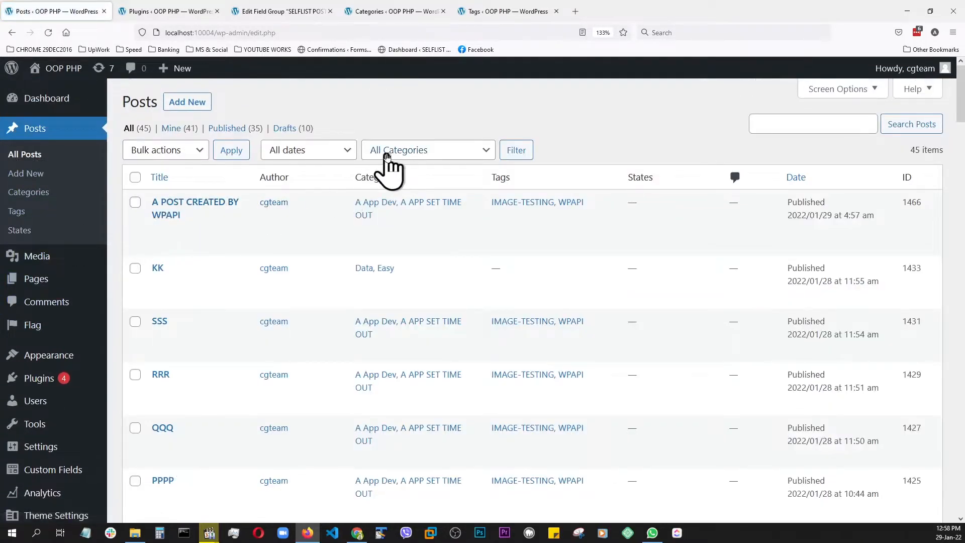
click(332, 533)
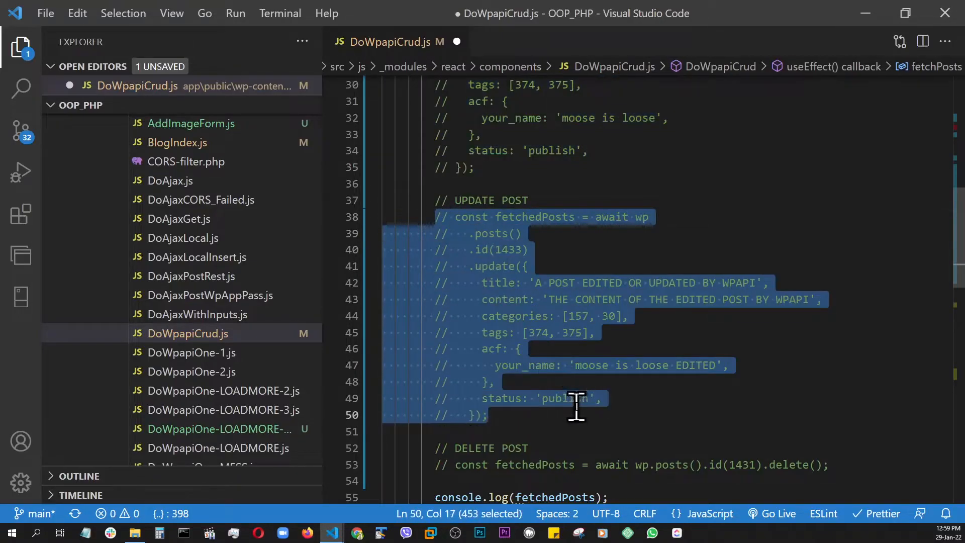
- Uncomment the UPDATE POST block editing post 1433's title, content, categories, tags and name
key(ctrl+/)
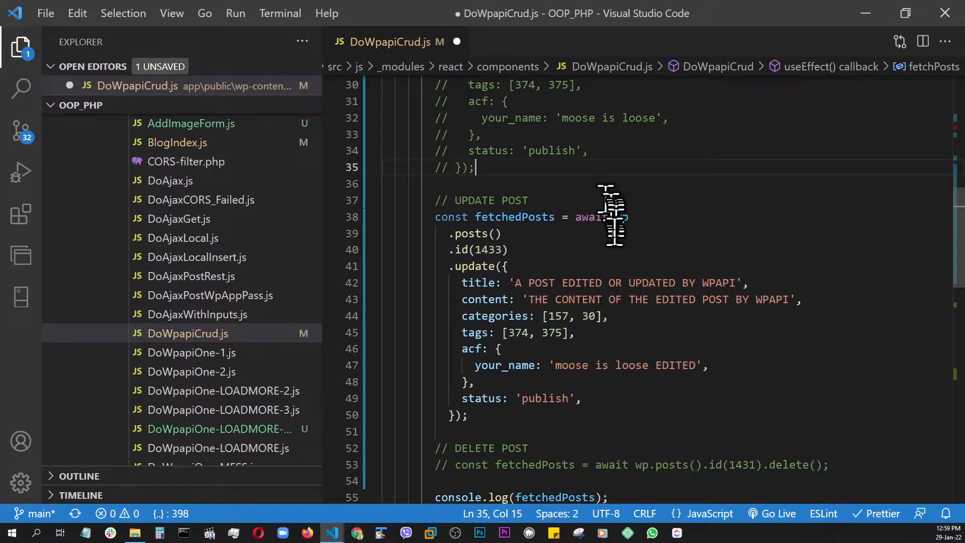
mouse_move(609, 220)
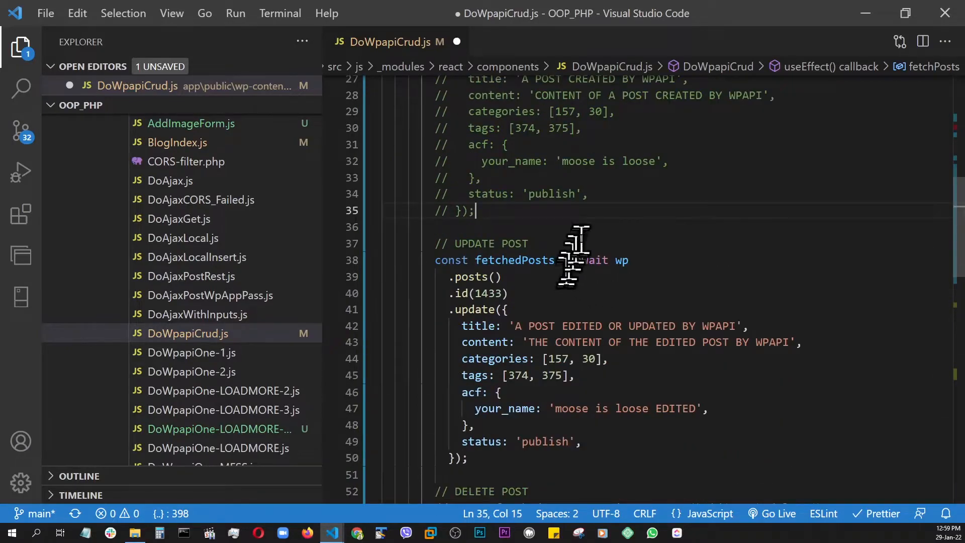
mouse_move(590, 278)
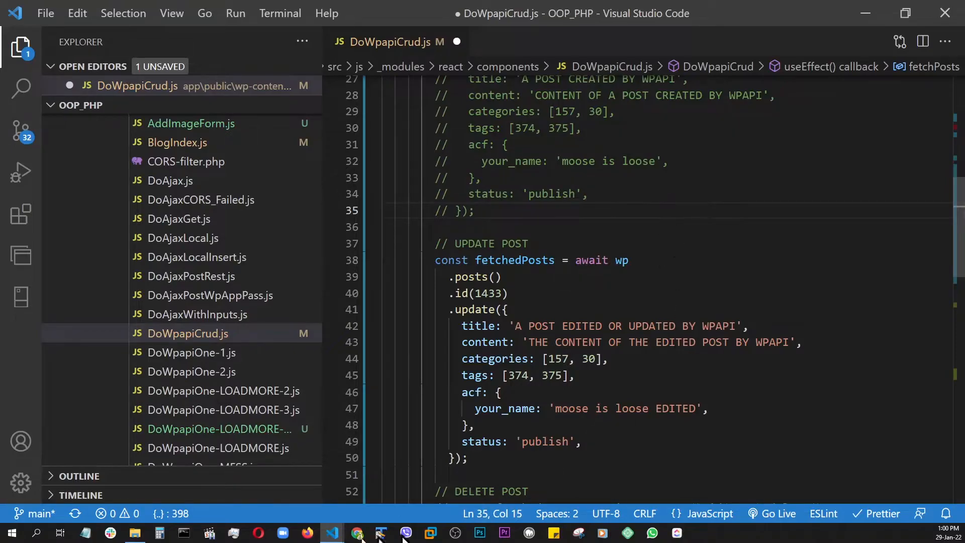
mouse_move(582, 311)
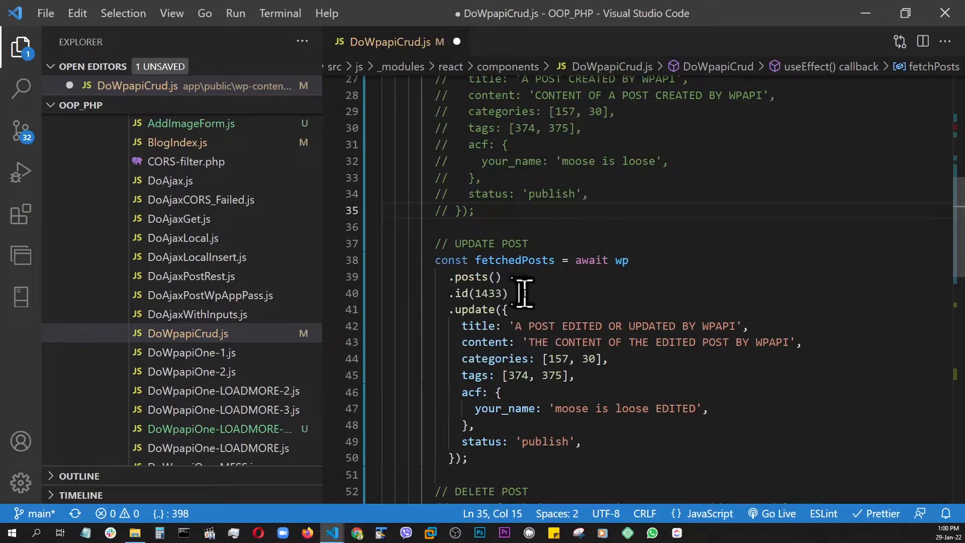
mouse_move(520, 293)
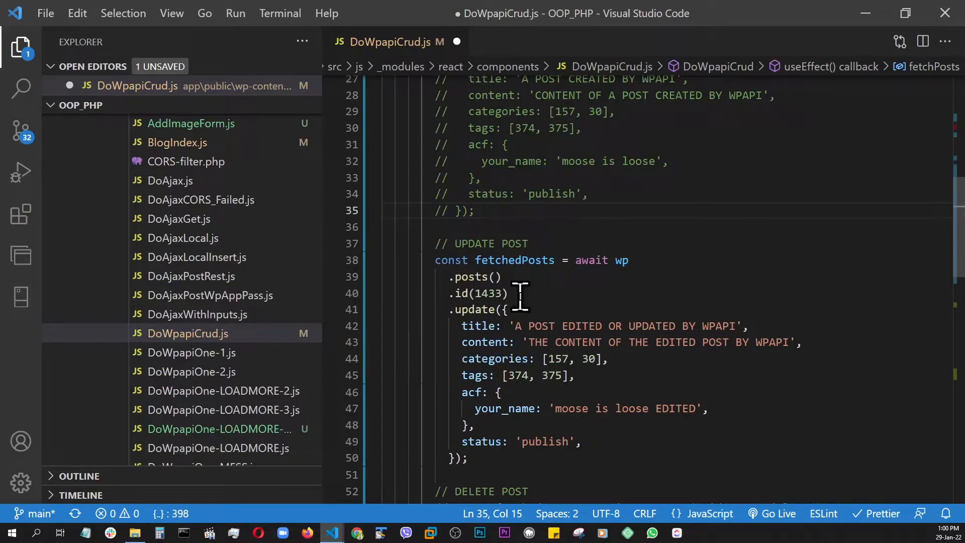
mouse_move(432, 330)
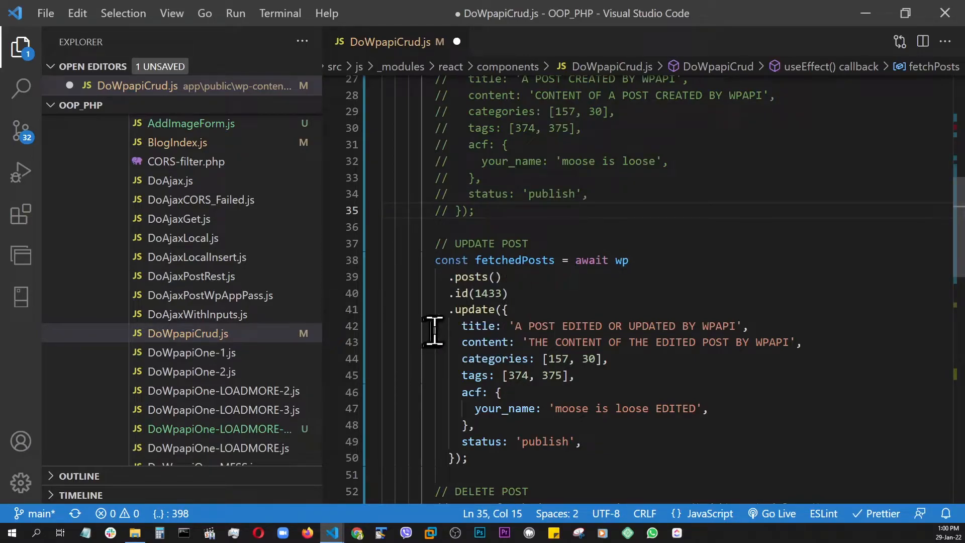
drag(461, 326, 553, 410)
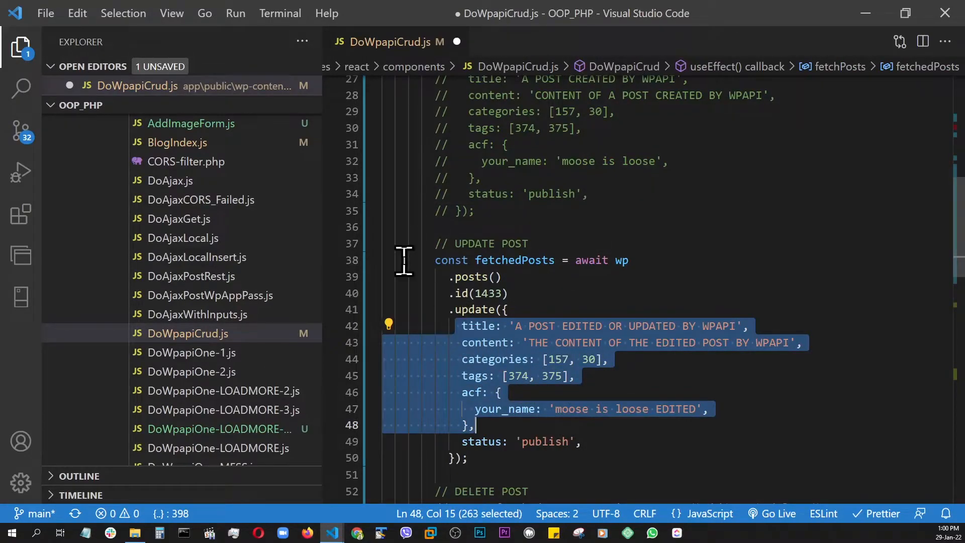
click(497, 293)
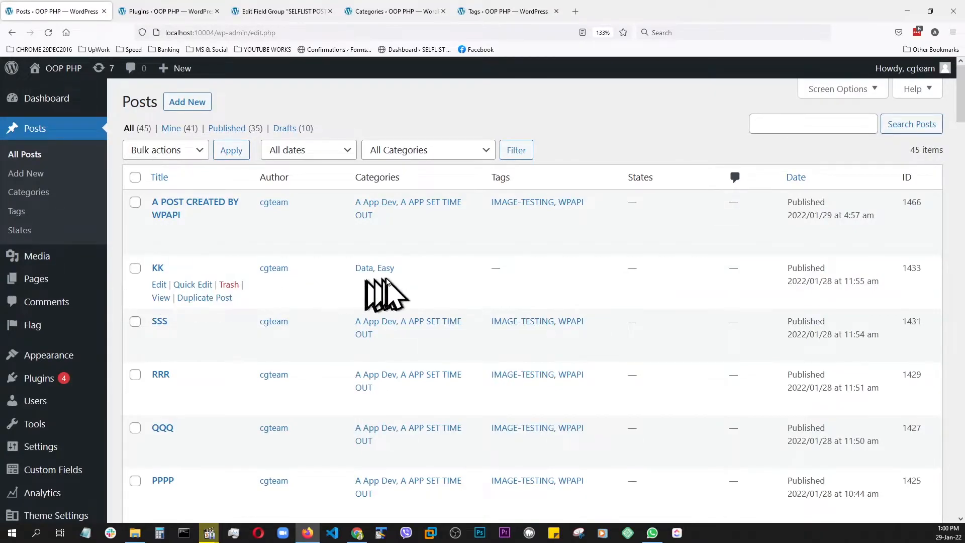
mouse_move(385, 299)
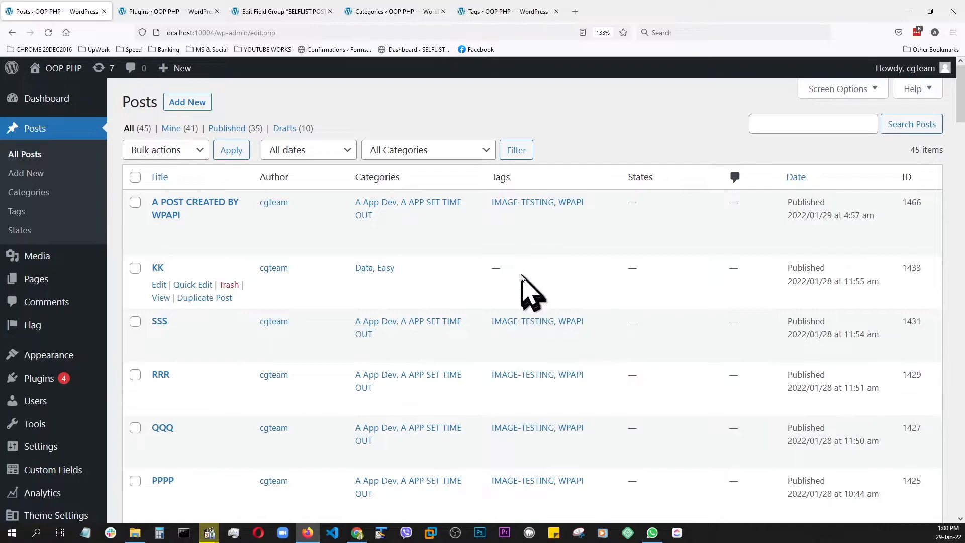
click(158, 268)
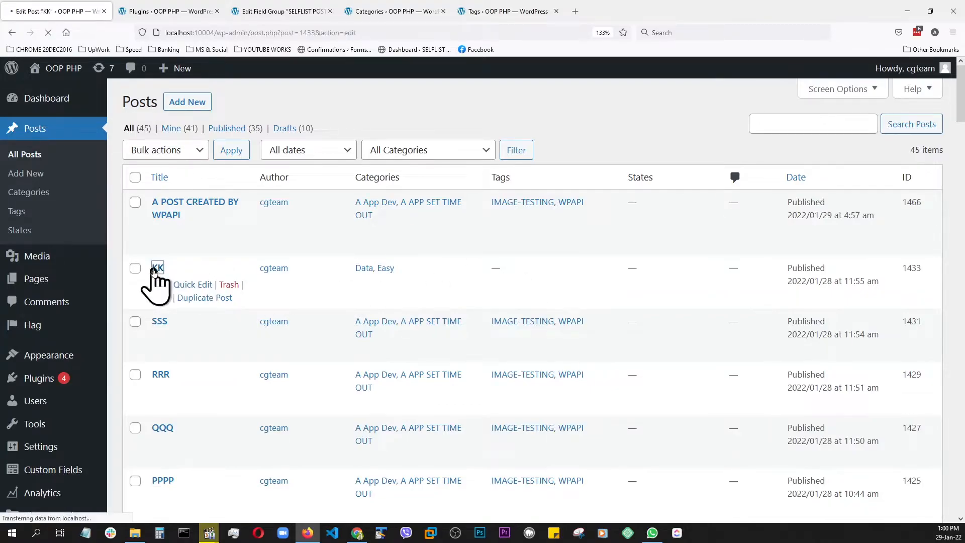
click(158, 266)
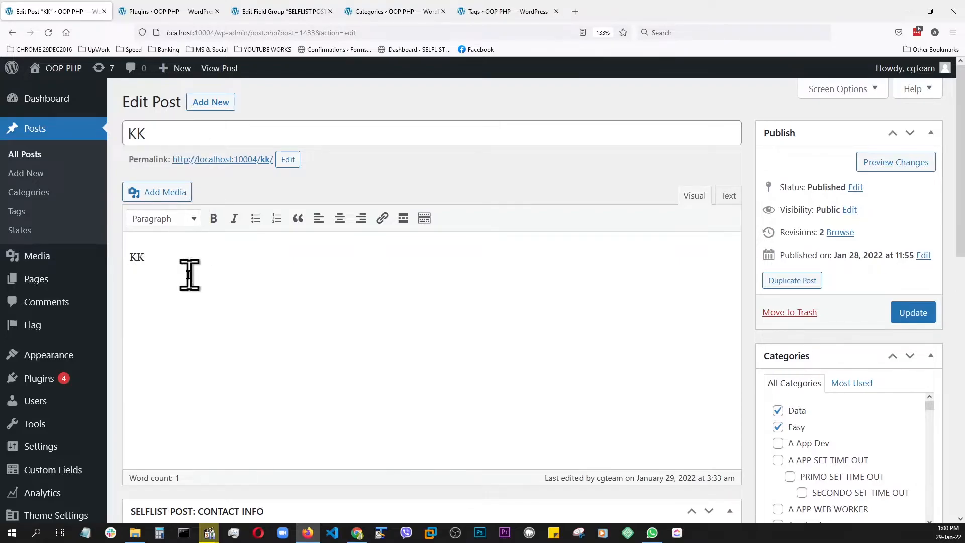
scroll(down, 3)
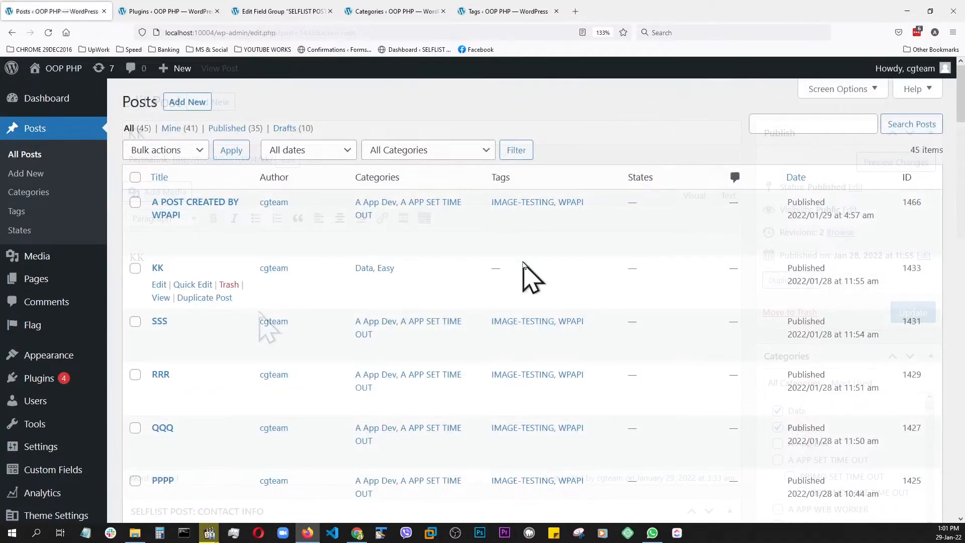
- Save DoWpapiCrud.js and hard-reload the app so the update request runs on post 1433
click(331, 532)
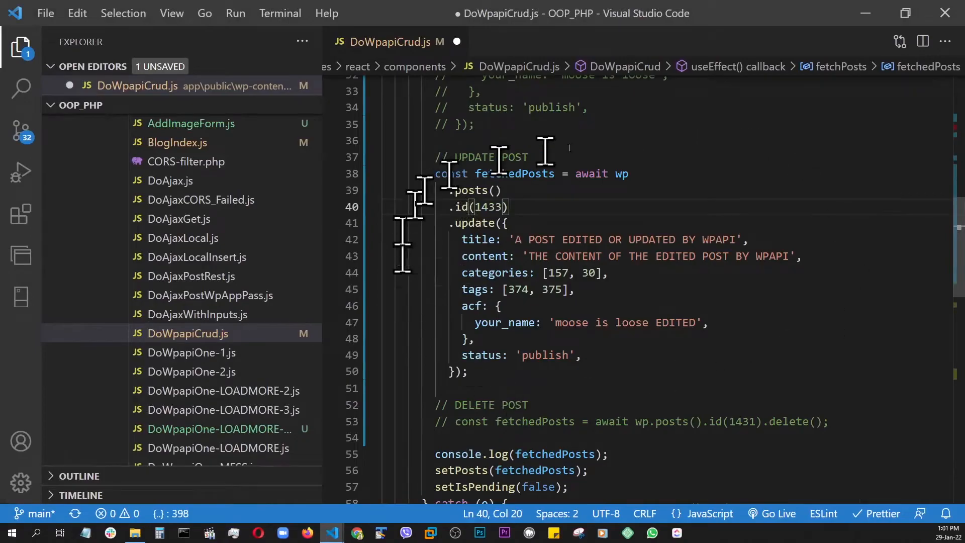
key(ctrl+s)
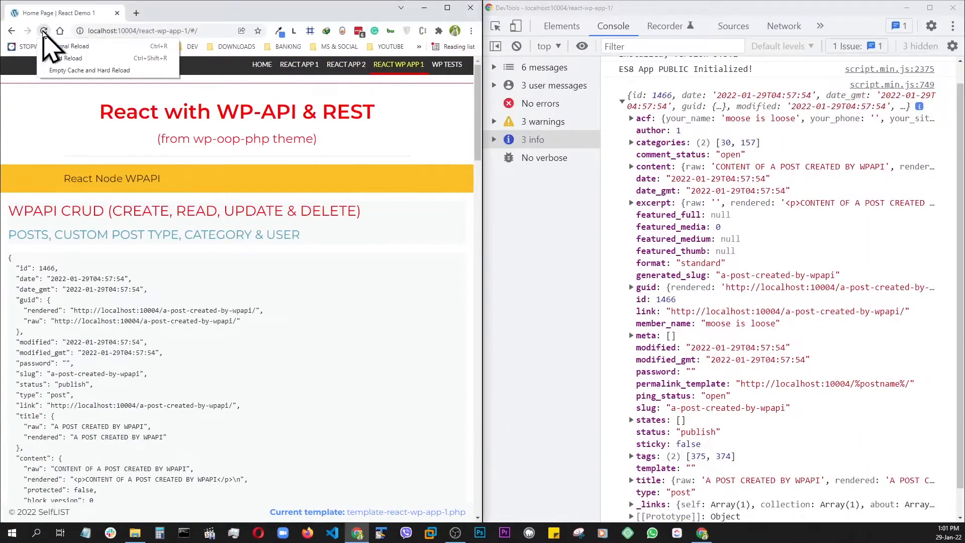
mouse_move(90, 70)
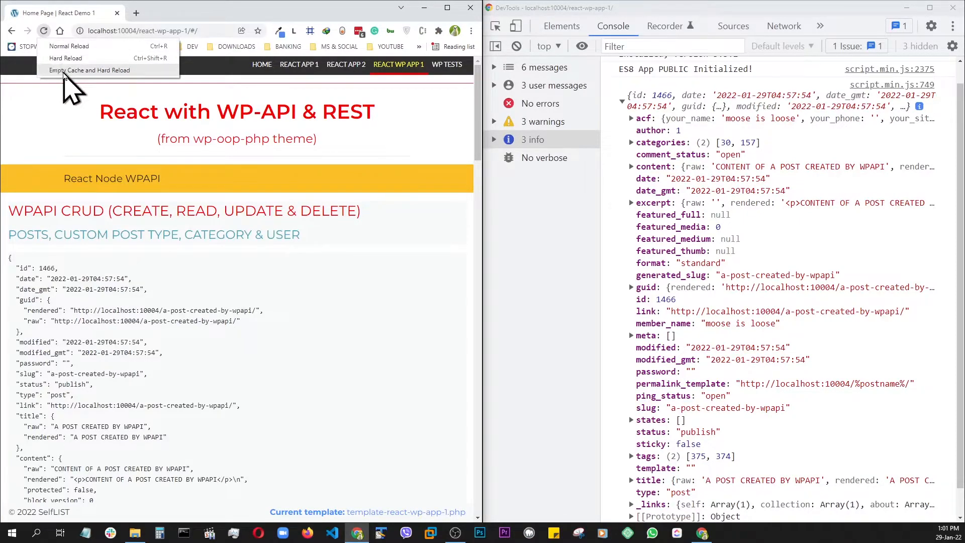
click(89, 70)
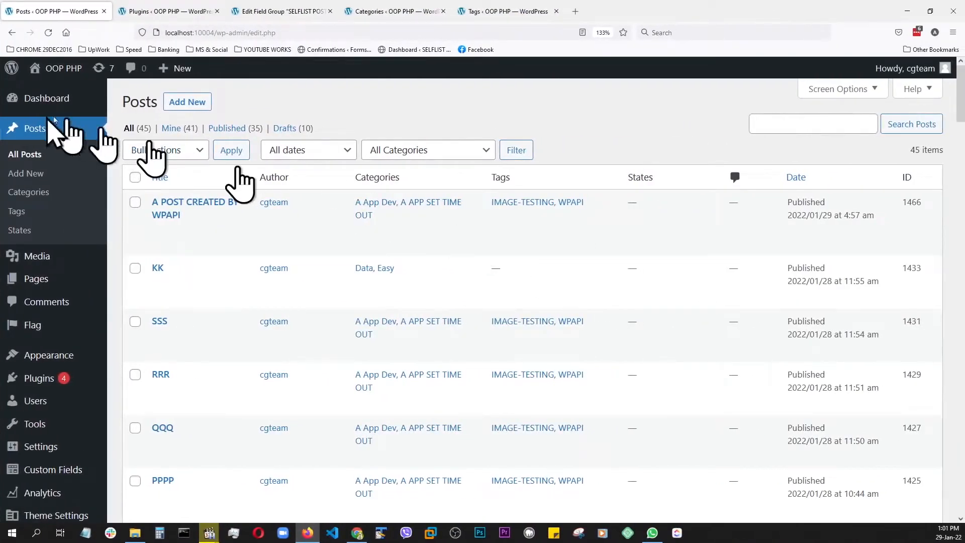
mouse_move(362, 290)
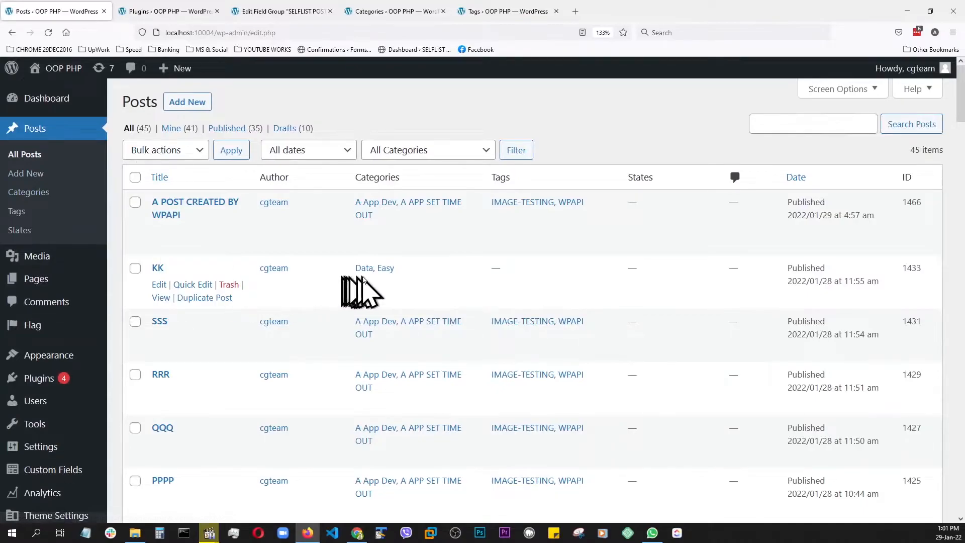
mouse_move(18, 92)
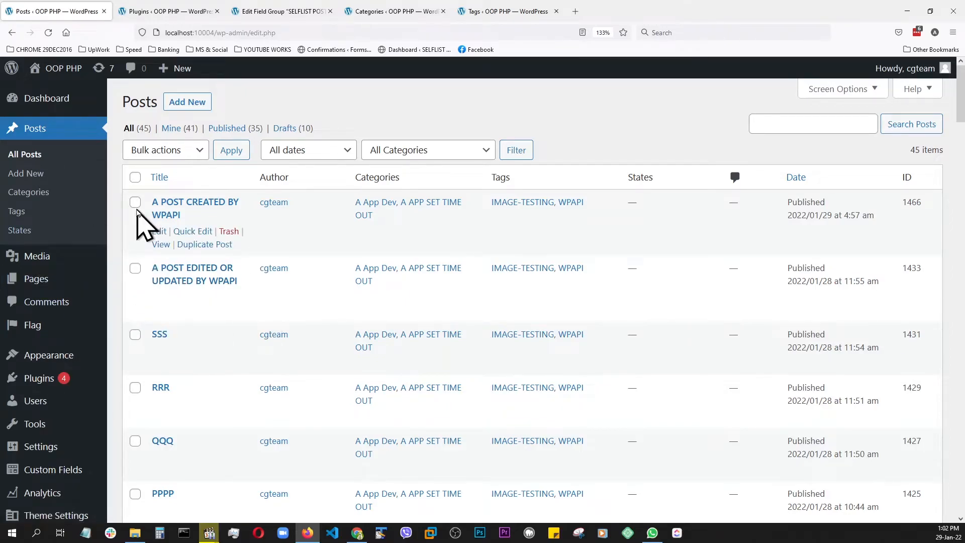
mouse_move(345, 271)
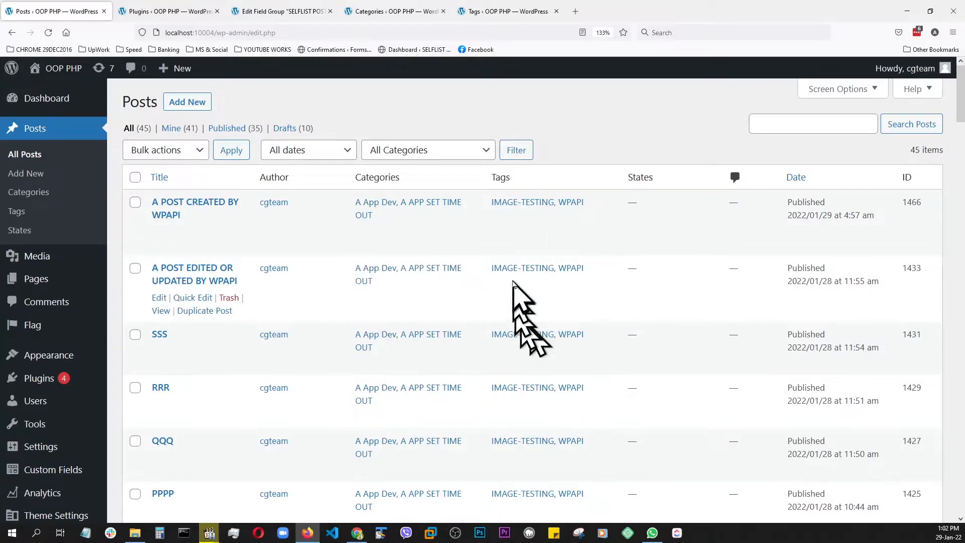
mouse_move(193, 273)
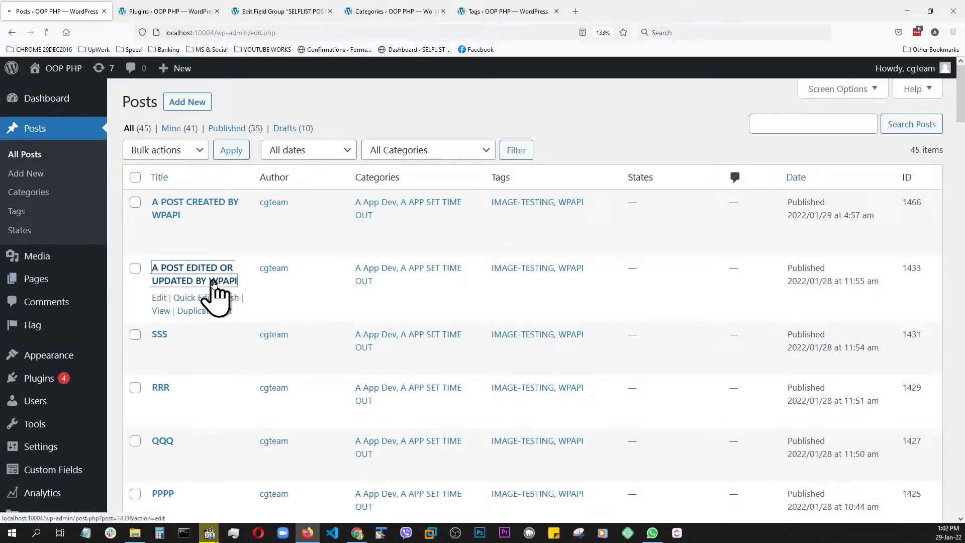
- Open post 1433, now 'A POST EDITED OR UPDATED BY WPAPI', and review its new categories and tags
click(192, 273)
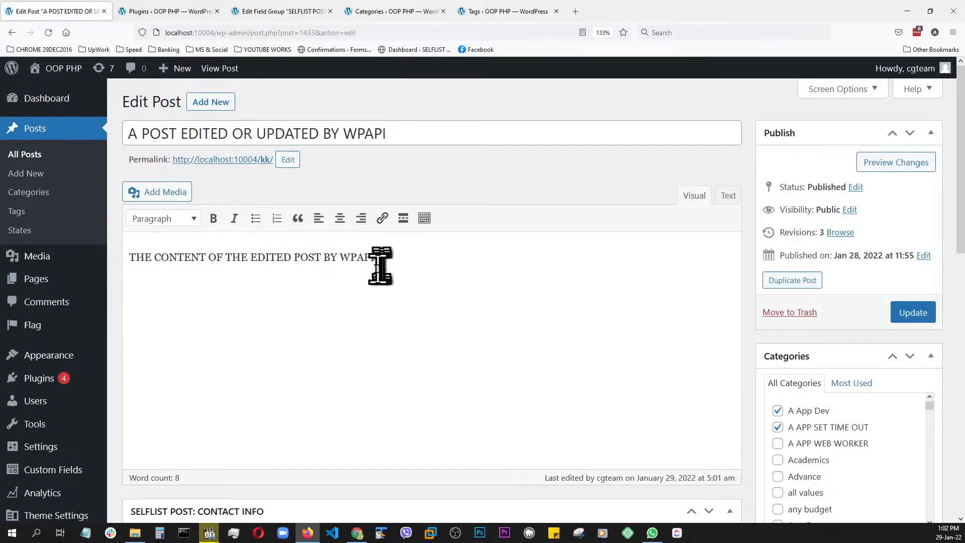
scroll(down, 3)
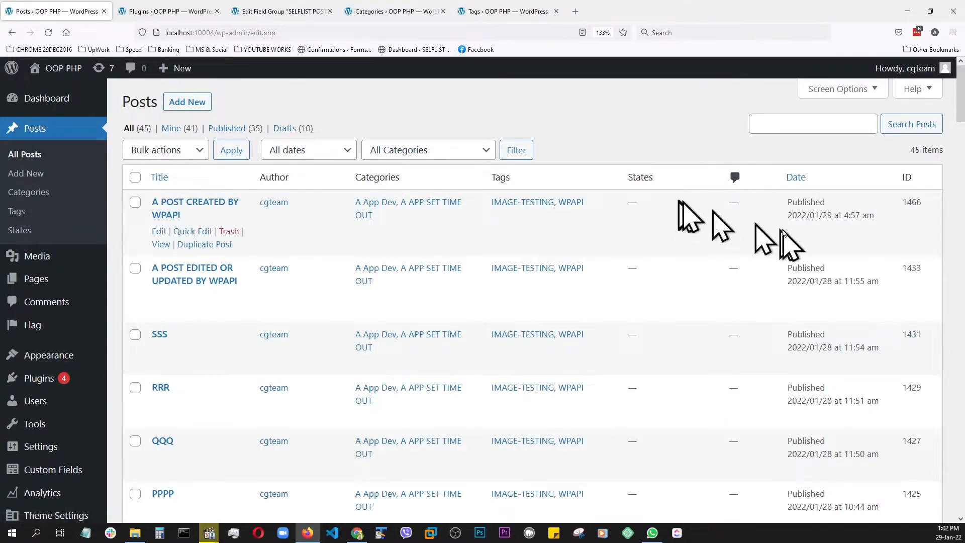
mouse_move(904, 265)
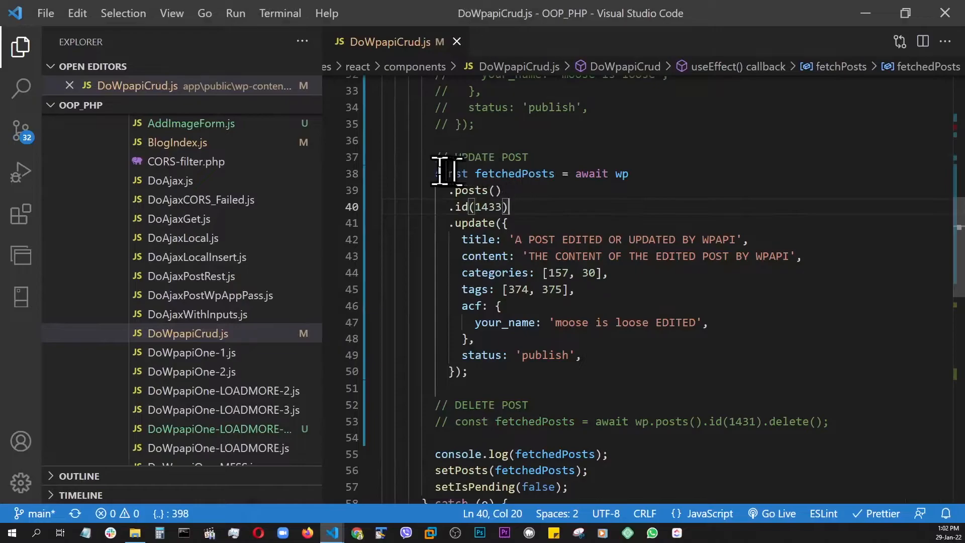
- Comment out the UPDATE POST block and enable the DELETE POST call targeting id 1433
drag(436, 174, 474, 337)
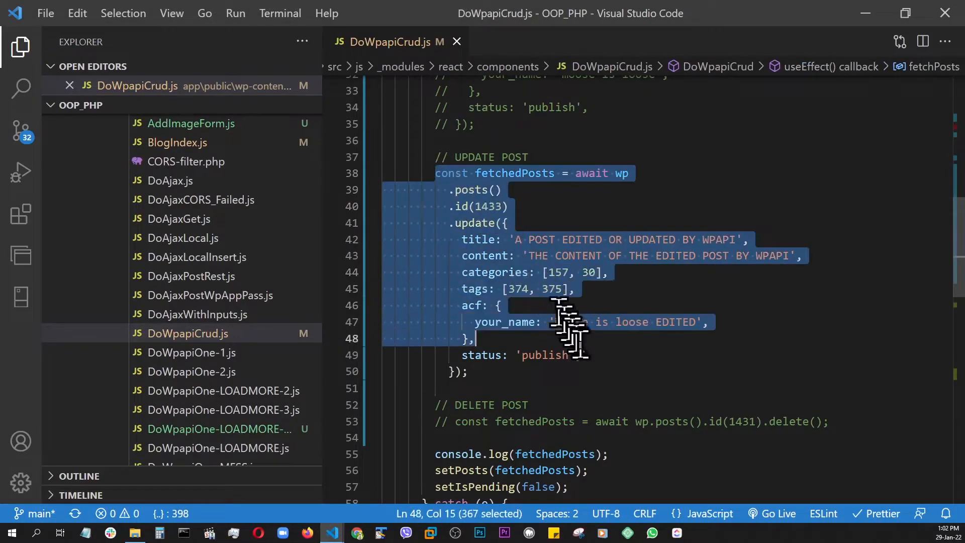
key(ctrl+/)
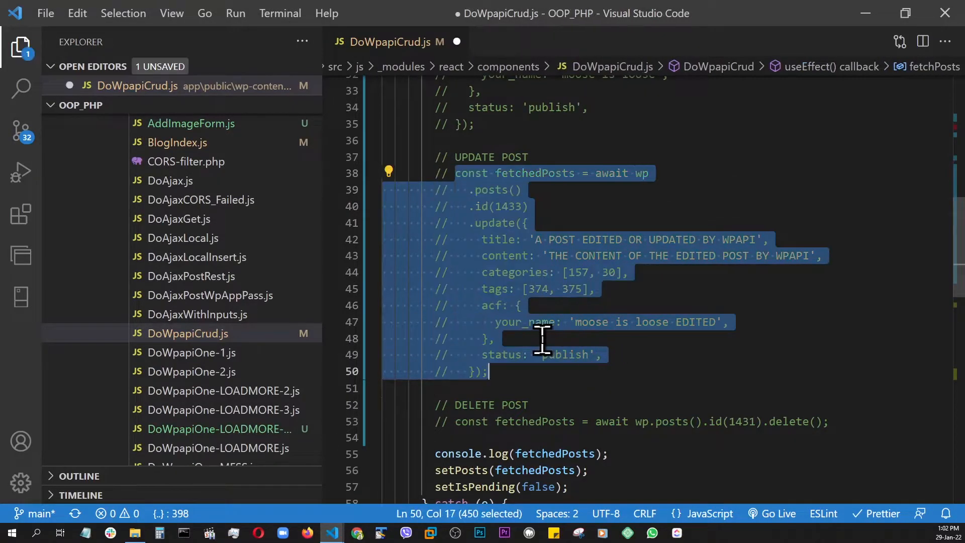
scroll(down, 3)
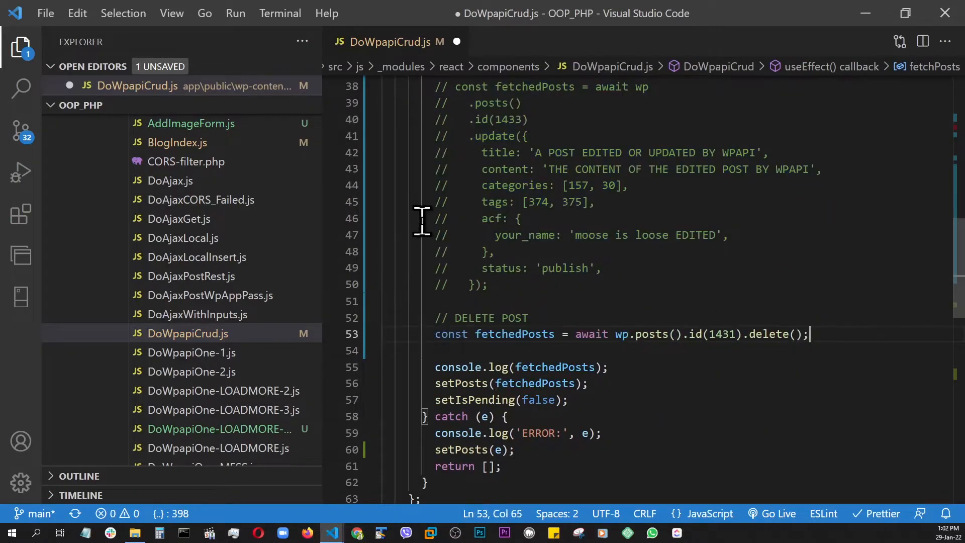
click(732, 333)
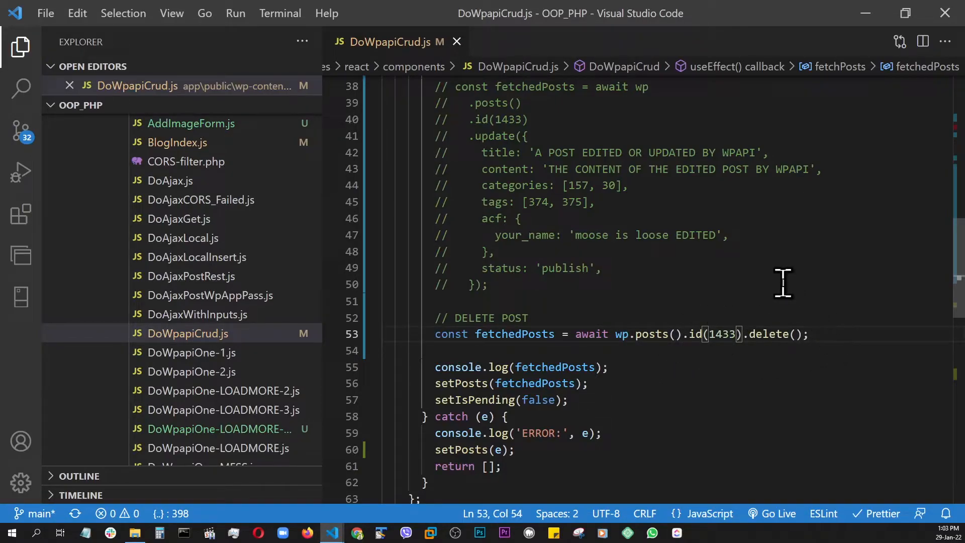
mouse_move(766, 270)
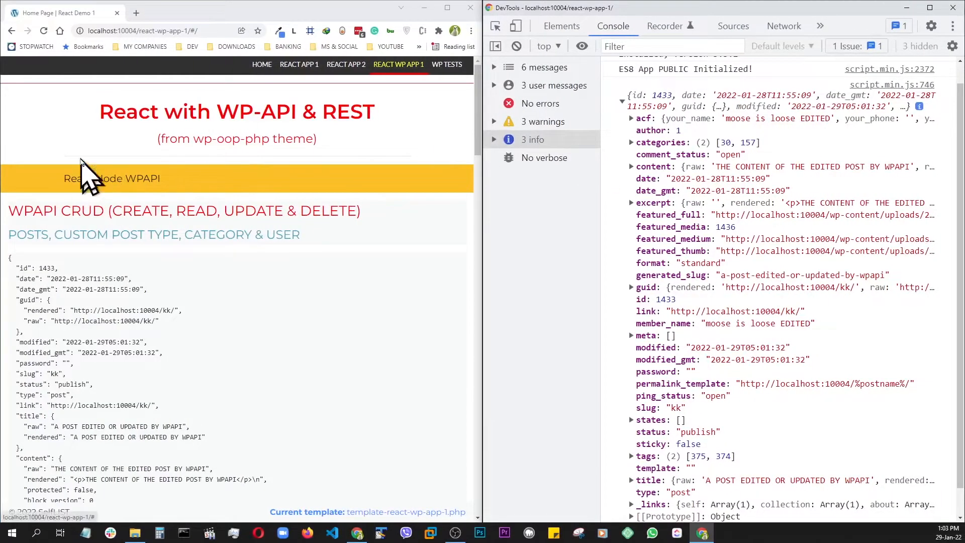
- Reload the app to delete post 1433 and expand the response showing status trash, slug kk__trashed
click(43, 31)
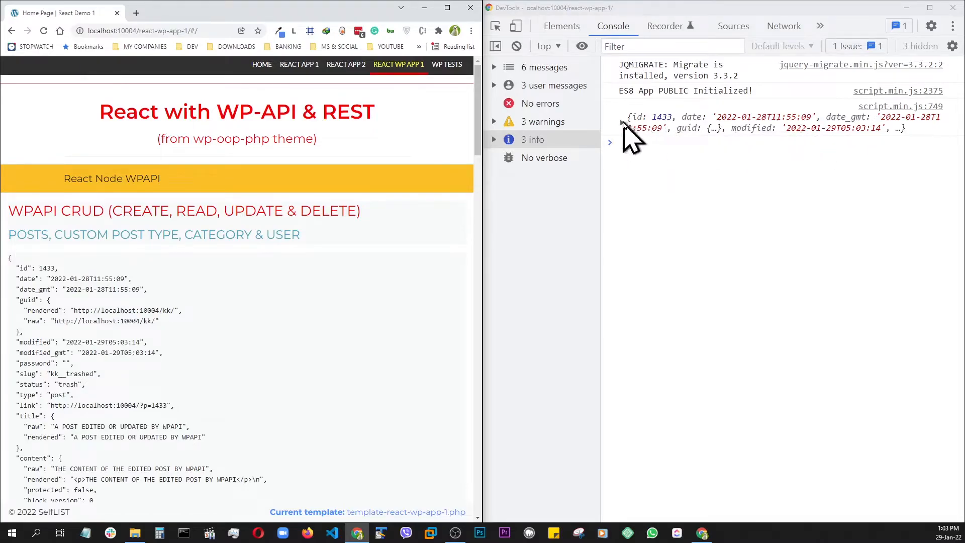
click(609, 142)
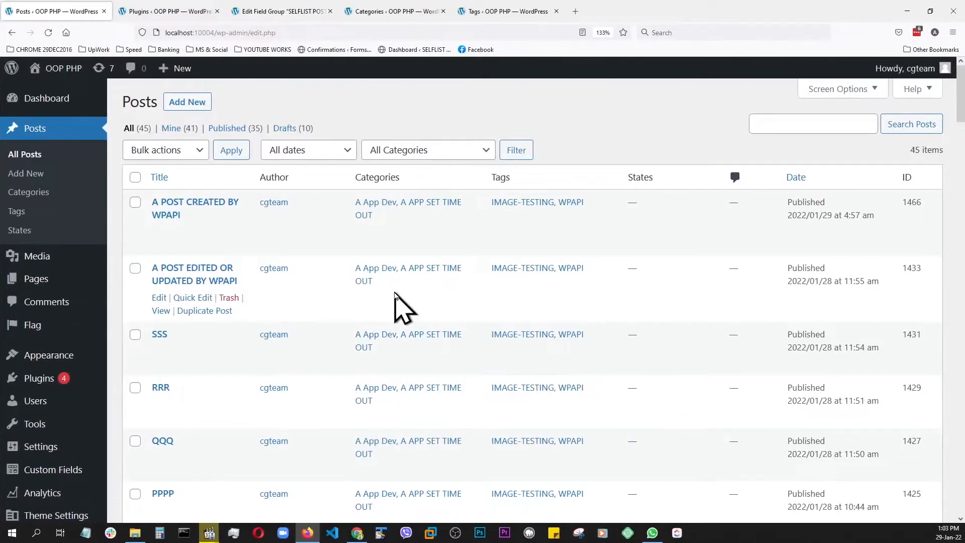
mouse_move(916, 302)
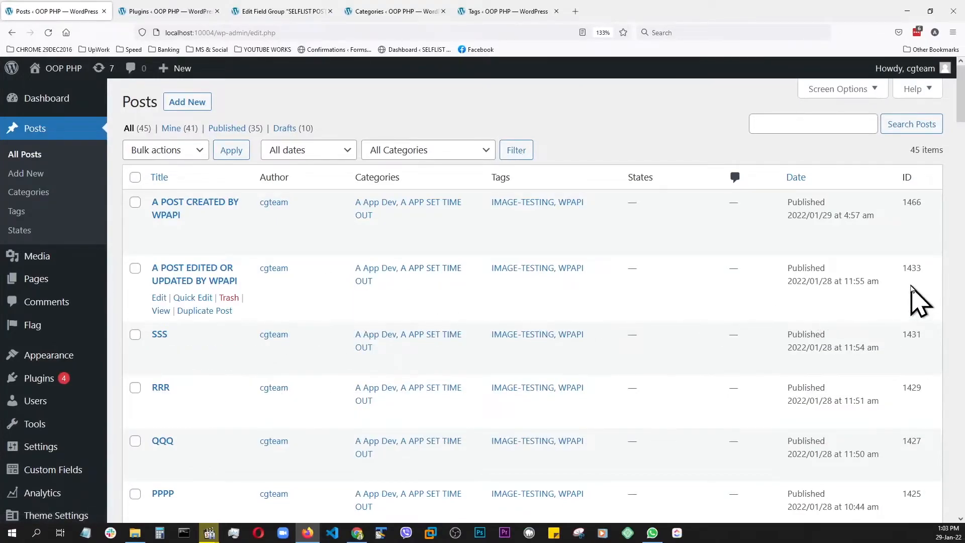
- Refresh All Posts and filter to Trash, where post 1433 is the only item
click(48, 32)
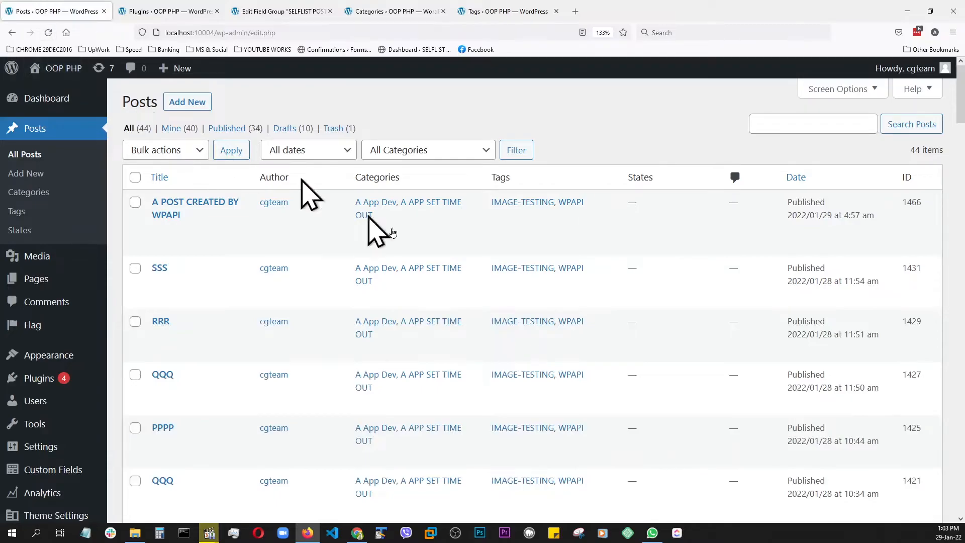
mouse_move(333, 130)
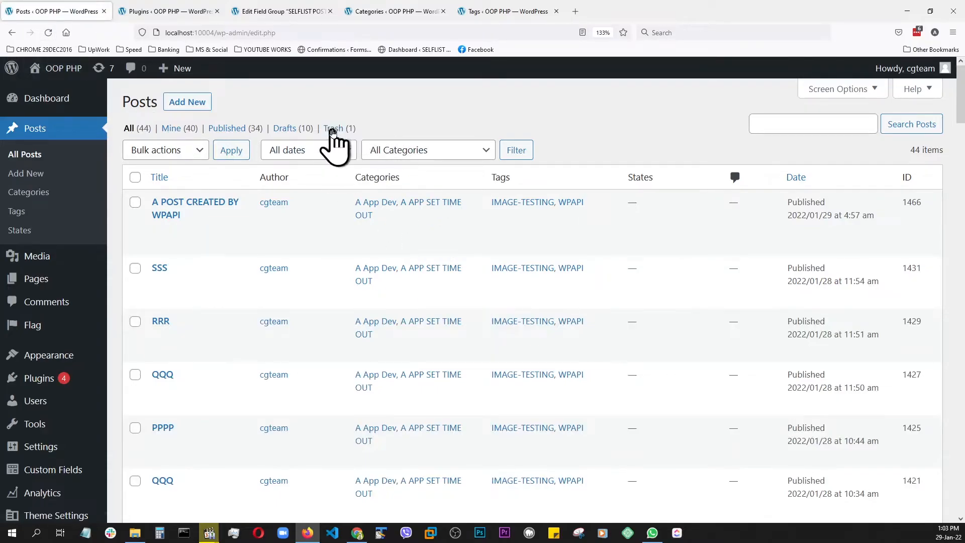
click(332, 128)
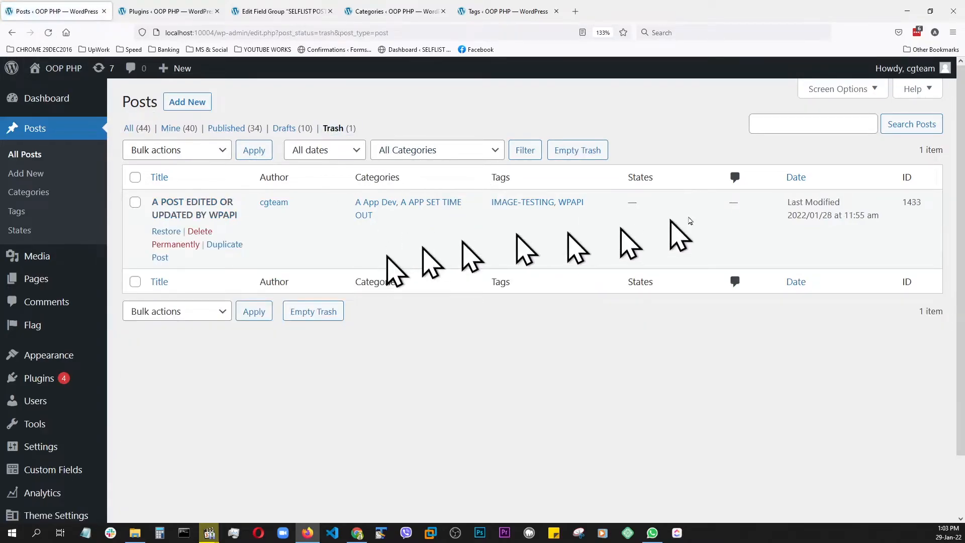
mouse_move(437, 247)
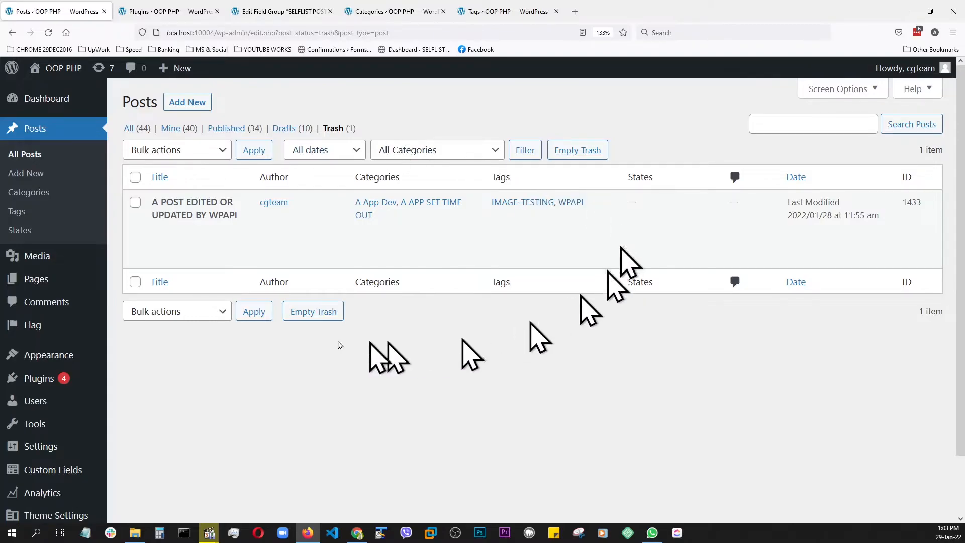
mouse_move(542, 319)
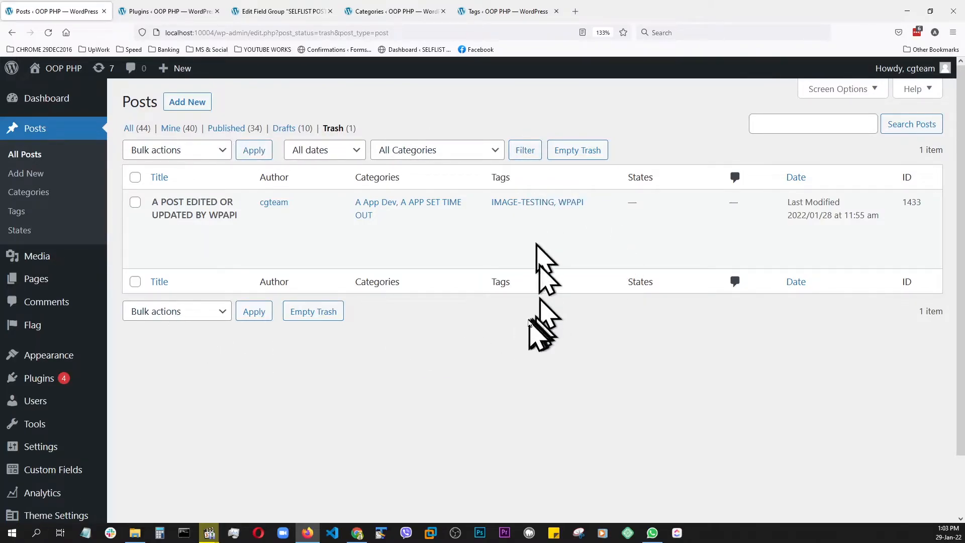
mouse_move(489, 323)
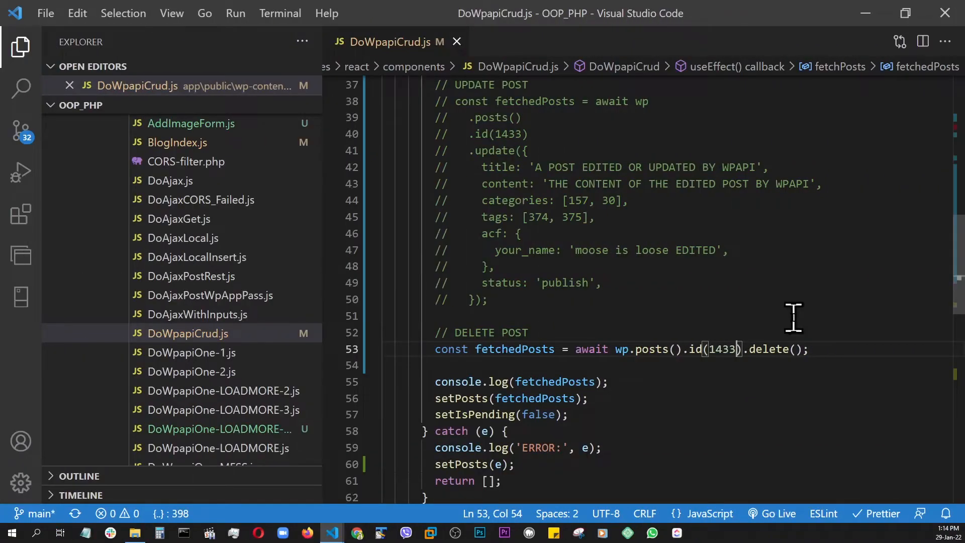
mouse_move(786, 310)
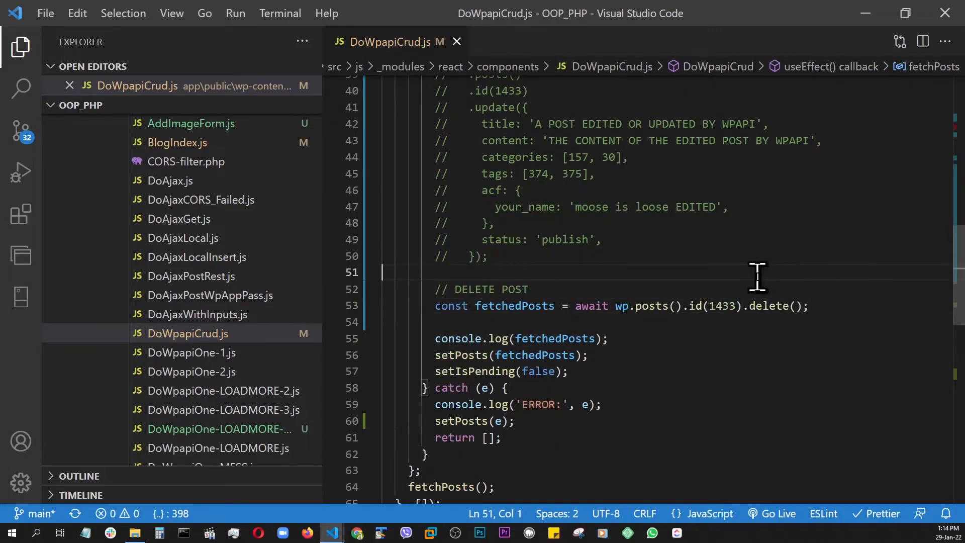
mouse_move(751, 271)
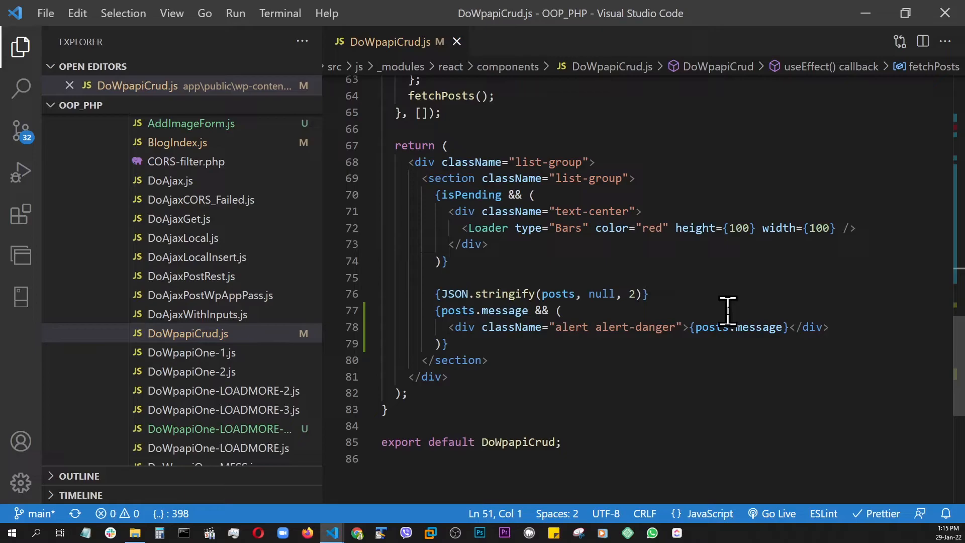
drag(432, 311, 448, 344)
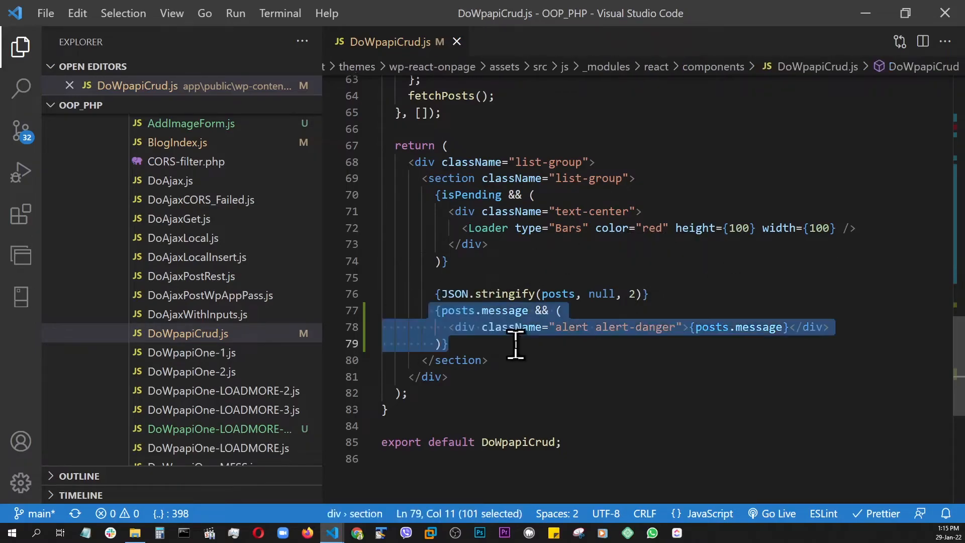
mouse_move(556, 366)
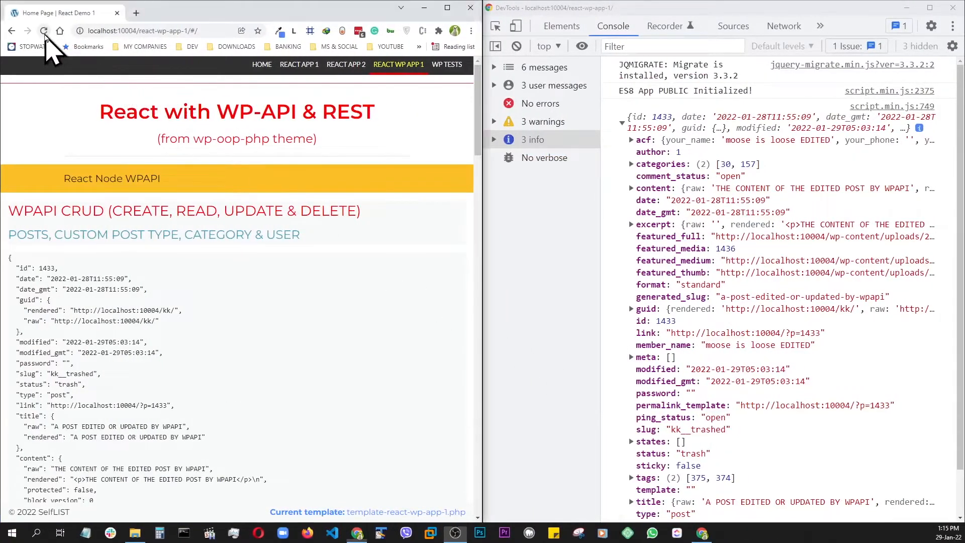
- Reload to delete post 1433 again and expand the rest_already_trashed error in the Console
click(43, 31)
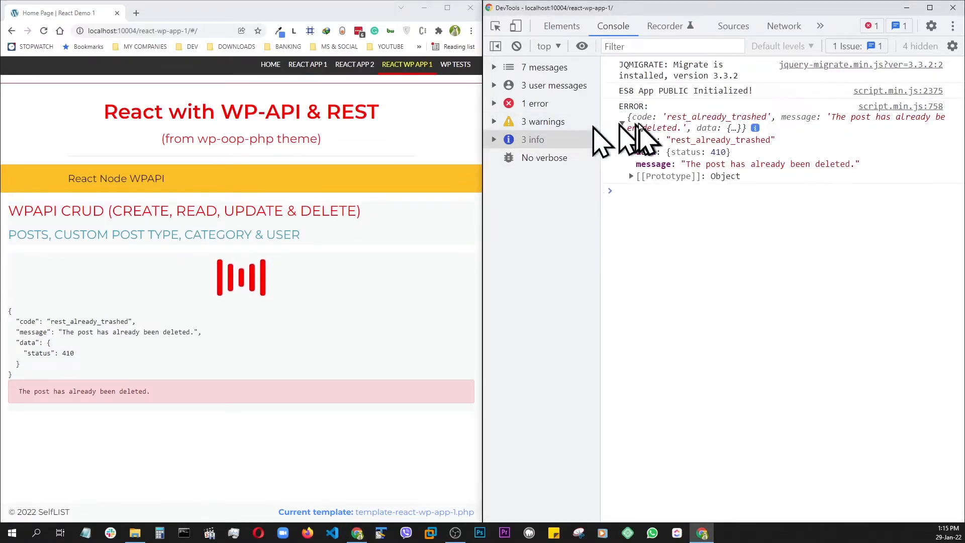
click(621, 122)
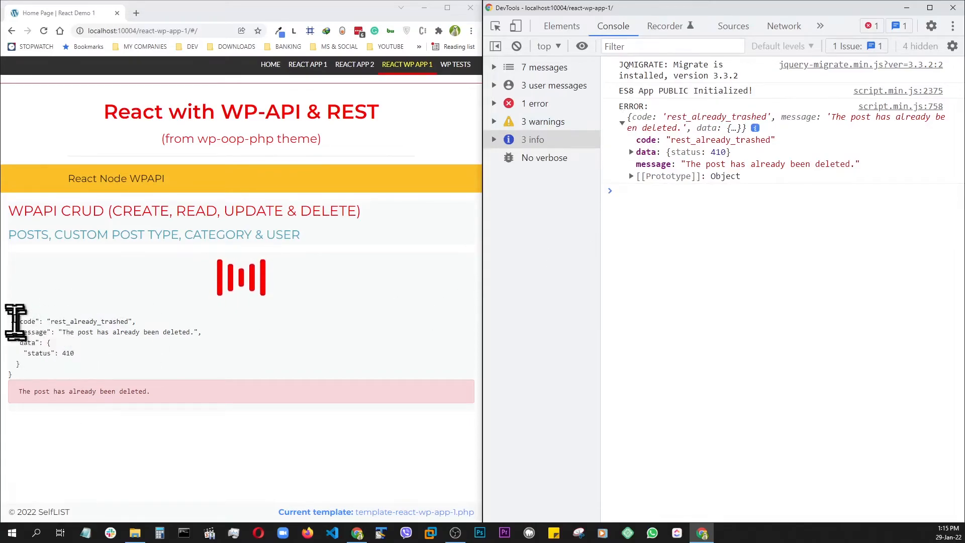
mouse_move(18, 397)
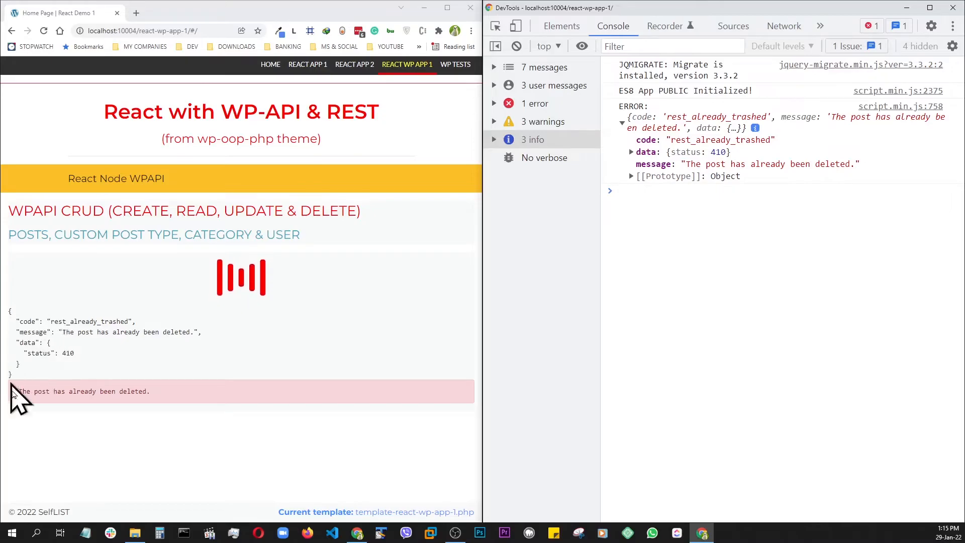
mouse_move(191, 400)
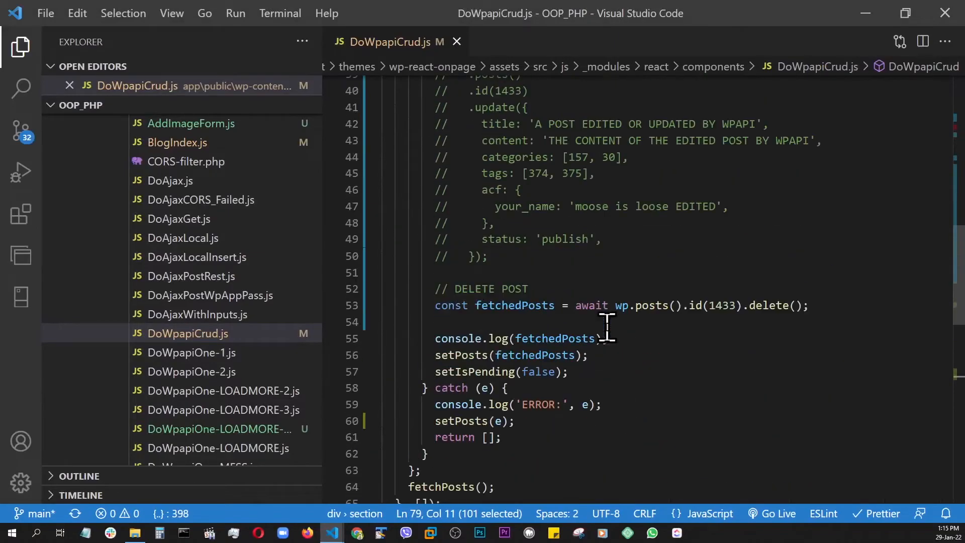
- Review the catch block's setPosts(e) and the posts.message alert markup in DoWpapiCrud.js
scroll(down, 3)
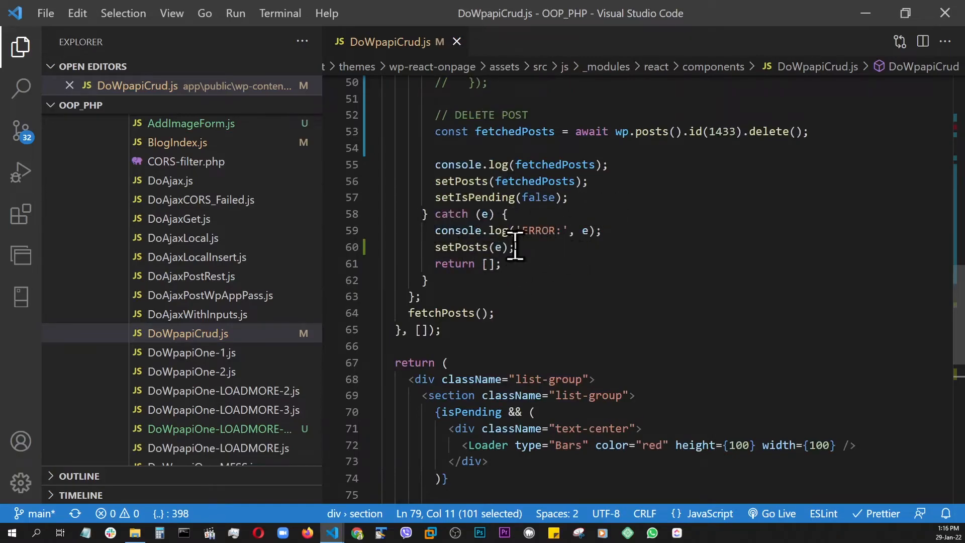
mouse_move(532, 252)
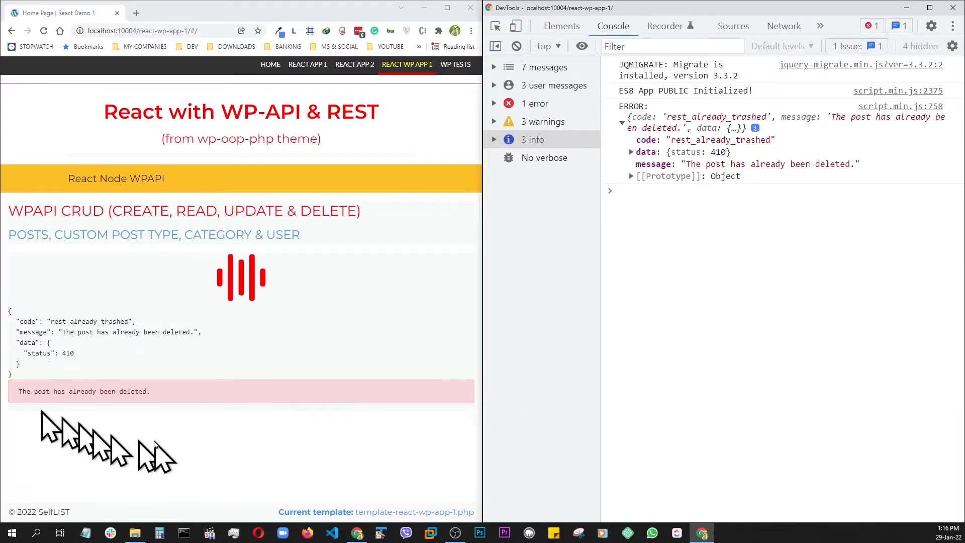
click(330, 533)
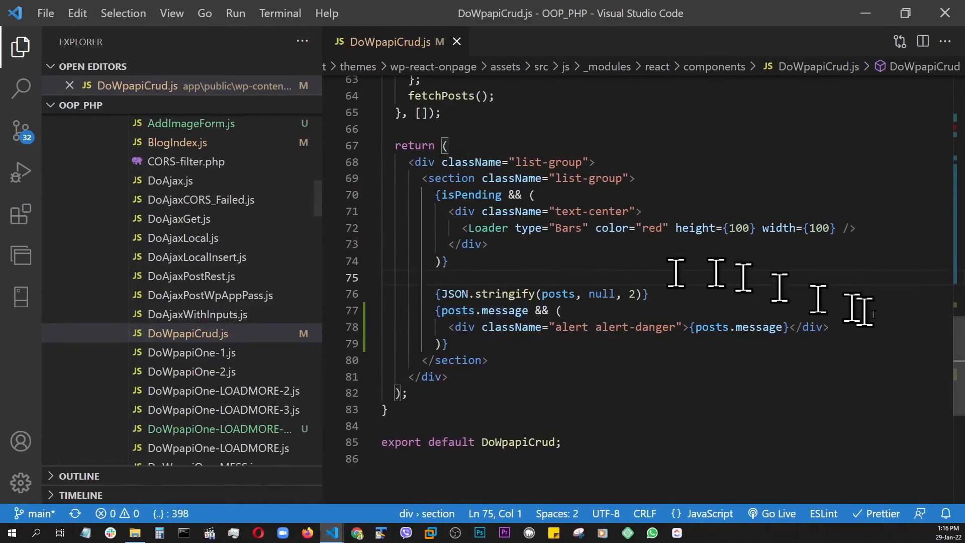
mouse_move(676, 258)
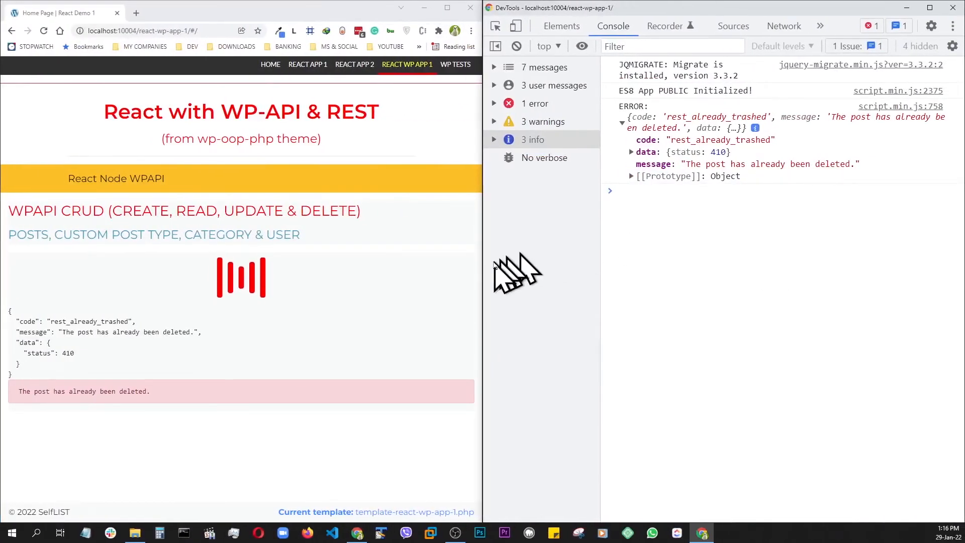
mouse_move(501, 281)
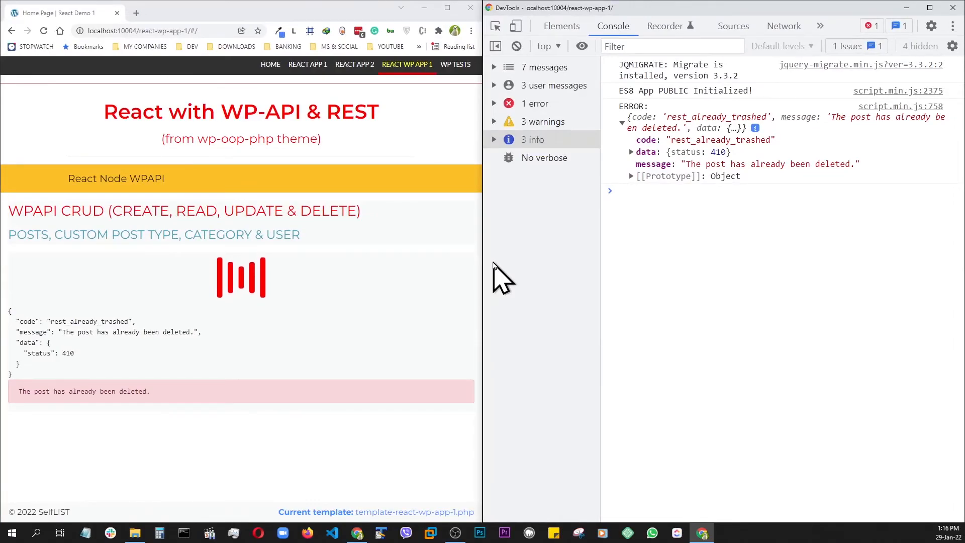